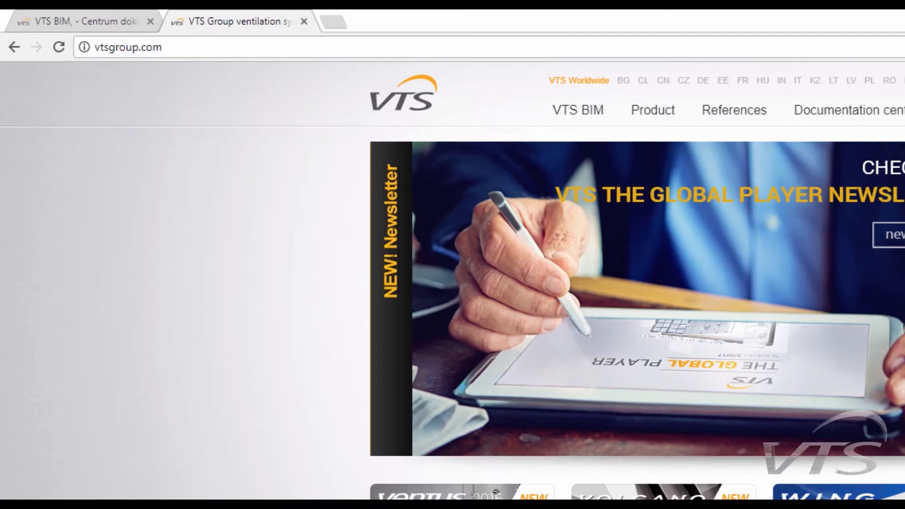
mouse_move(164, 50)
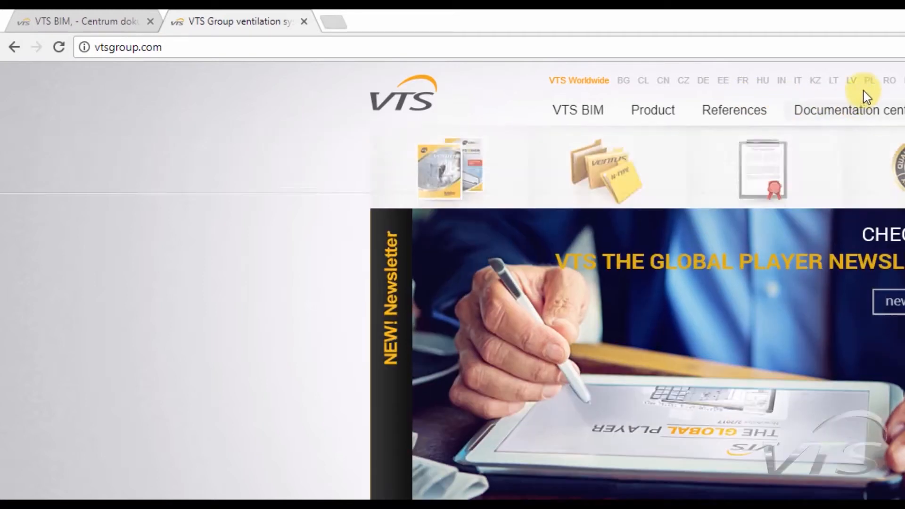
- Switch vtsgroup.com to the Polish site and close the extra VTS BIM tab
click(869, 80)
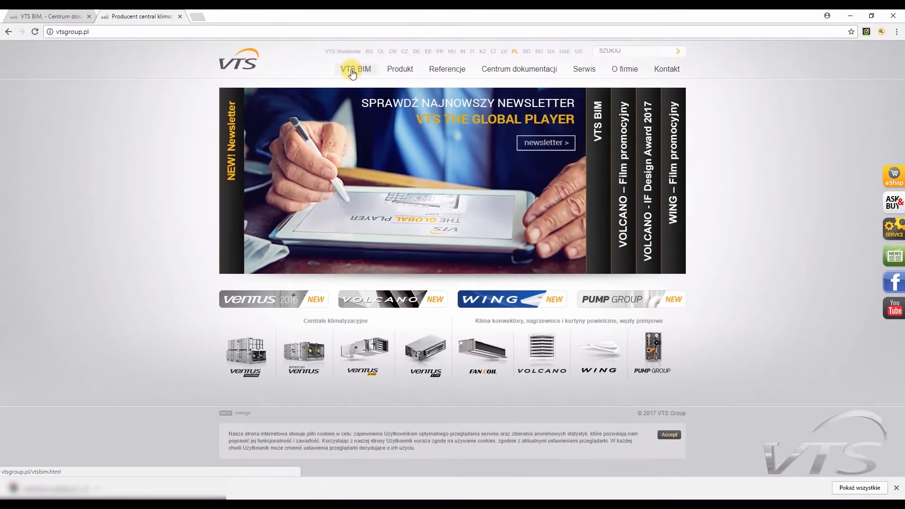
click(88, 16)
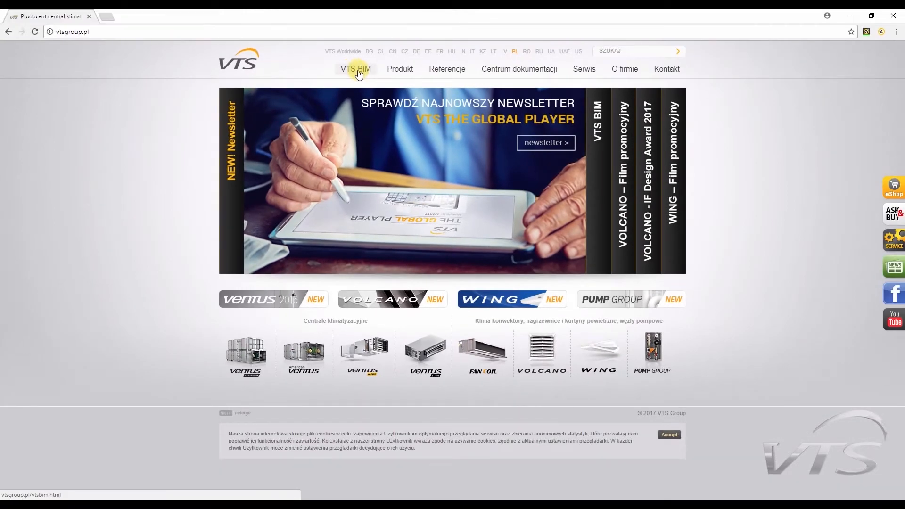
mouse_move(180, 155)
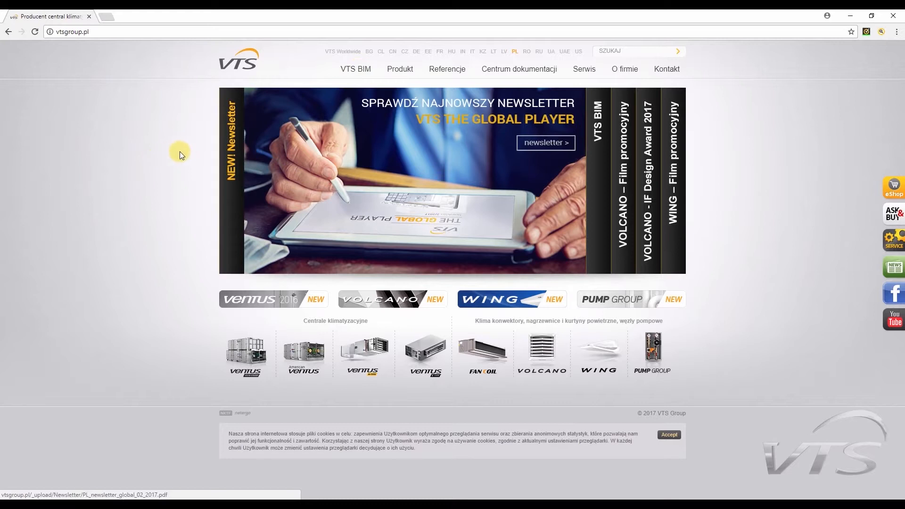
mouse_move(193, 154)
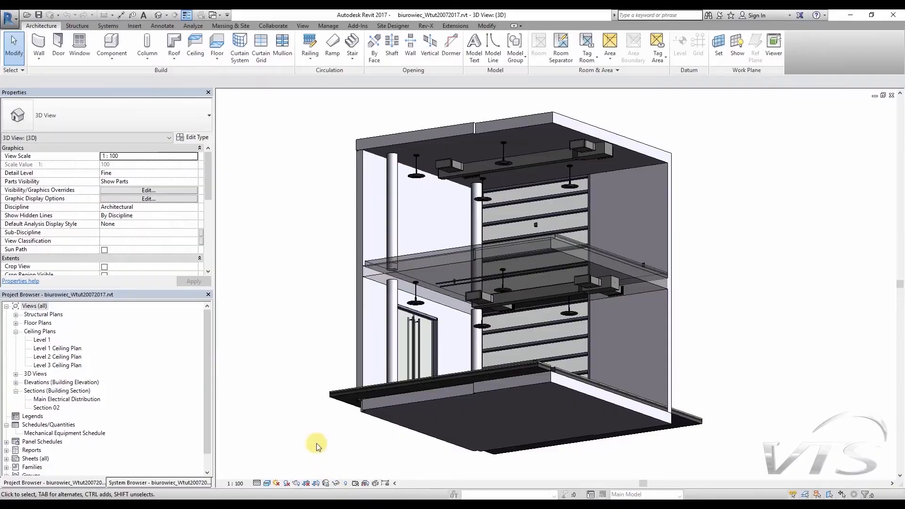
mouse_move(325, 336)
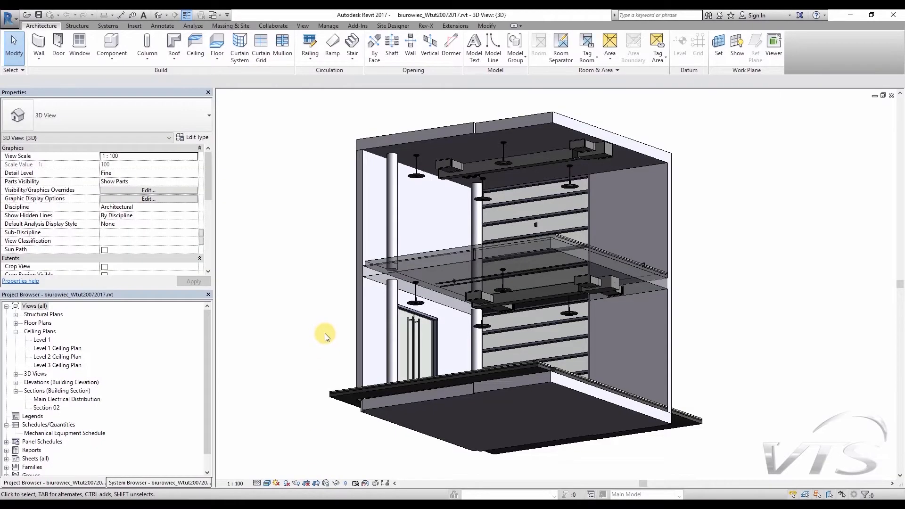
- Open the Level 1 ceiling plan, draw Section 03 near grid F, and open it
click(41, 339)
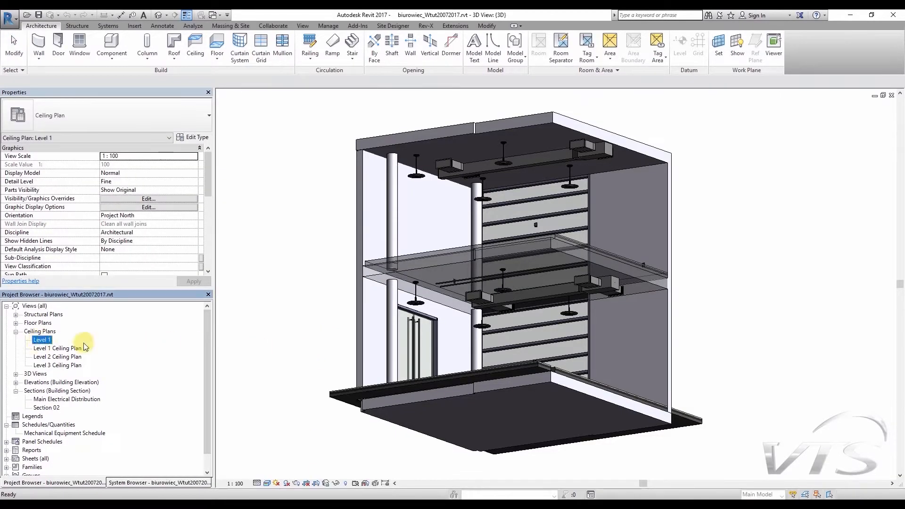
double_click(42, 340)
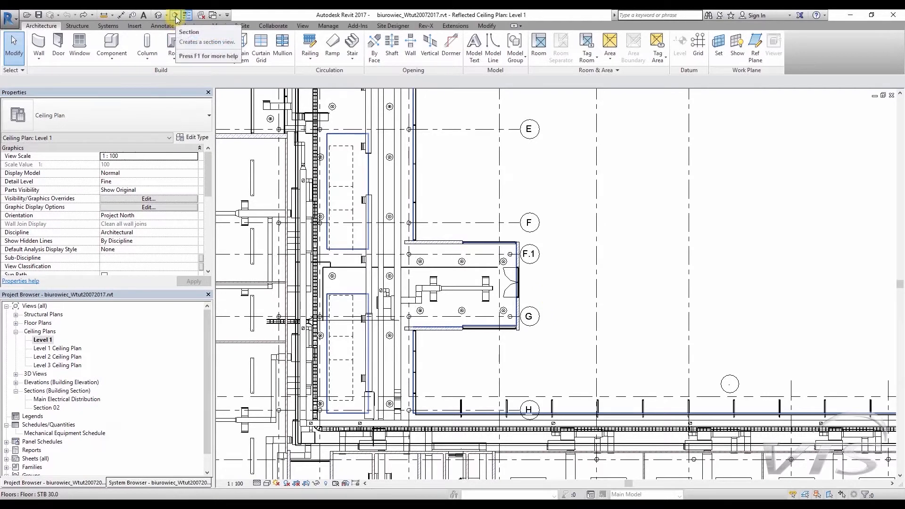
click(176, 19)
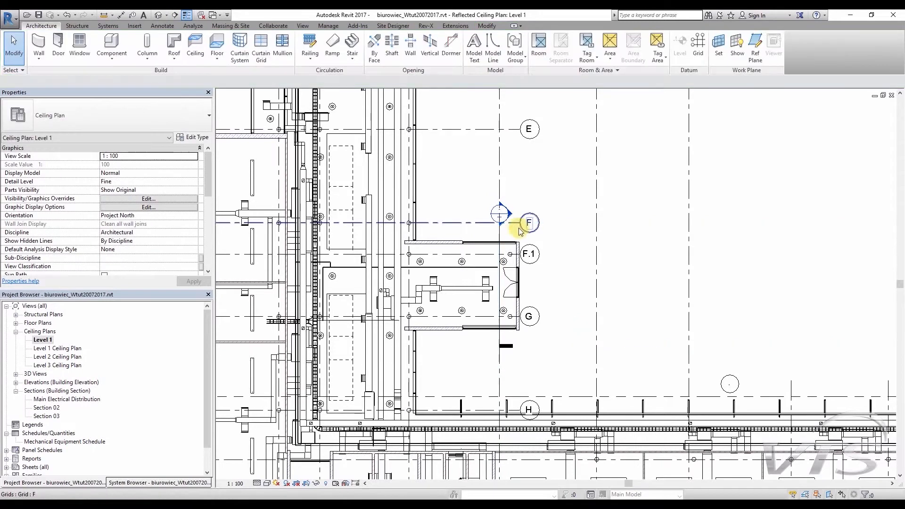
mouse_move(499, 215)
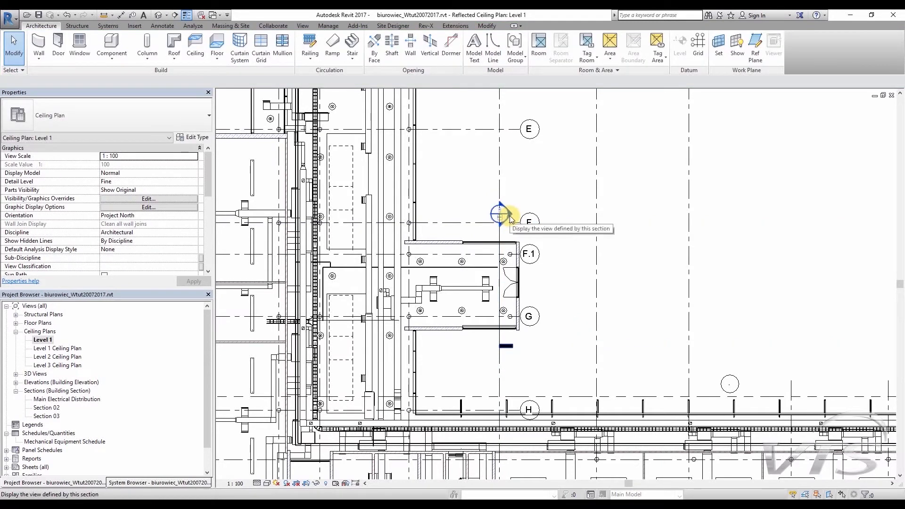
double_click(498, 215)
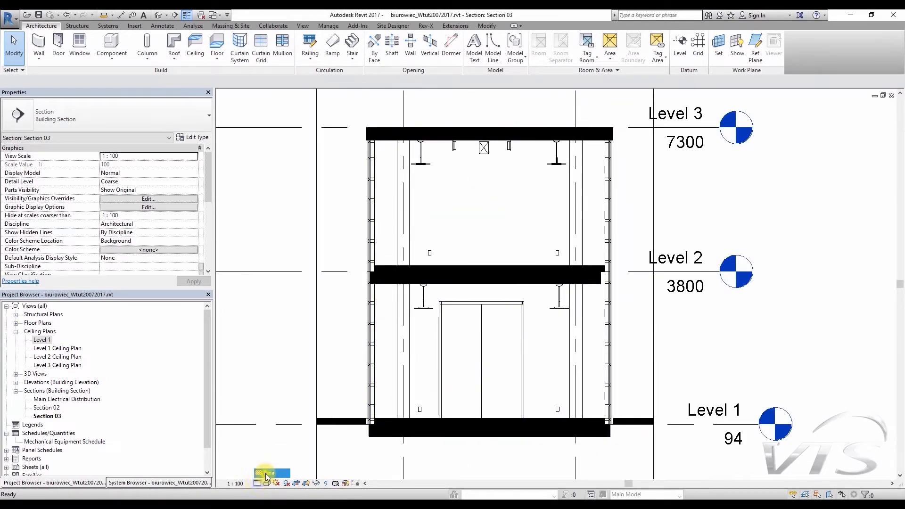
- Set Section 03 to Fine detail and begin an aligned dimension across the door opening
click(271, 476)
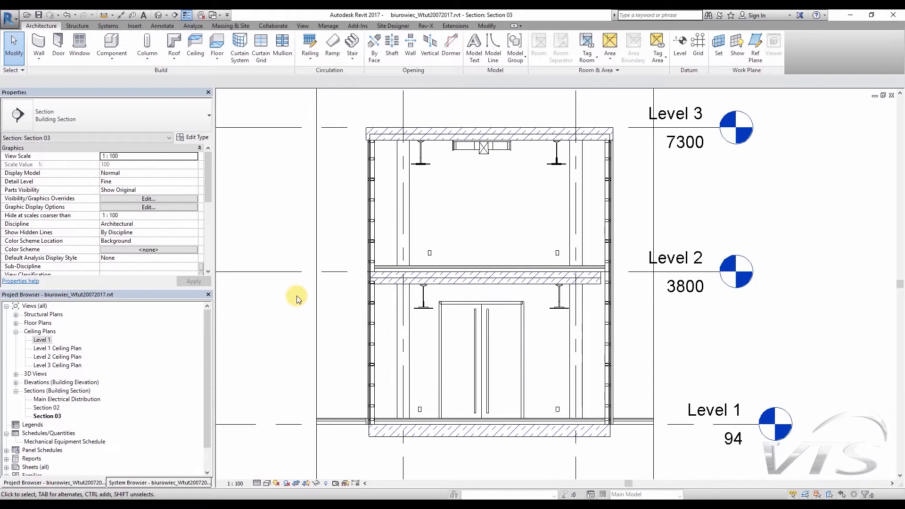
mouse_move(280, 167)
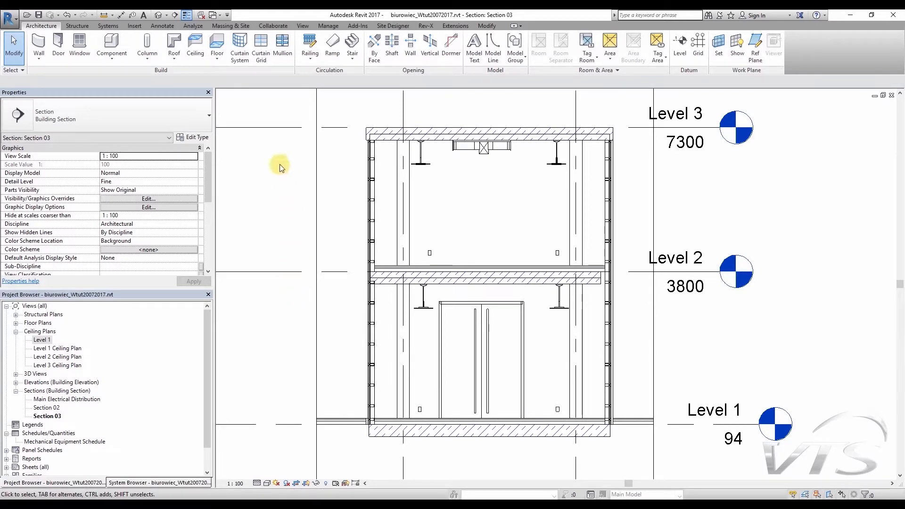
click(162, 25)
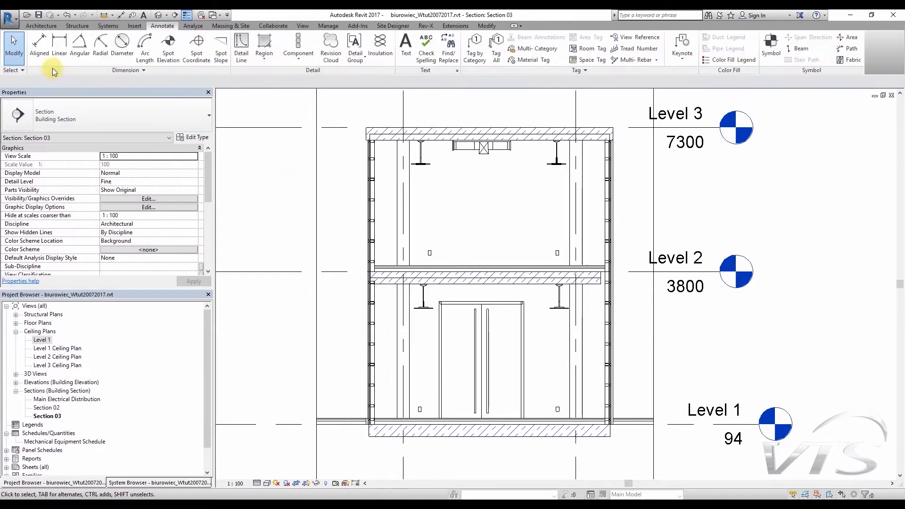
click(37, 47)
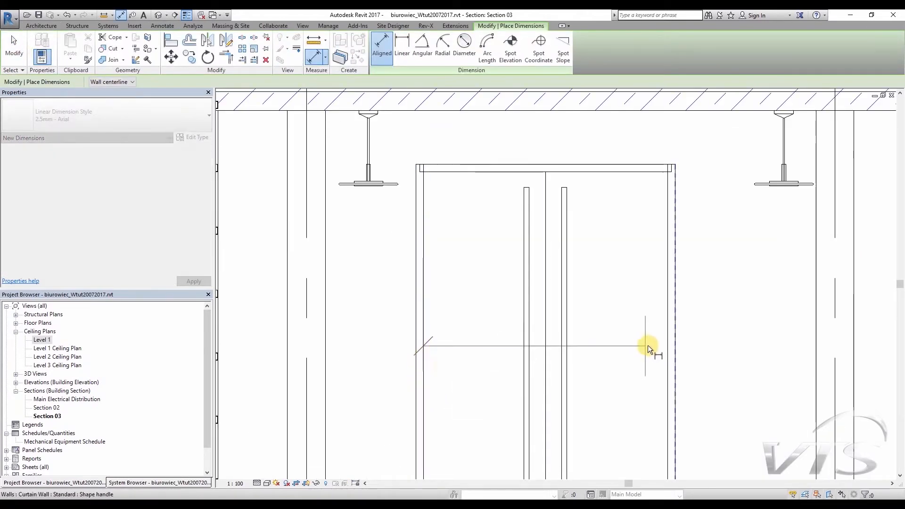
mouse_move(669, 354)
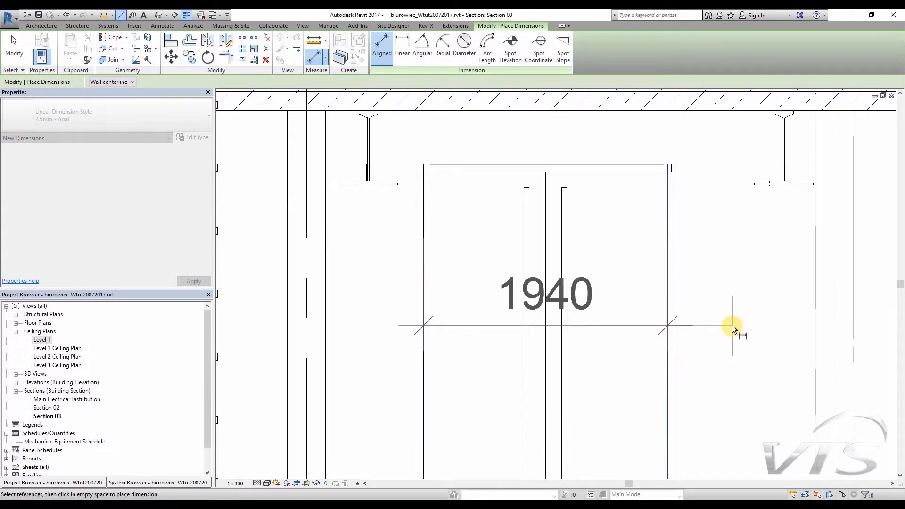
mouse_move(724, 328)
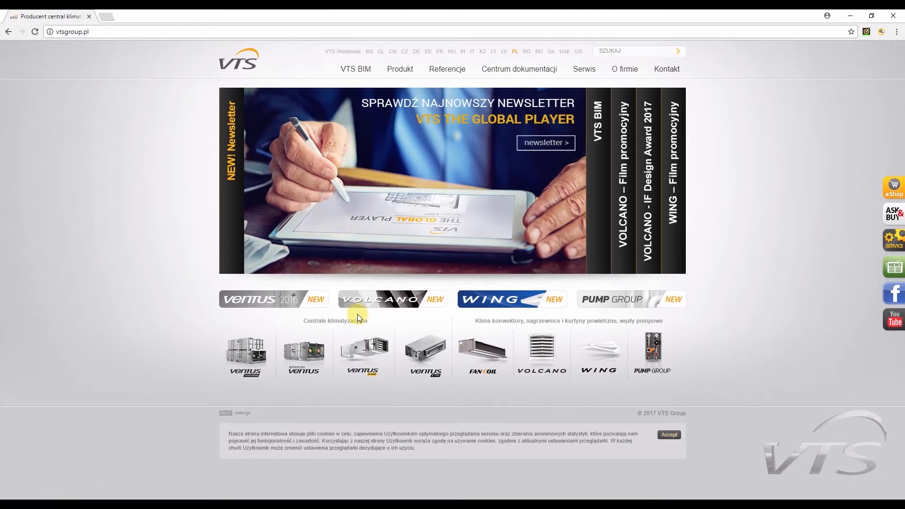
mouse_move(357, 123)
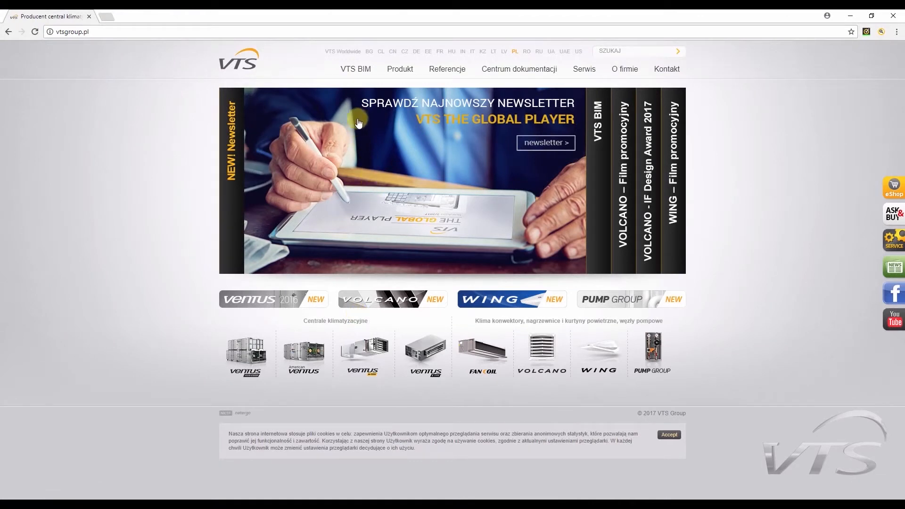
- Browse the VTS BIM documentation centre to list the VOLCANO and WING family files
click(356, 69)
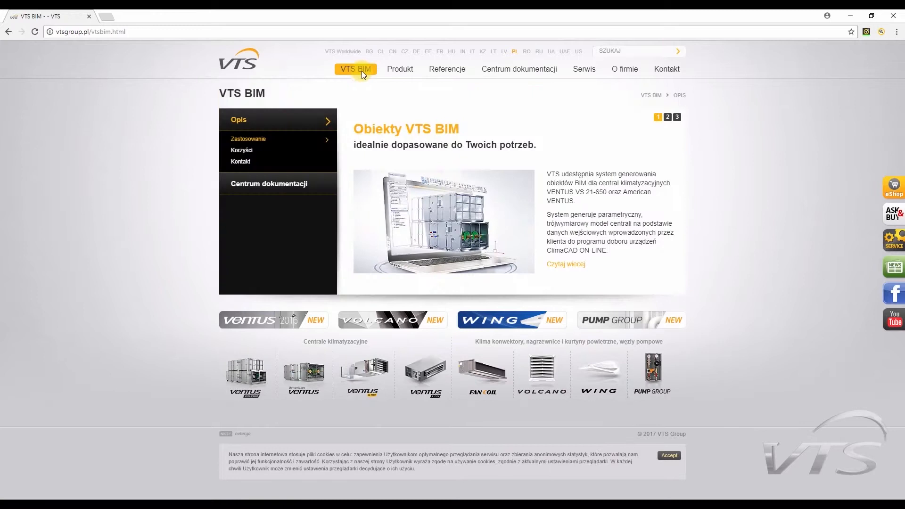
click(273, 184)
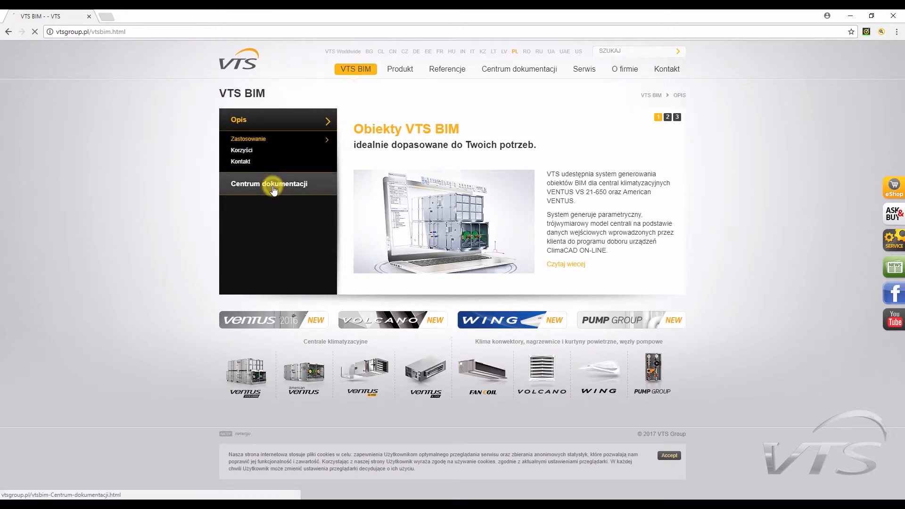
click(270, 183)
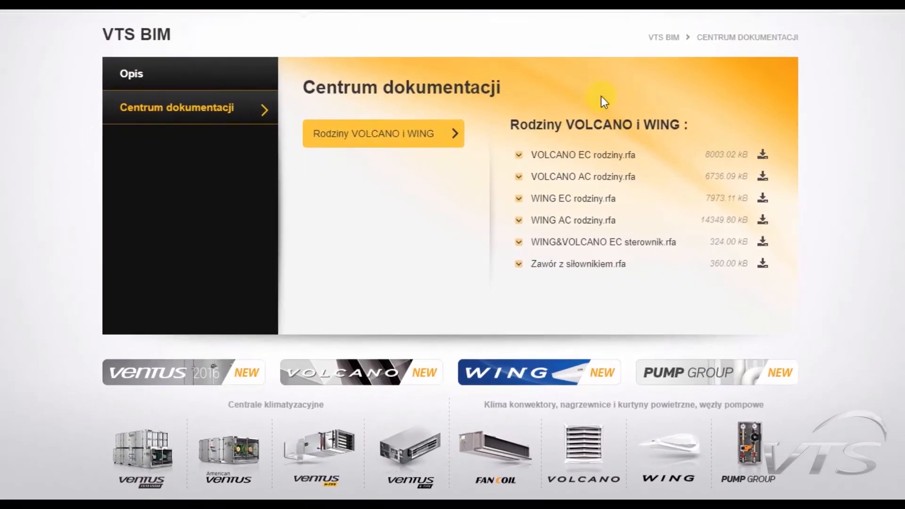
mouse_move(643, 301)
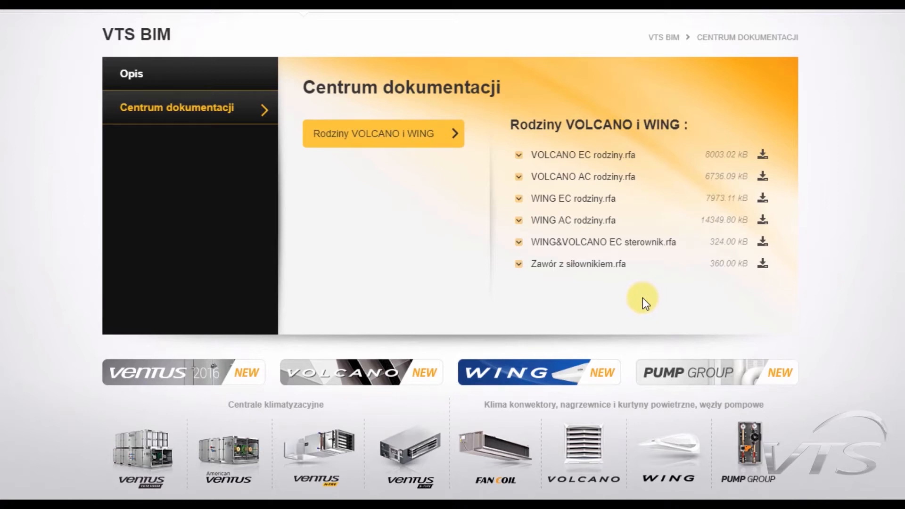
mouse_move(573, 198)
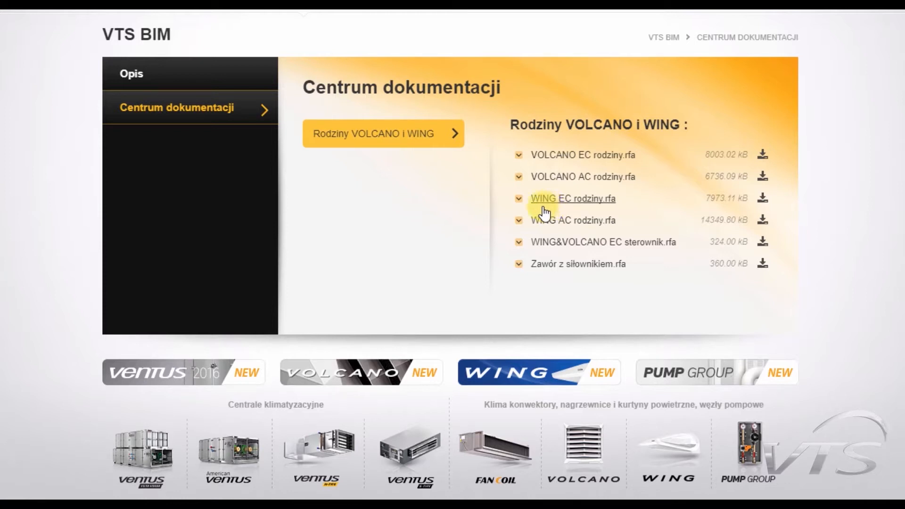
mouse_move(542, 221)
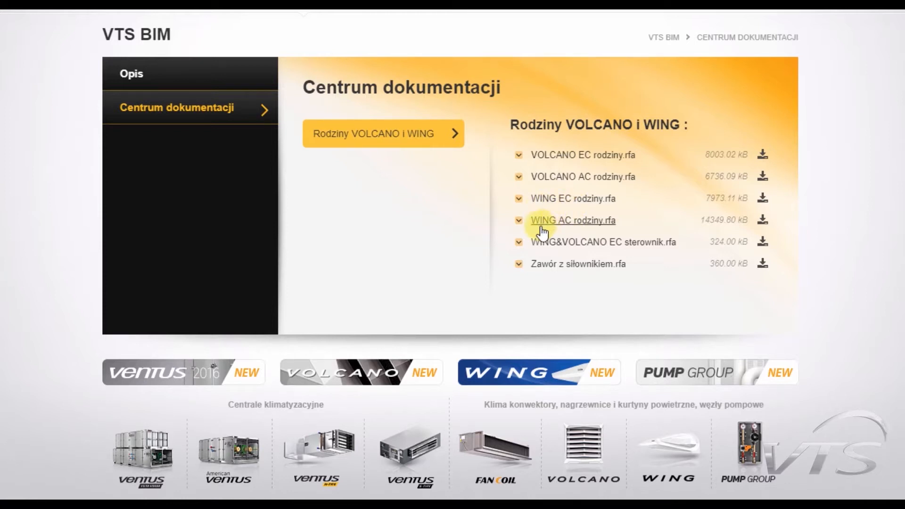
mouse_move(574, 231)
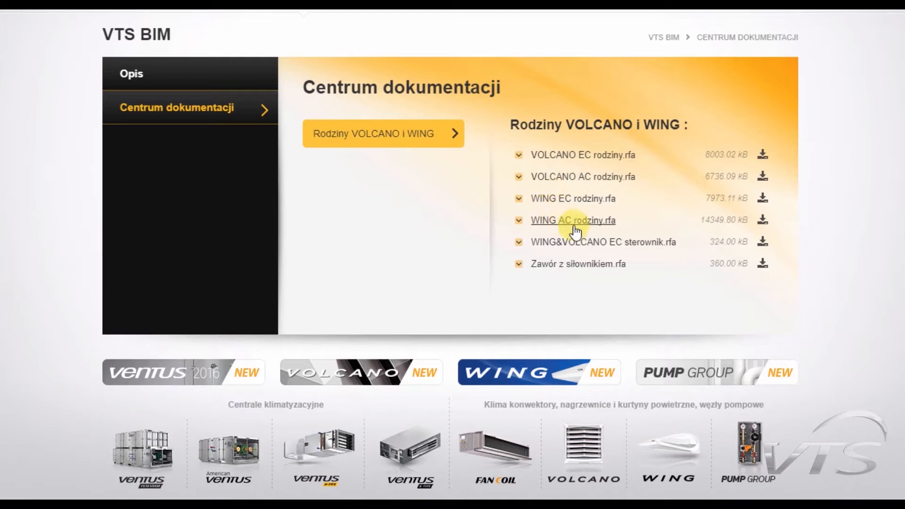
mouse_move(583, 219)
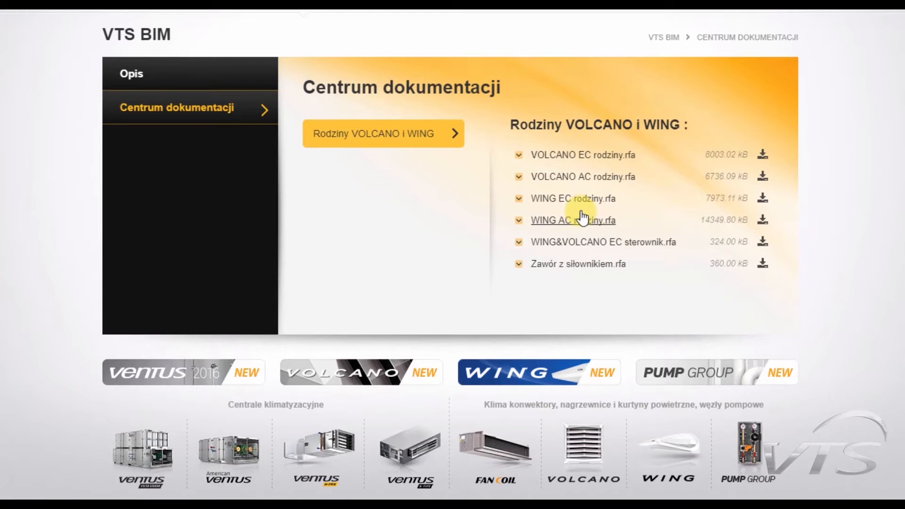
mouse_move(583, 212)
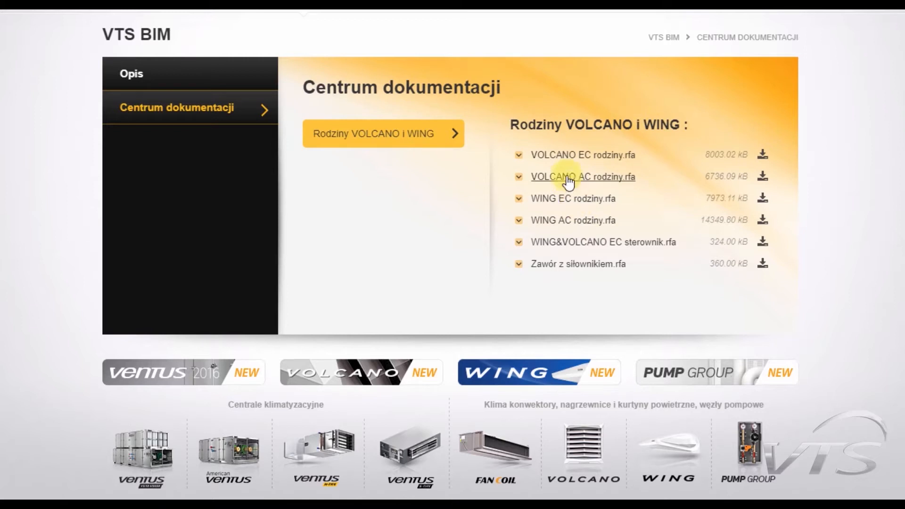
mouse_move(574, 159)
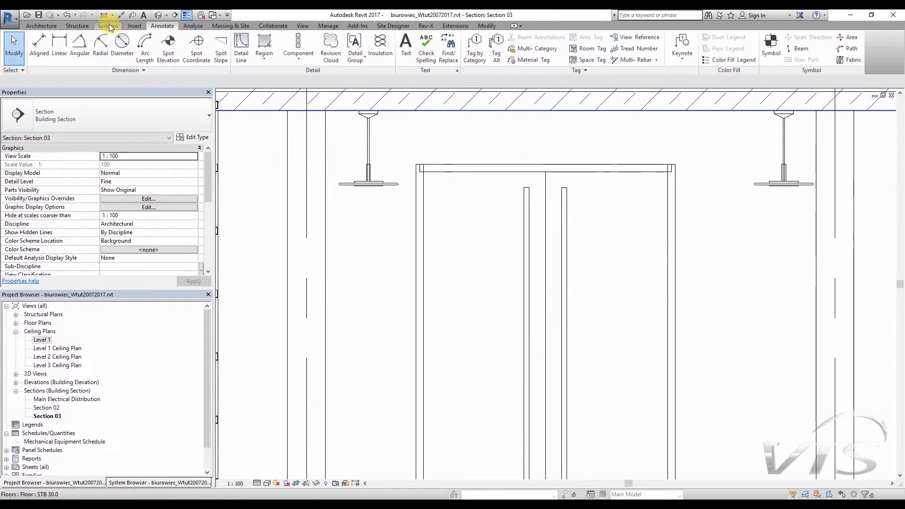
- Start placing Mechanical Equipment in Revit and bring up the Load Family browser
click(108, 25)
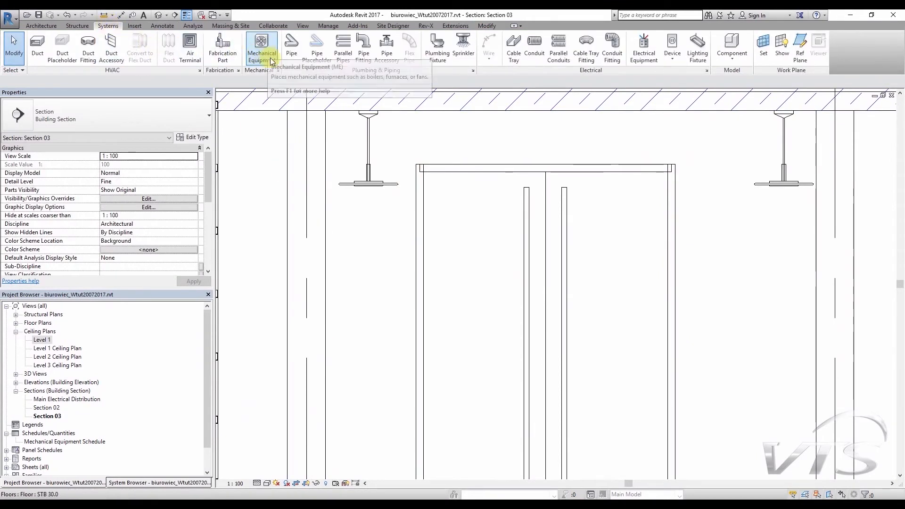
click(261, 47)
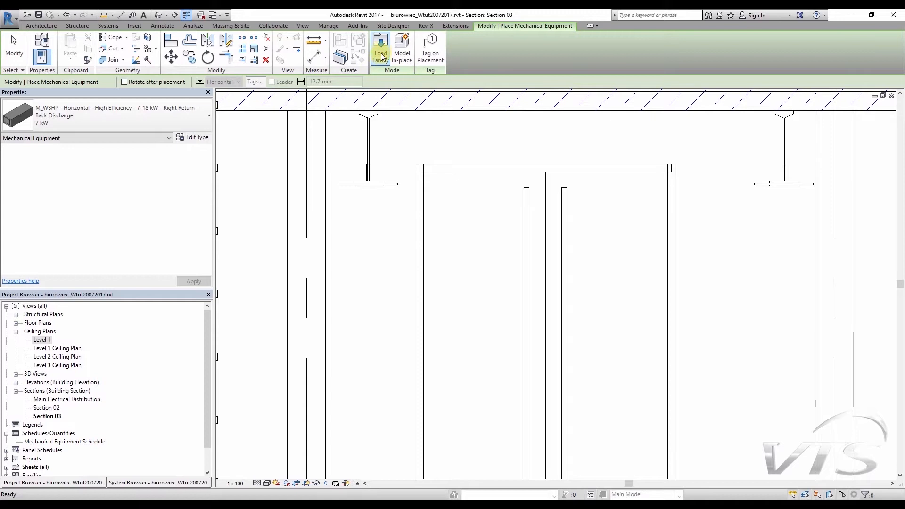
click(381, 47)
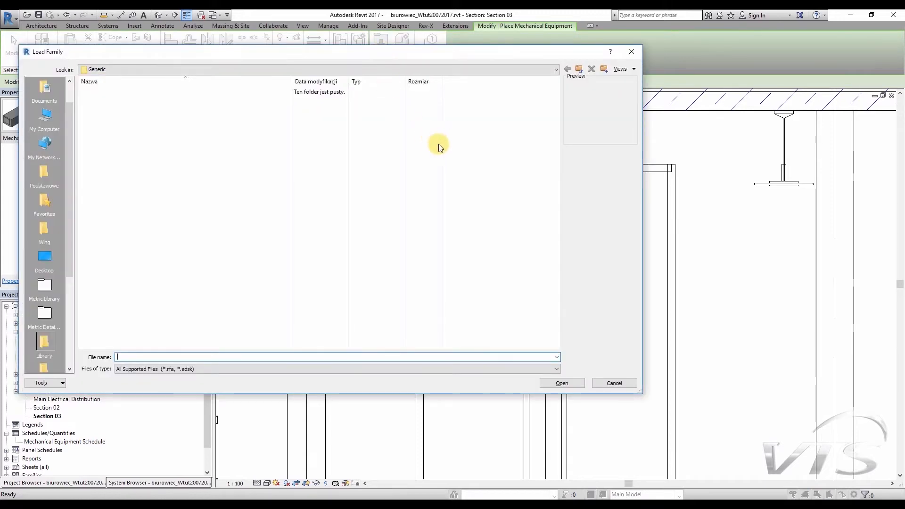
mouse_move(539, 123)
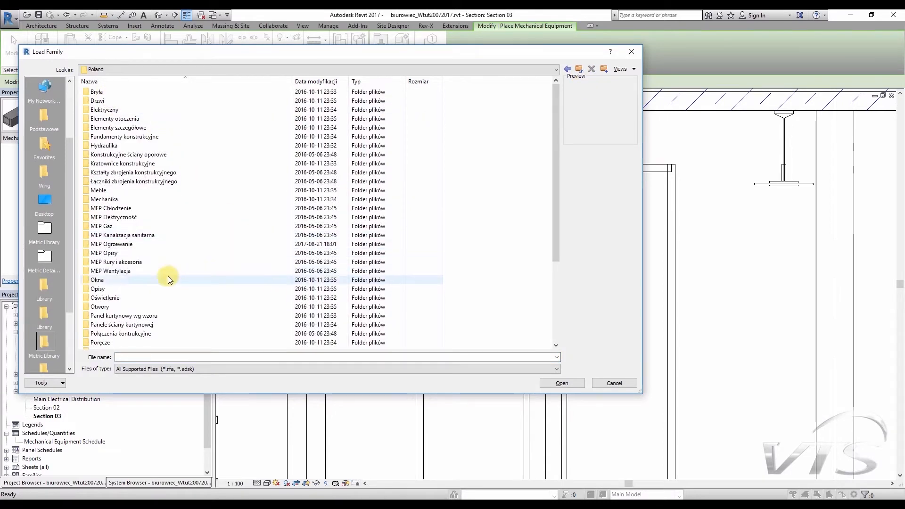
- Load Wing W200EC_wall.rfa from MEP Ogrzewanie > WING_EC_rodziny > wall-based Wing folder
double_click(111, 244)
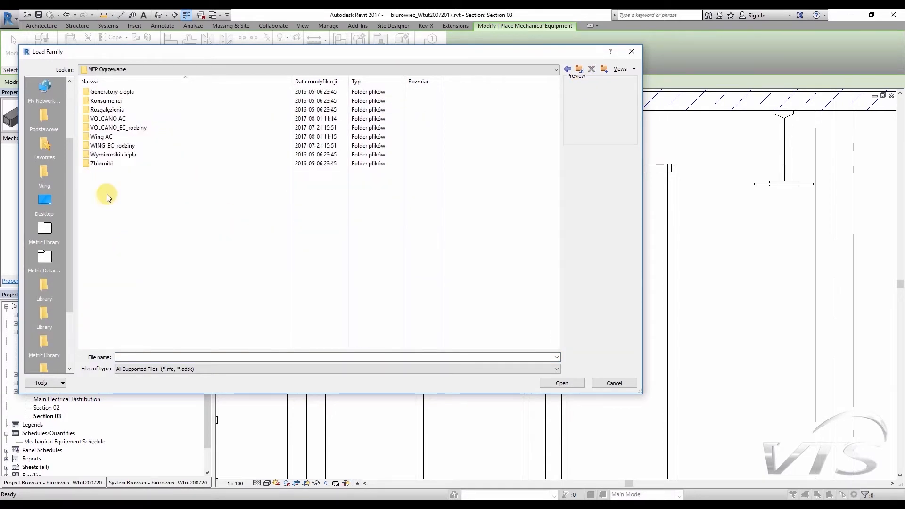
click(113, 145)
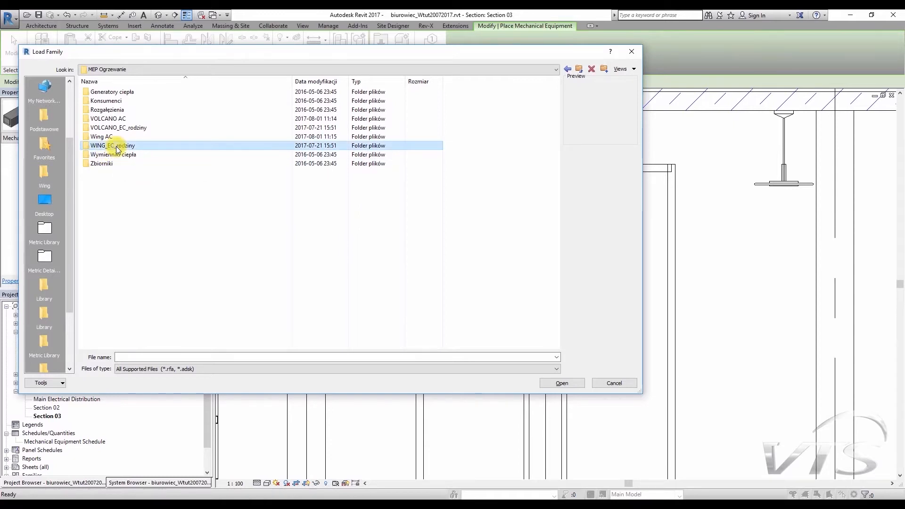
double_click(113, 145)
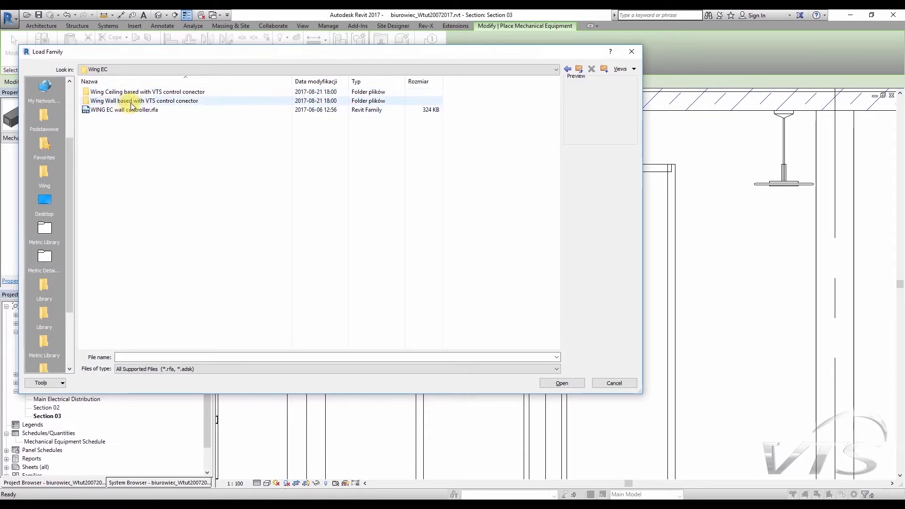
mouse_move(206, 164)
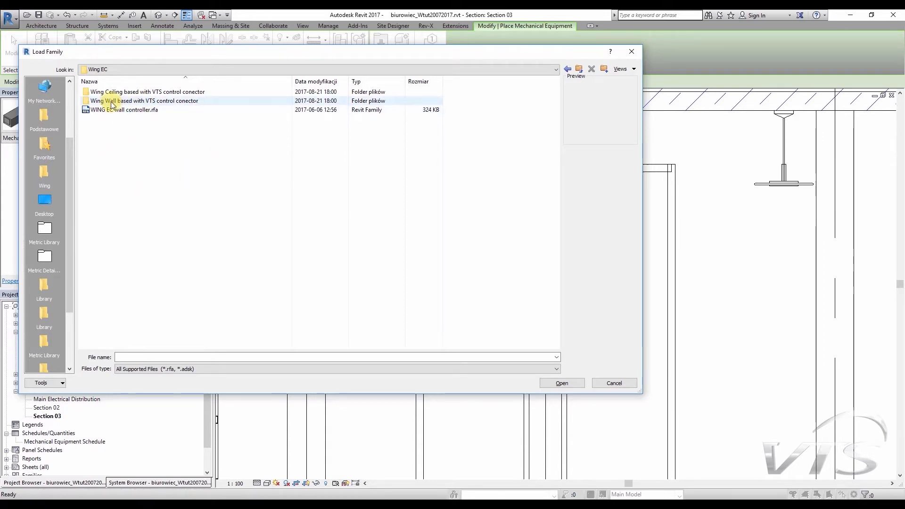
mouse_move(123, 101)
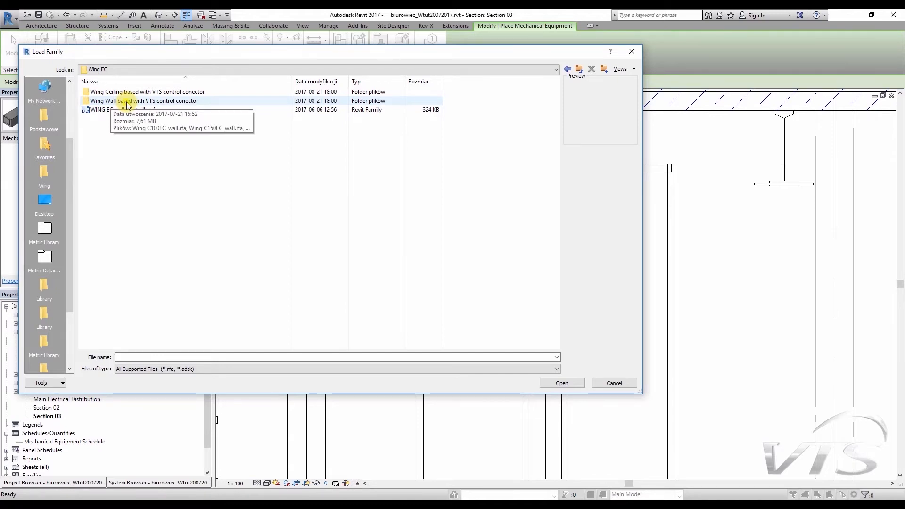
double_click(143, 101)
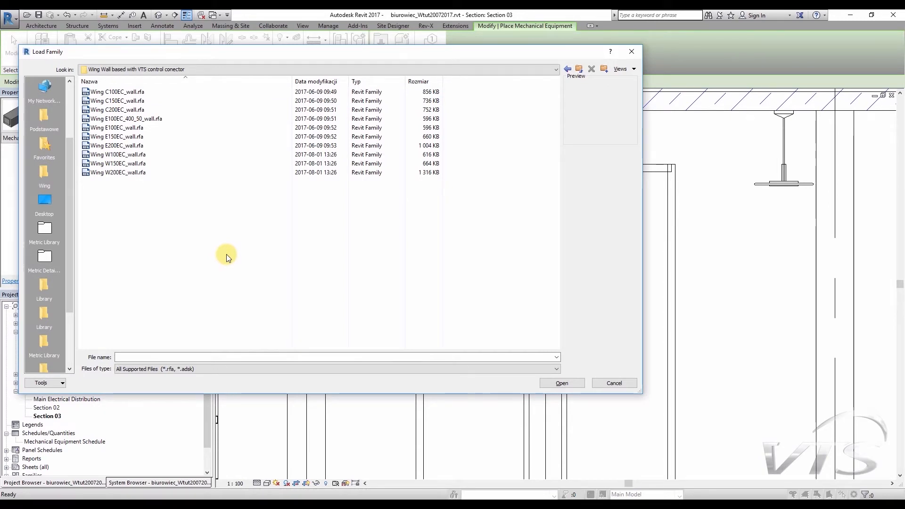
click(118, 172)
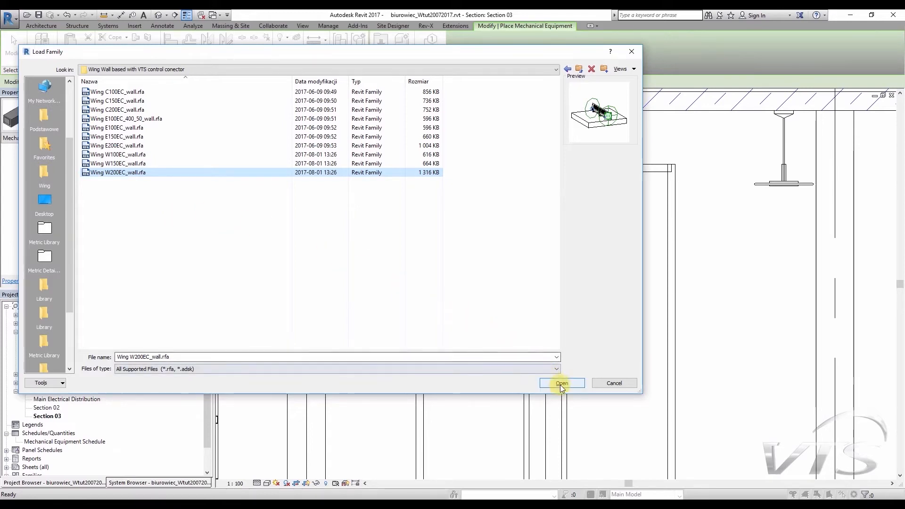
click(561, 383)
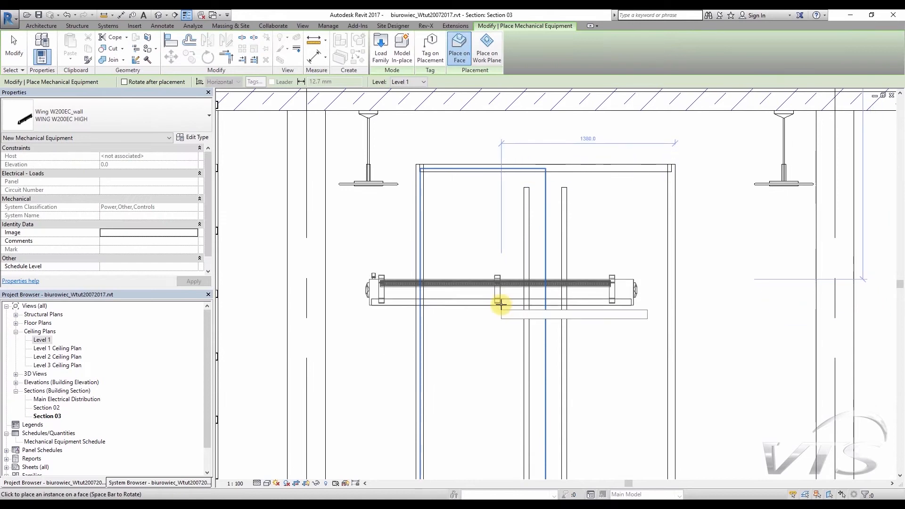
mouse_move(501, 304)
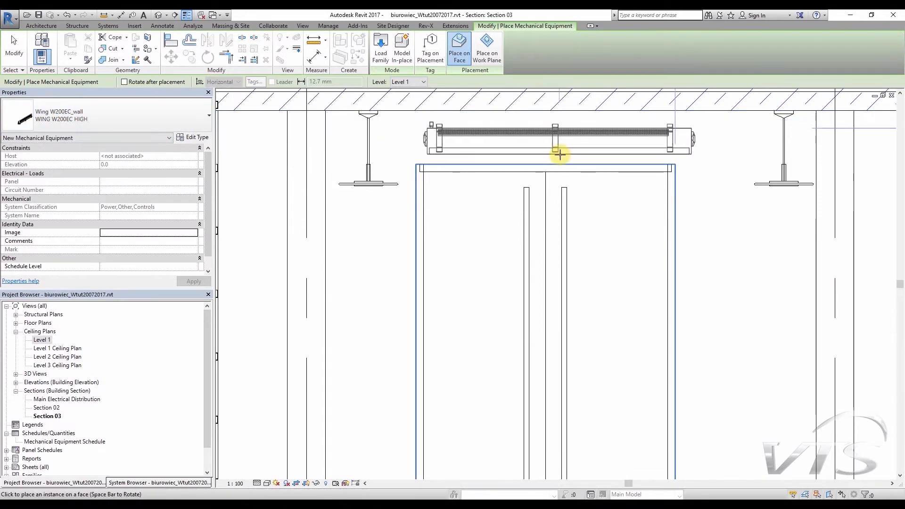
mouse_move(546, 157)
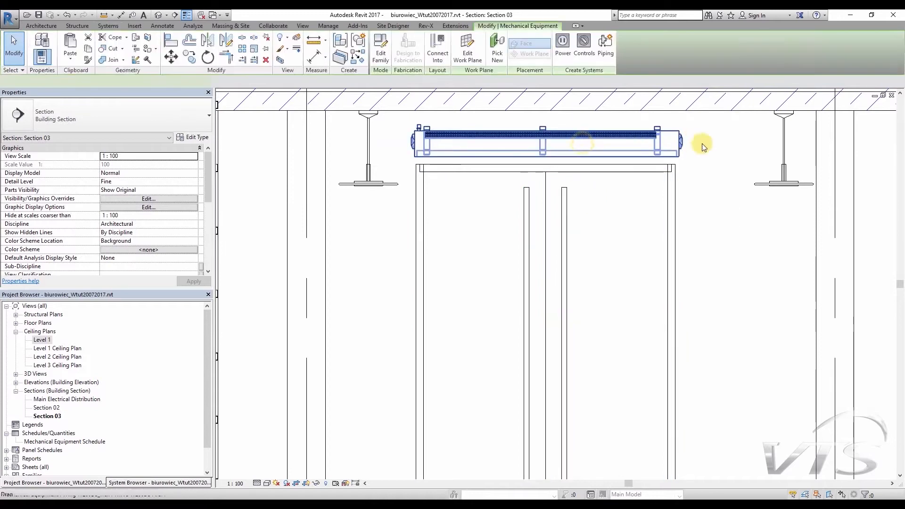
- Select the placed Wing W200EC air curtain above the door and set its elevation to 2999.8
click(542, 137)
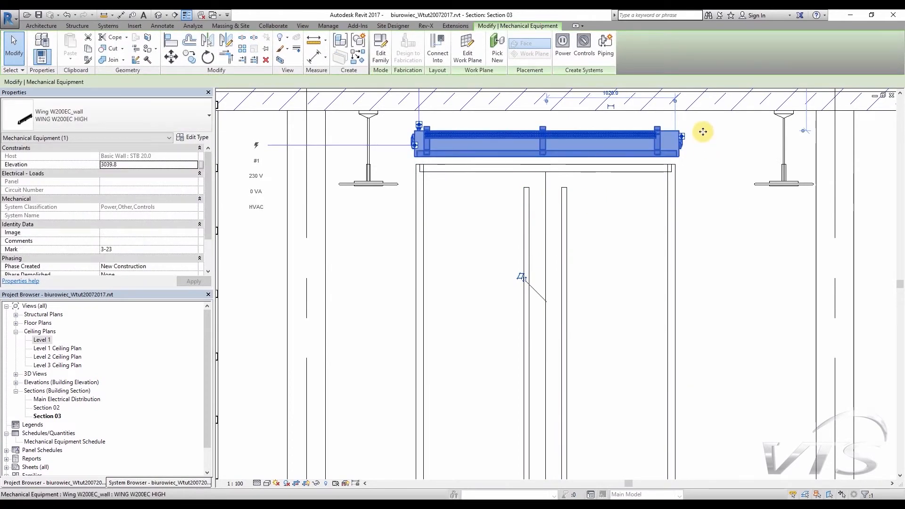
mouse_move(703, 132)
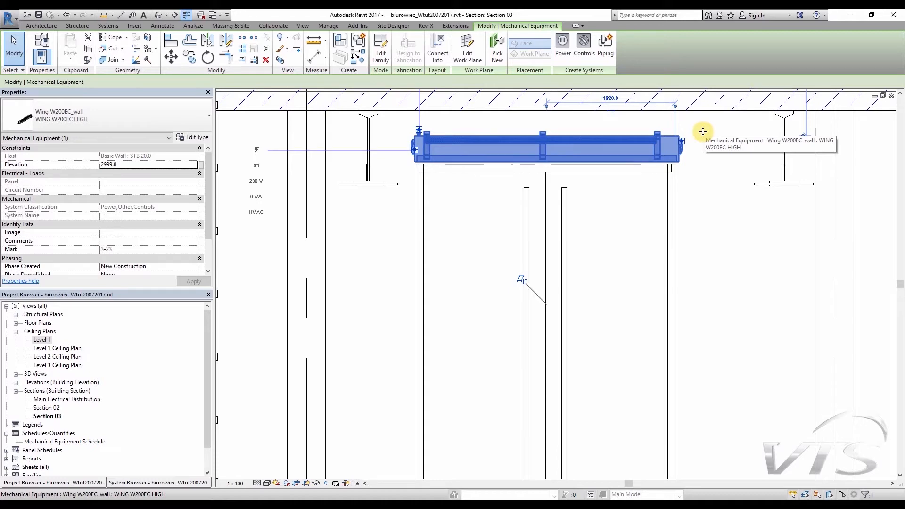
mouse_move(702, 131)
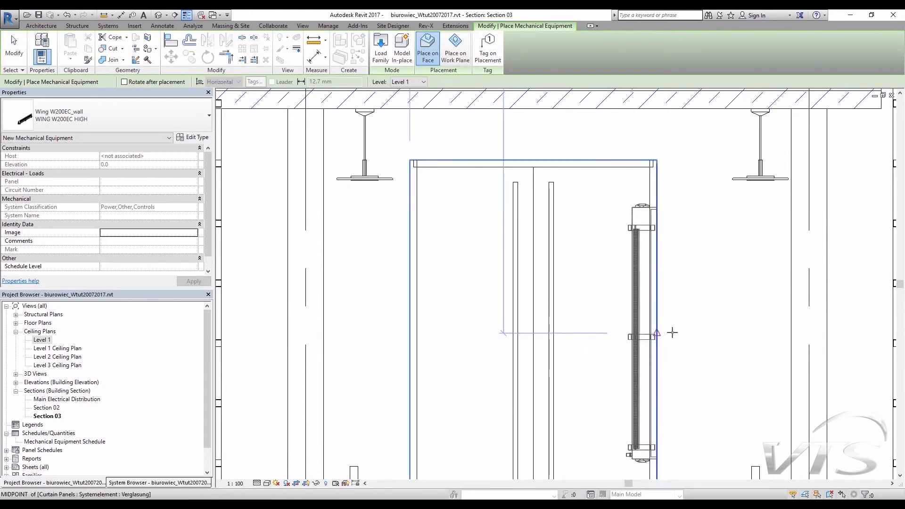
click(543, 142)
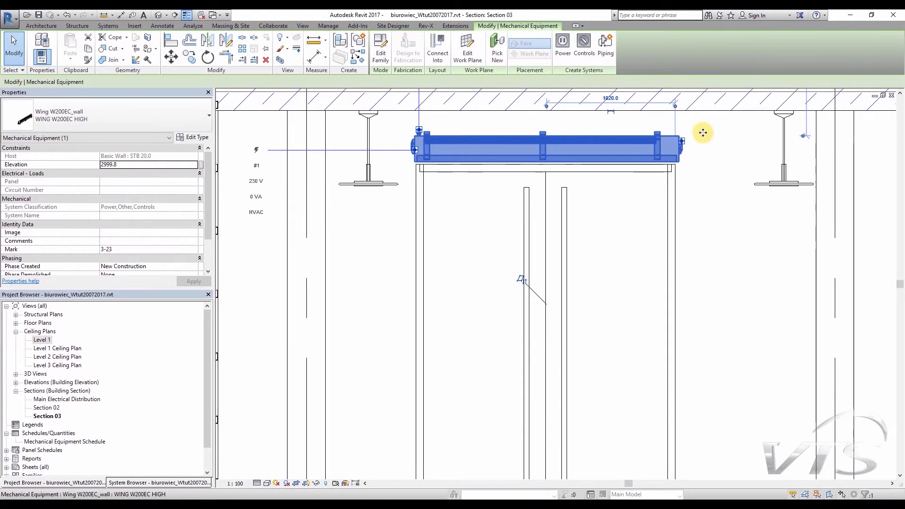
click(162, 26)
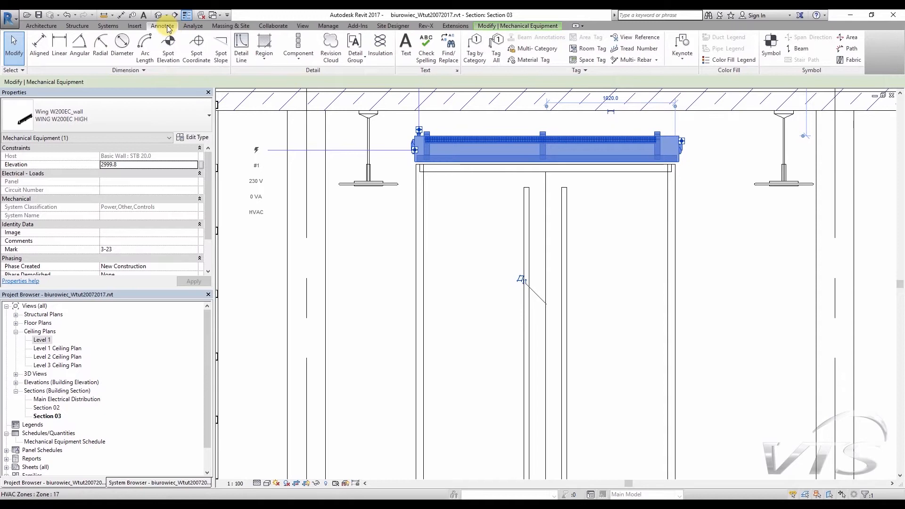
mouse_move(38, 43)
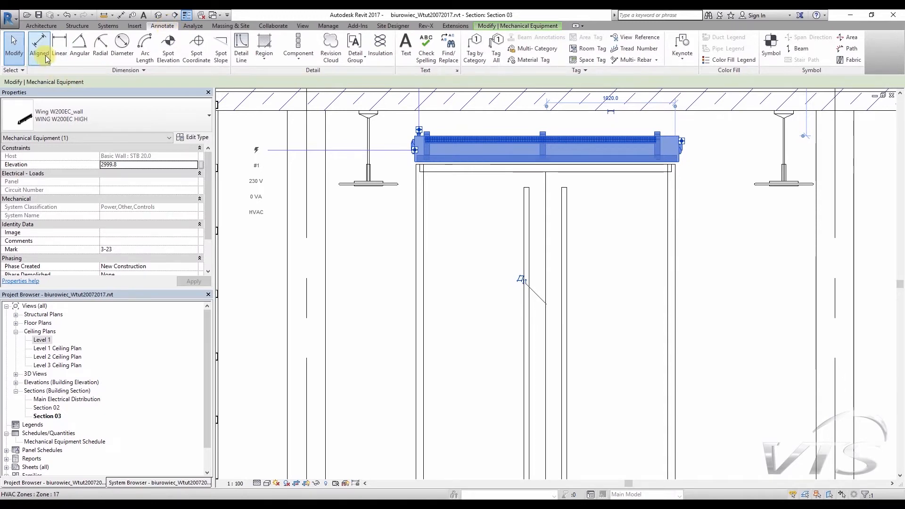
mouse_move(39, 47)
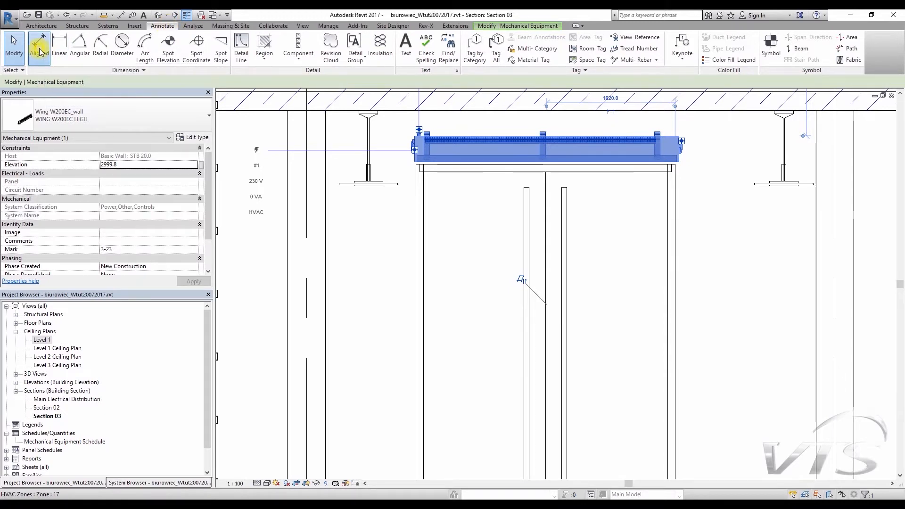
click(39, 43)
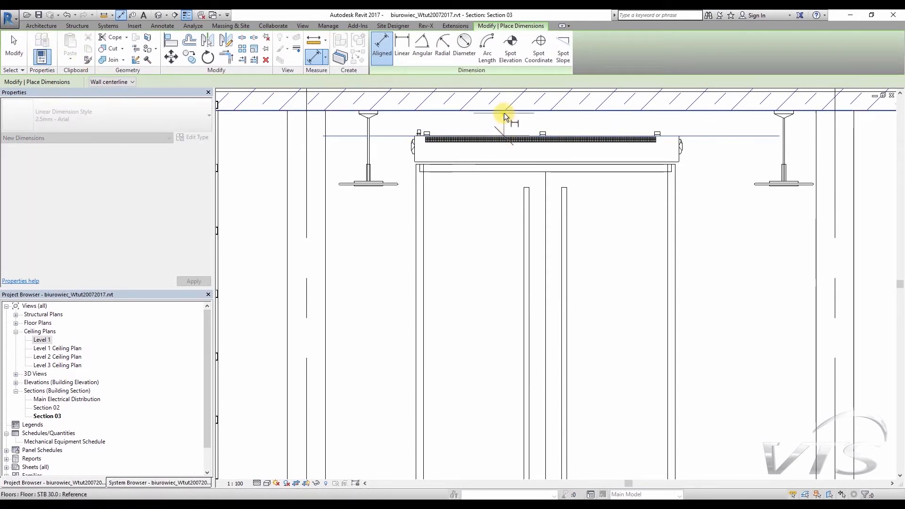
click(505, 113)
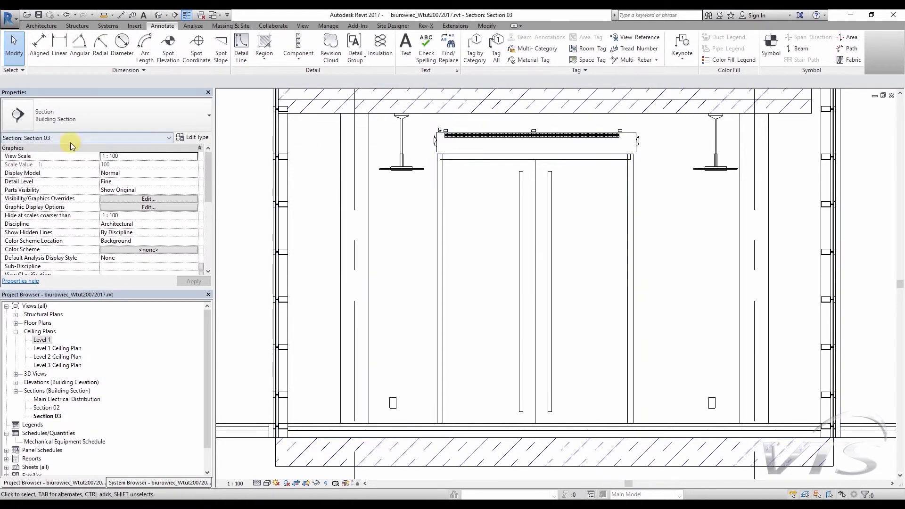
mouse_move(39, 199)
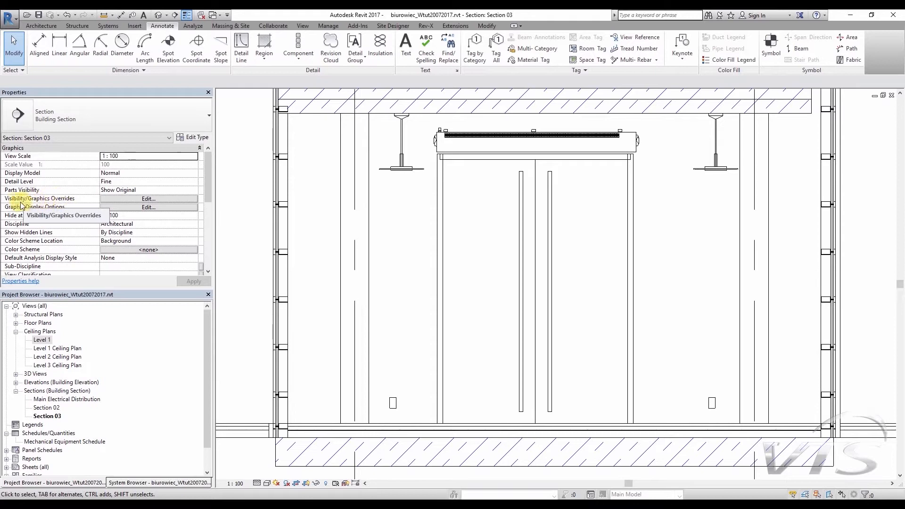
mouse_move(74, 200)
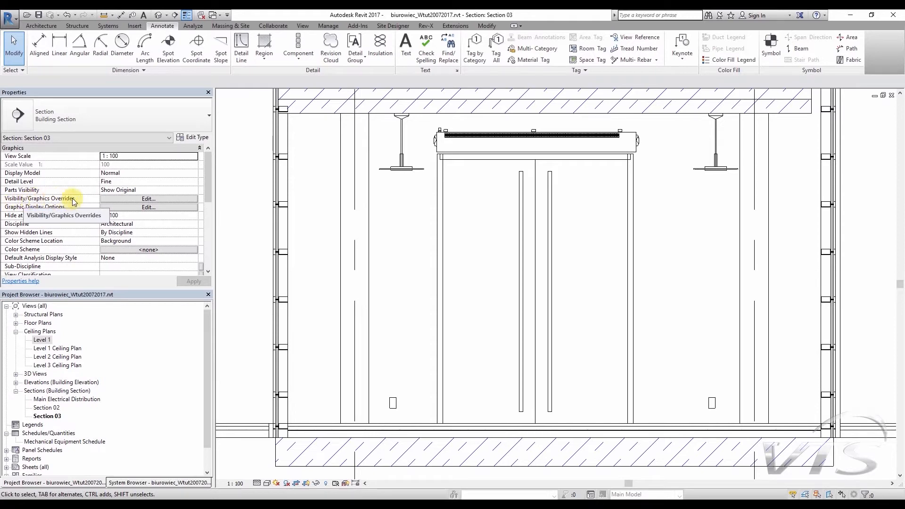
- Hide the Mechanical Equipment Range subcategory in Section 03's Visibility/Graphic Overrides
click(148, 198)
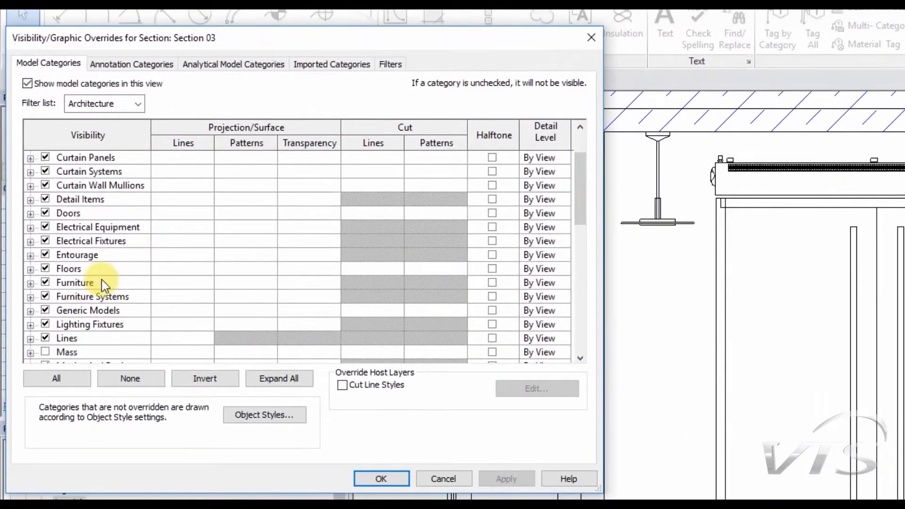
scroll(down, 3)
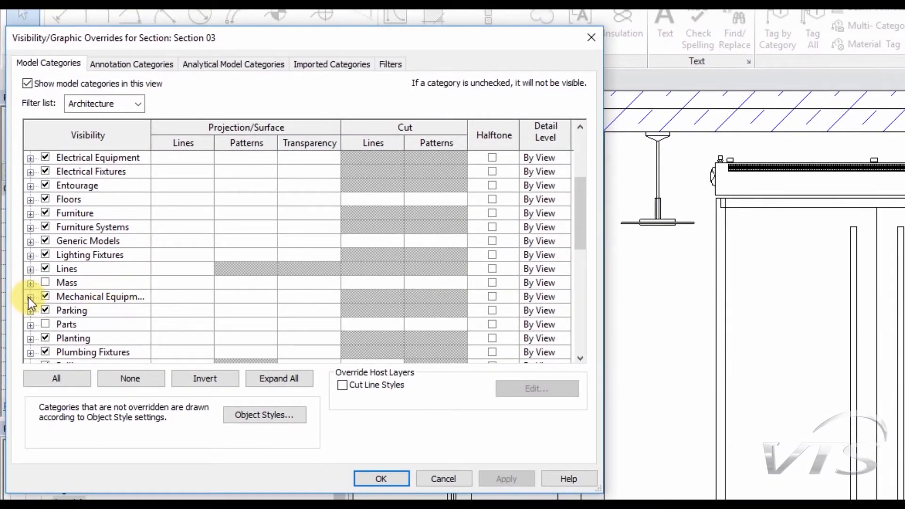
click(30, 296)
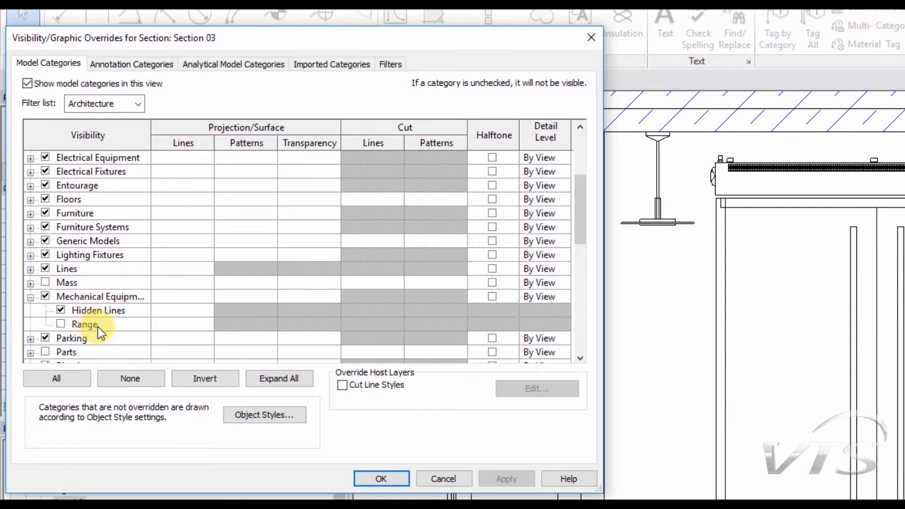
click(85, 324)
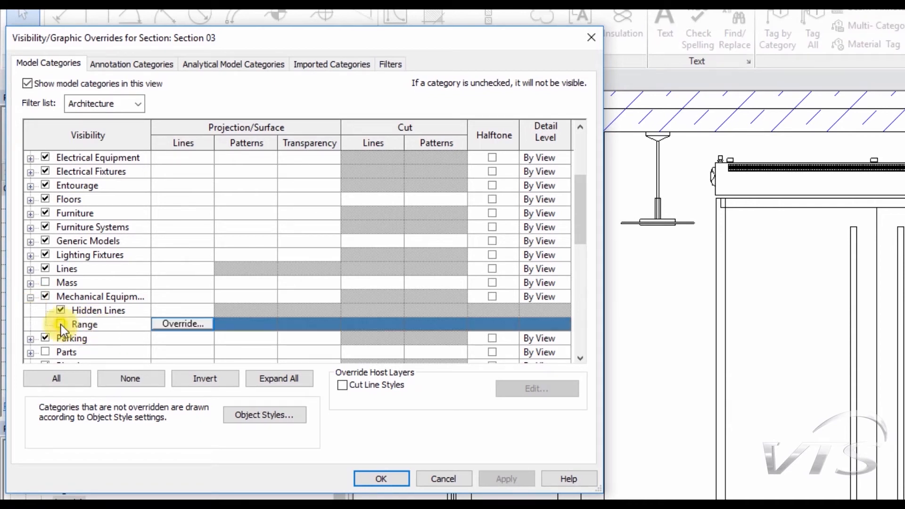
click(60, 324)
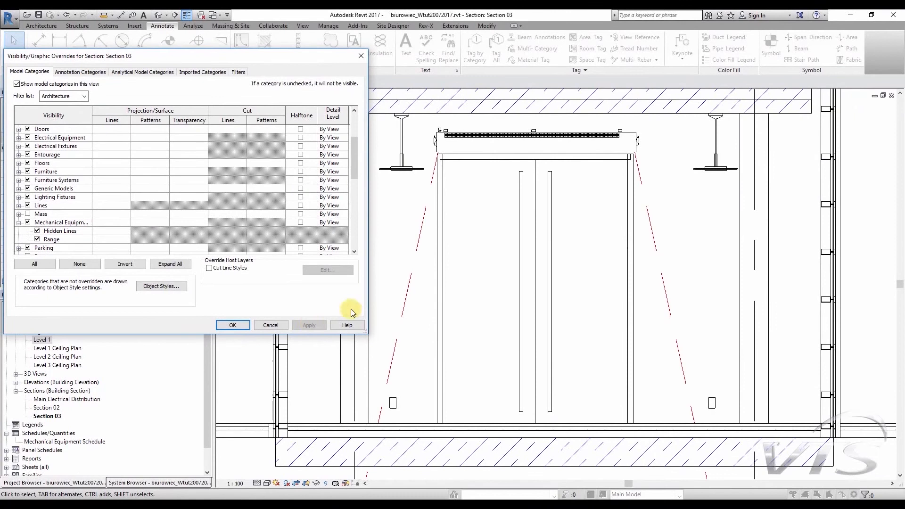
mouse_move(407, 317)
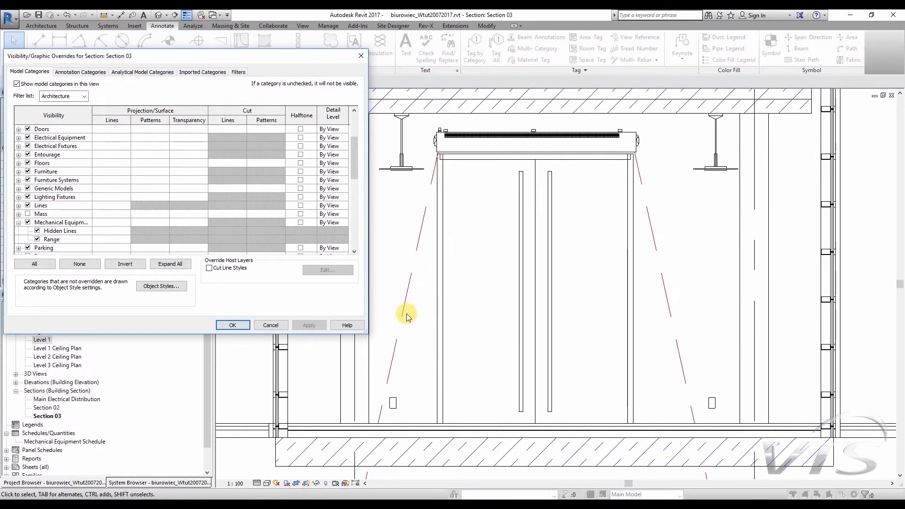
mouse_move(717, 465)
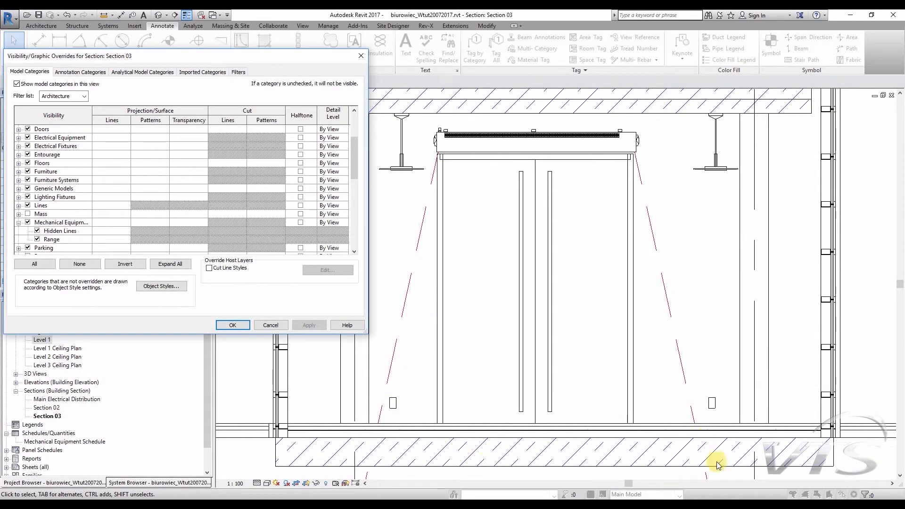
mouse_move(671, 182)
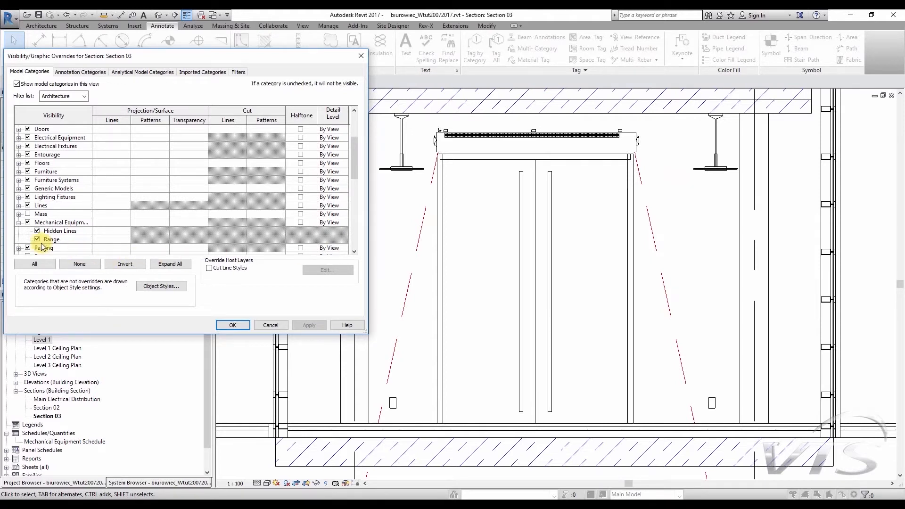
click(52, 238)
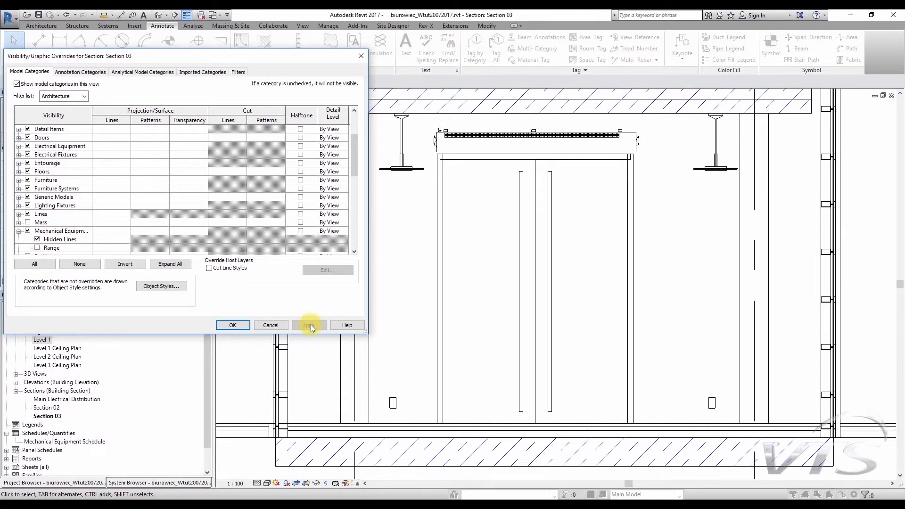
click(232, 325)
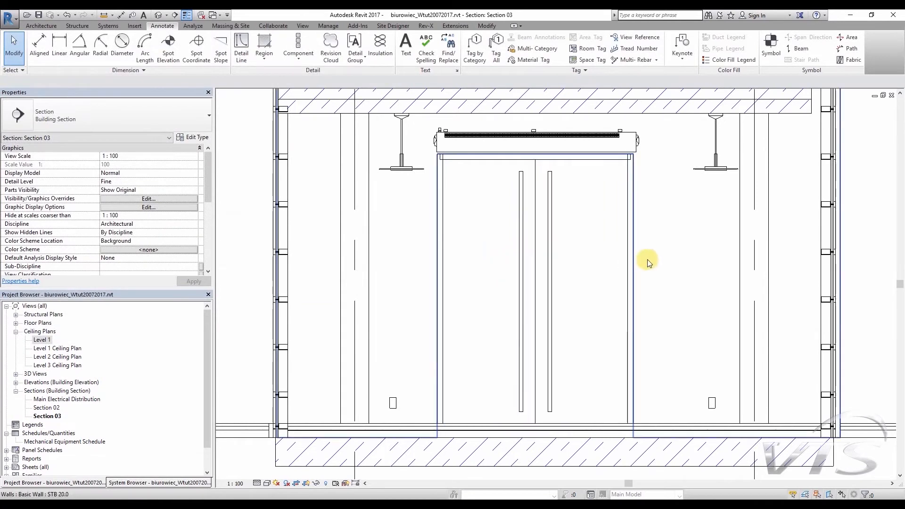
mouse_move(722, 240)
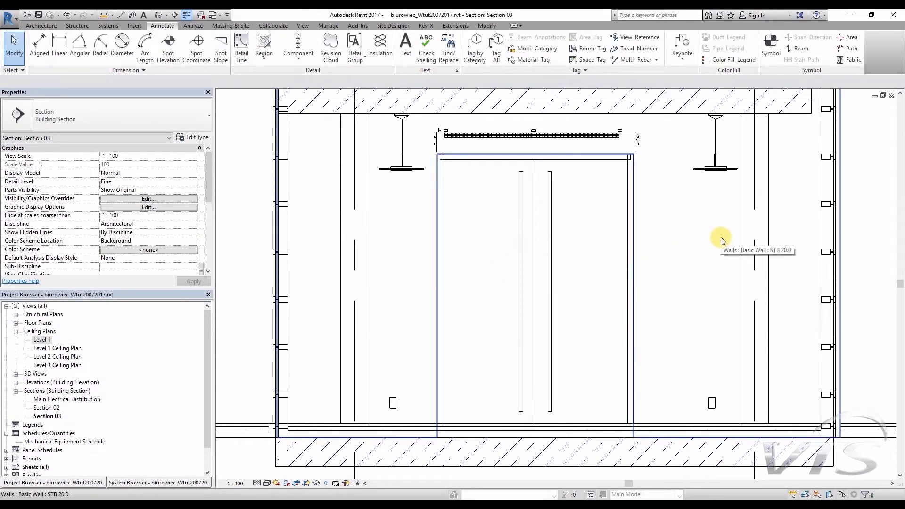
mouse_move(720, 239)
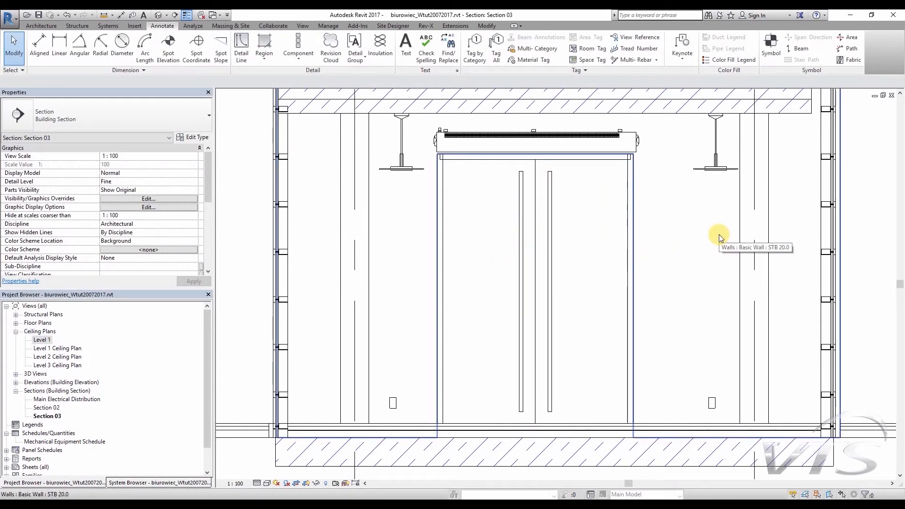
click(534, 139)
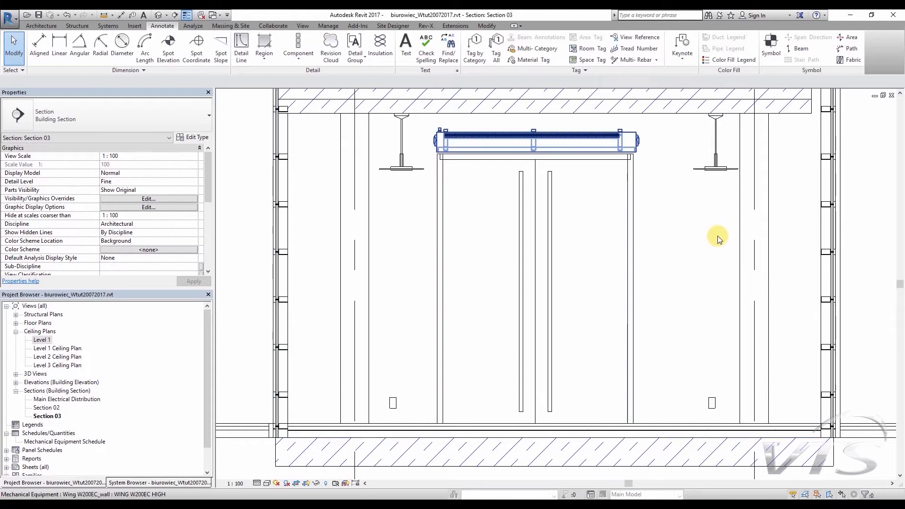
mouse_move(718, 239)
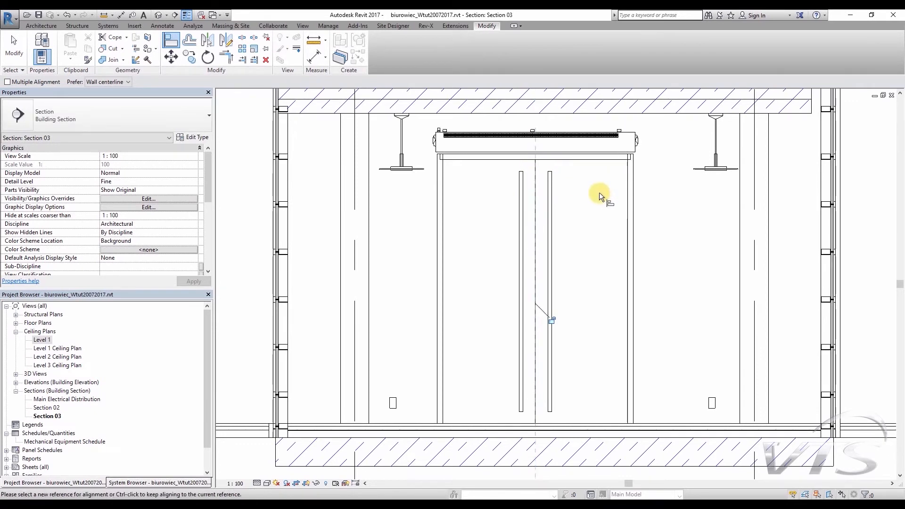
mouse_move(584, 200)
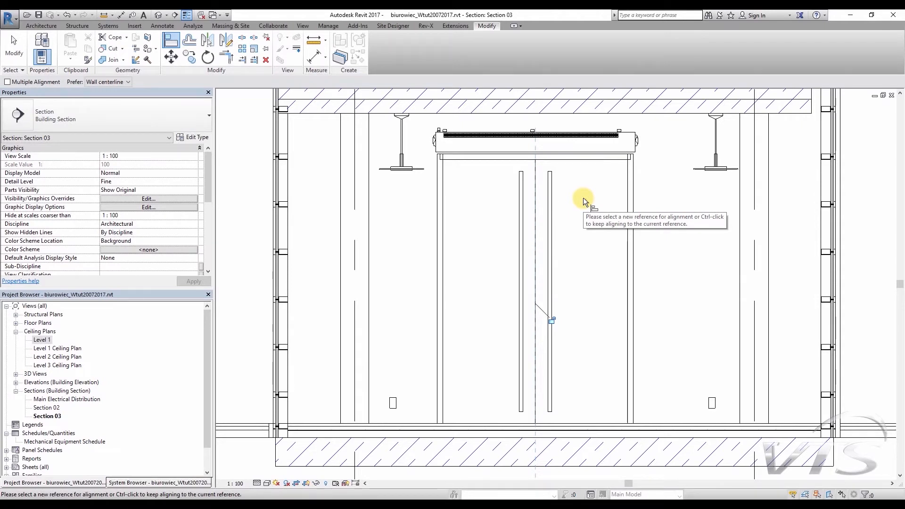
mouse_move(664, 211)
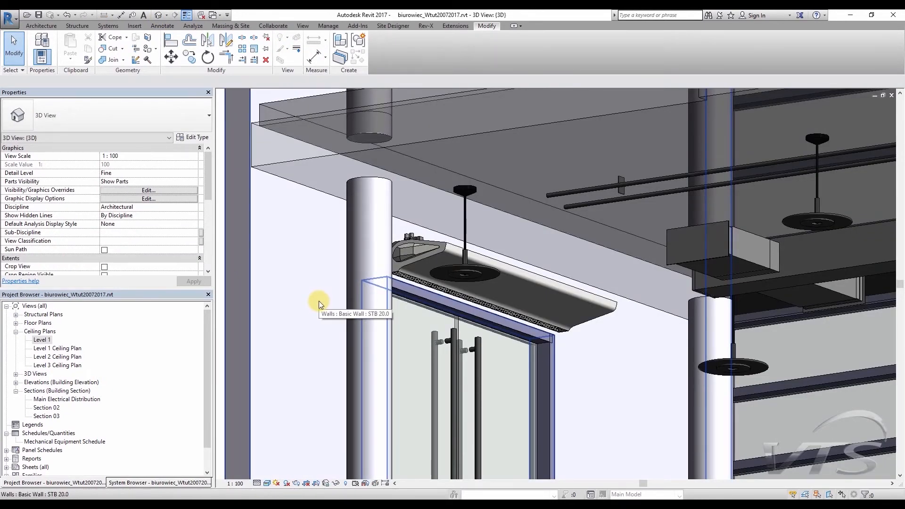
- Select the Wing W200EC air curtain in the 3D view
click(456, 271)
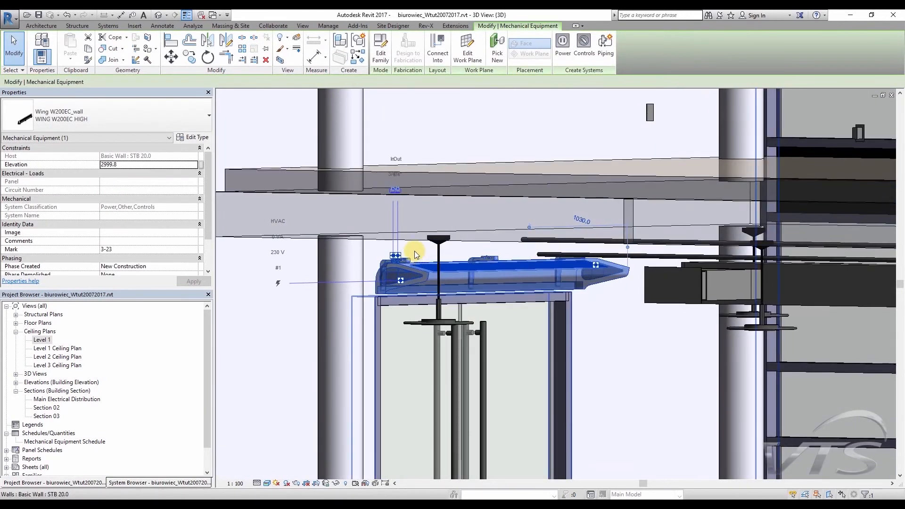
mouse_move(416, 254)
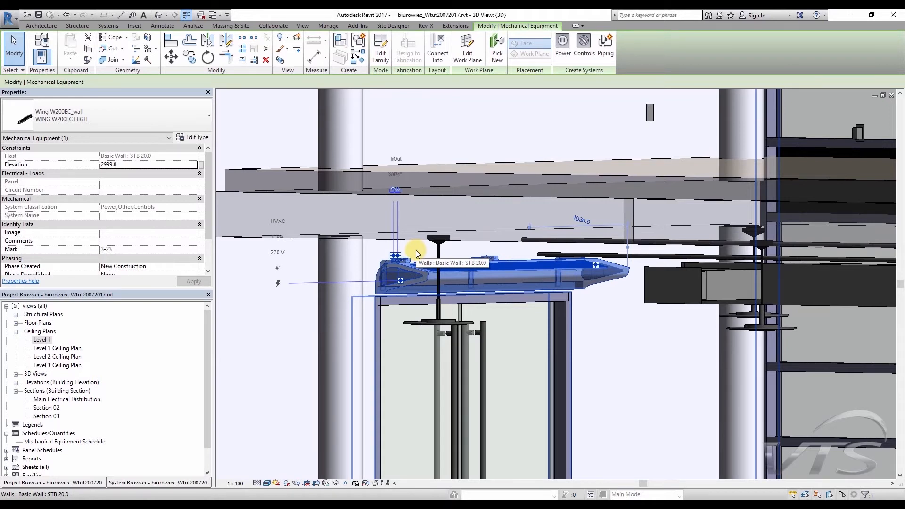
mouse_move(284, 321)
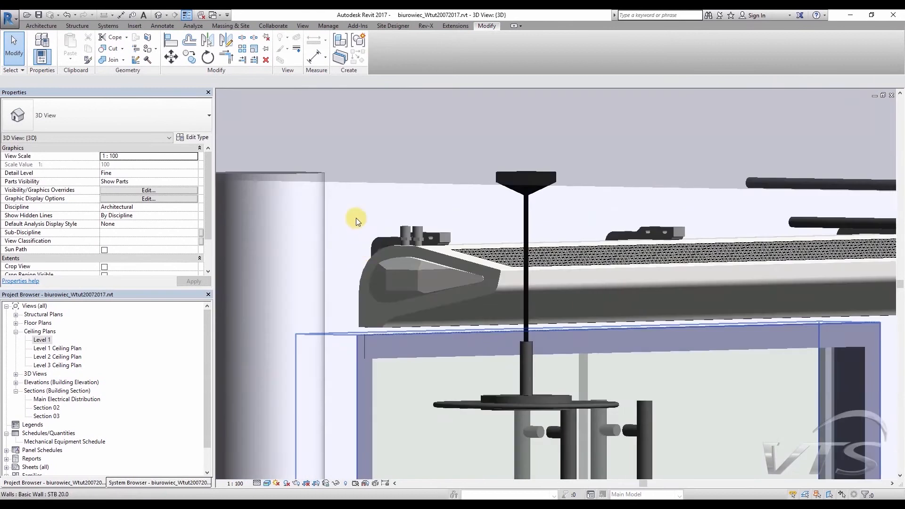
mouse_move(362, 224)
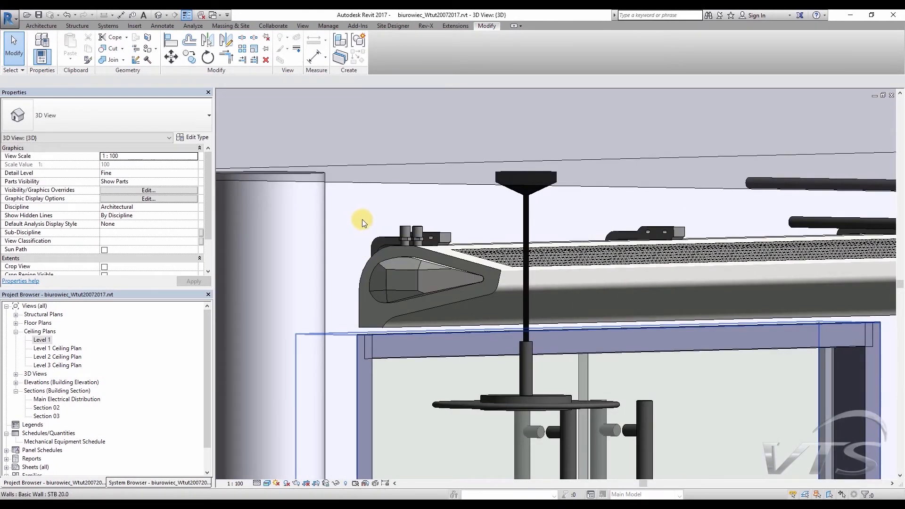
mouse_move(362, 224)
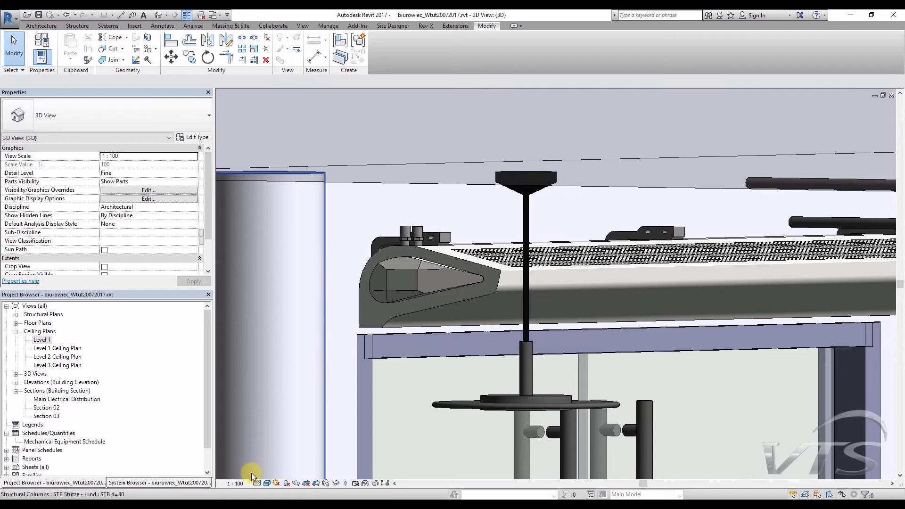
click(264, 483)
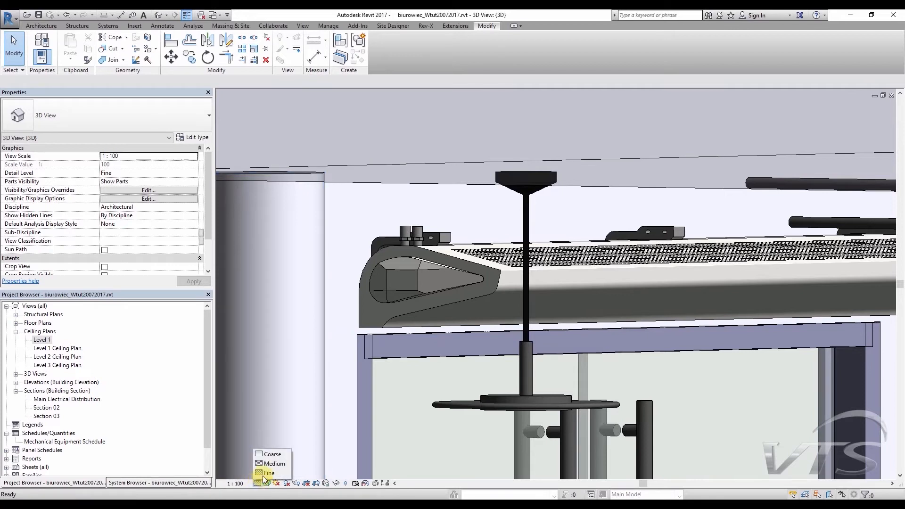
click(272, 454)
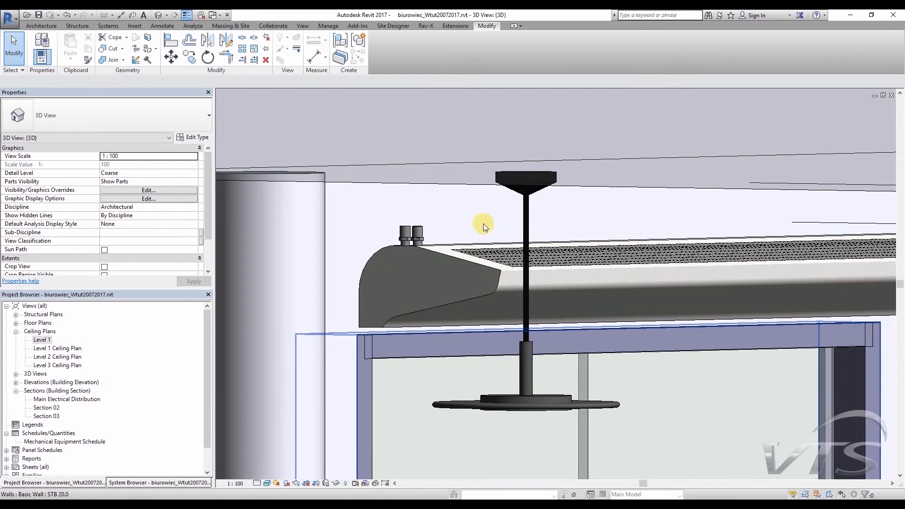
mouse_move(484, 225)
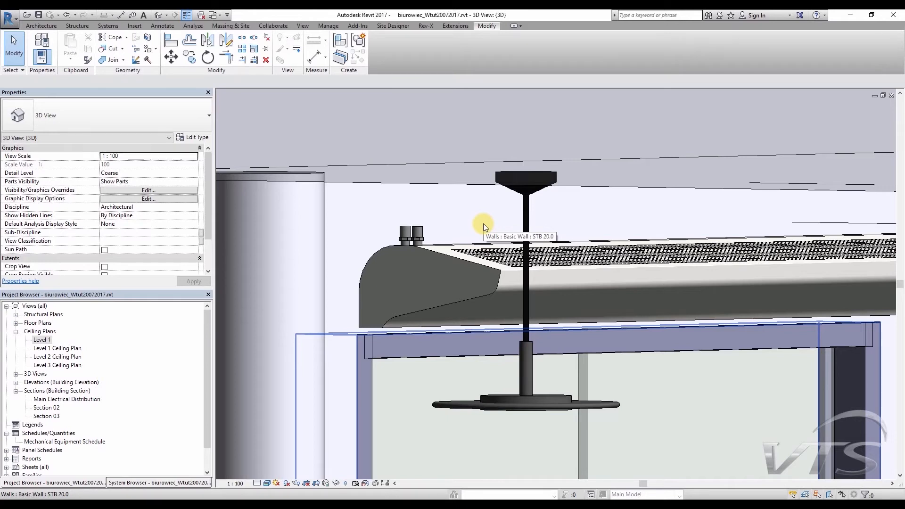
mouse_move(483, 226)
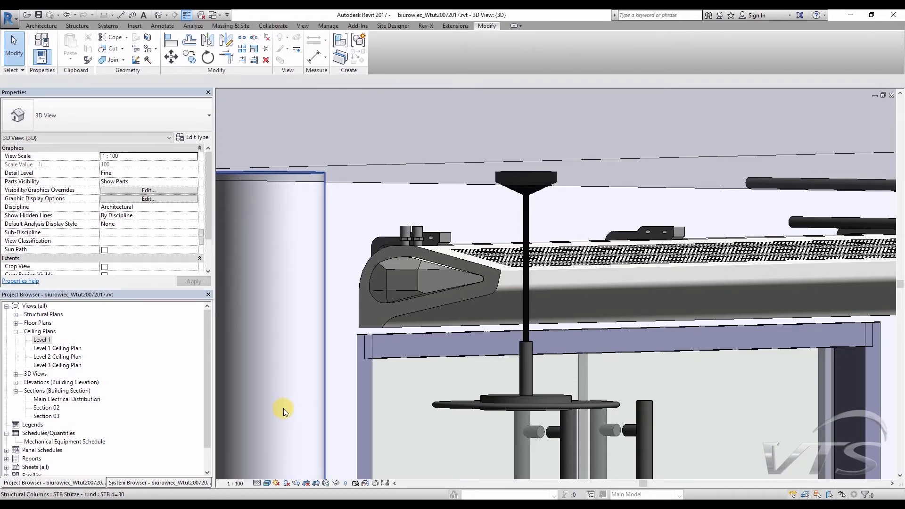
mouse_move(283, 410)
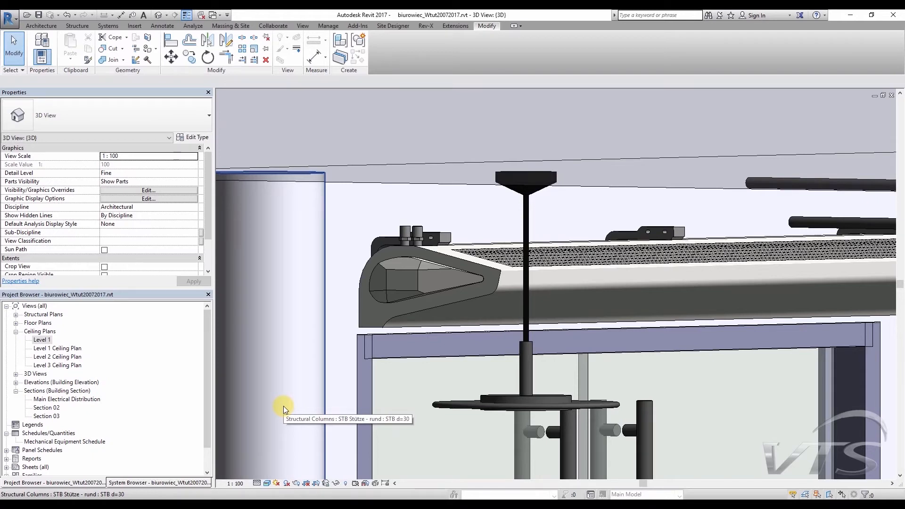
mouse_move(283, 407)
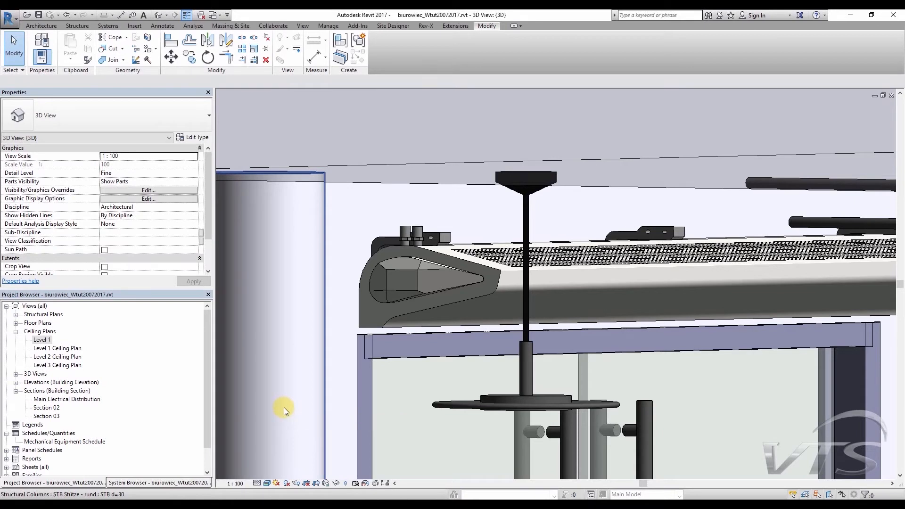
mouse_move(125, 355)
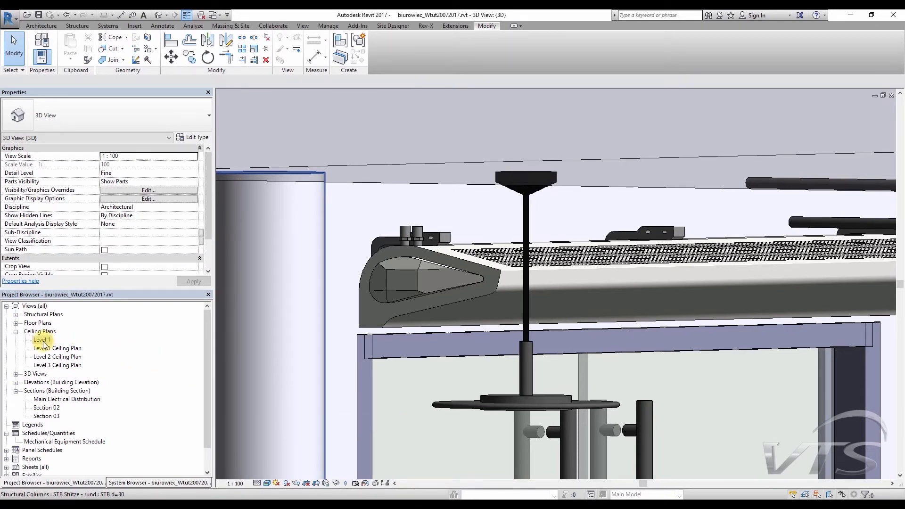
- Open Section 02 and select the air curtain to review its 2999.8 elevation and connectors
double_click(47, 407)
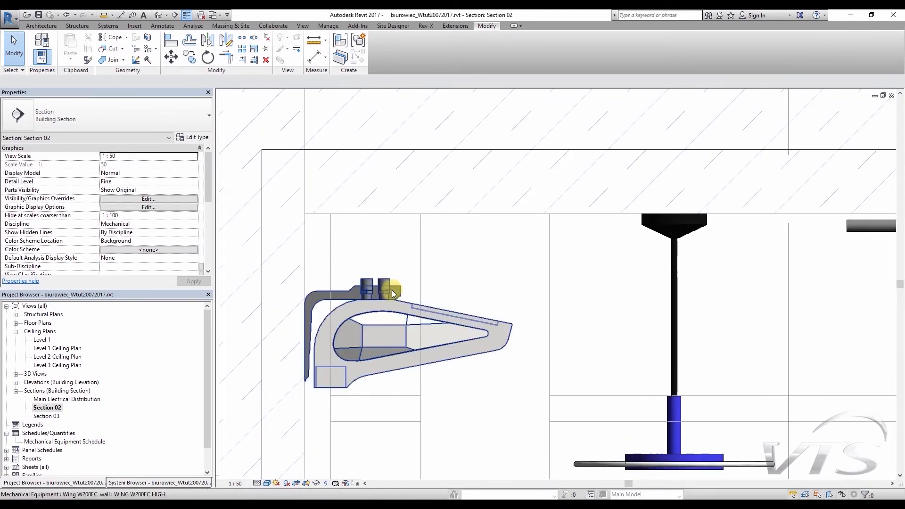
click(393, 292)
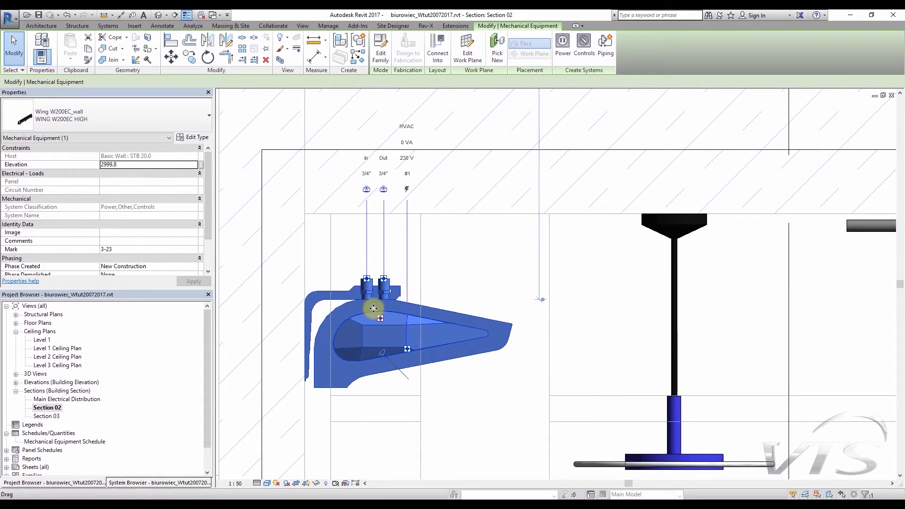
mouse_move(352, 173)
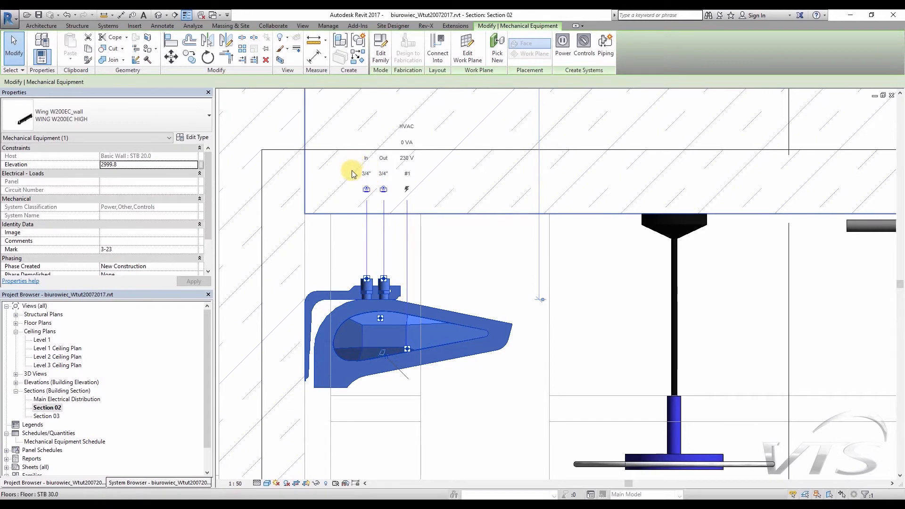
mouse_move(372, 165)
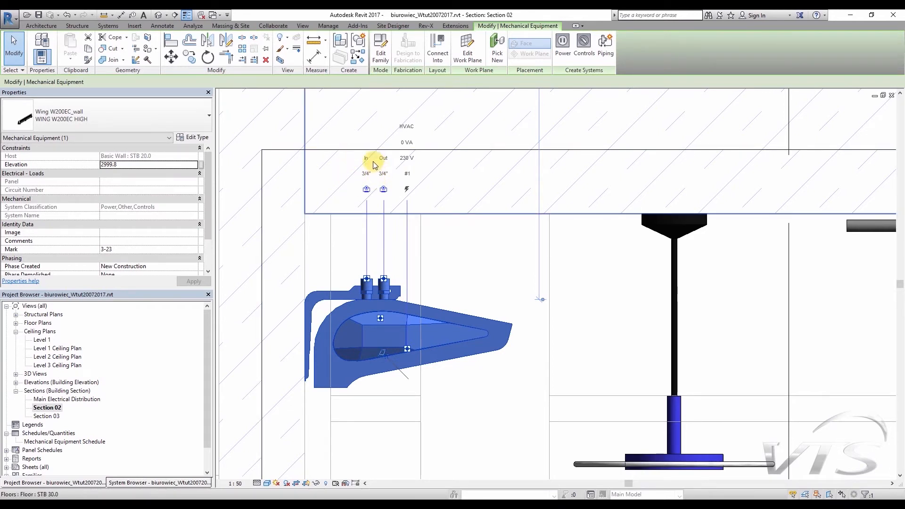
mouse_move(374, 166)
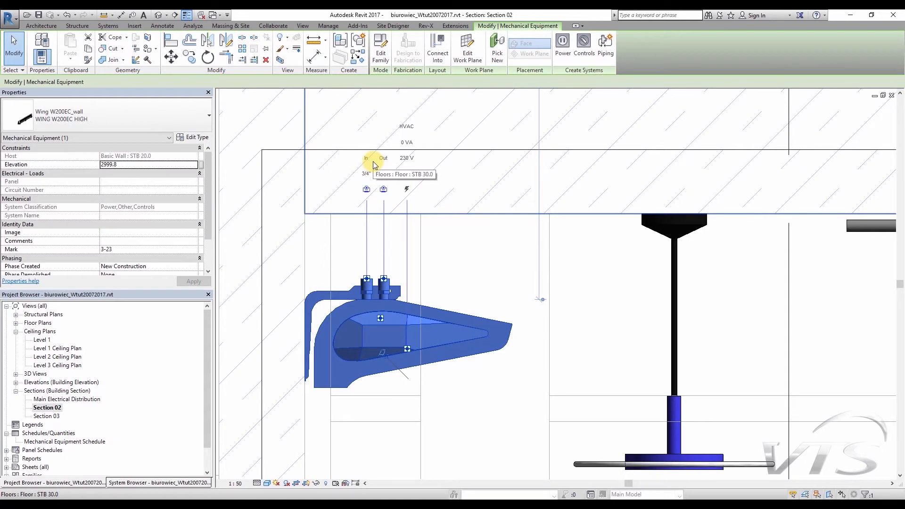
mouse_move(388, 165)
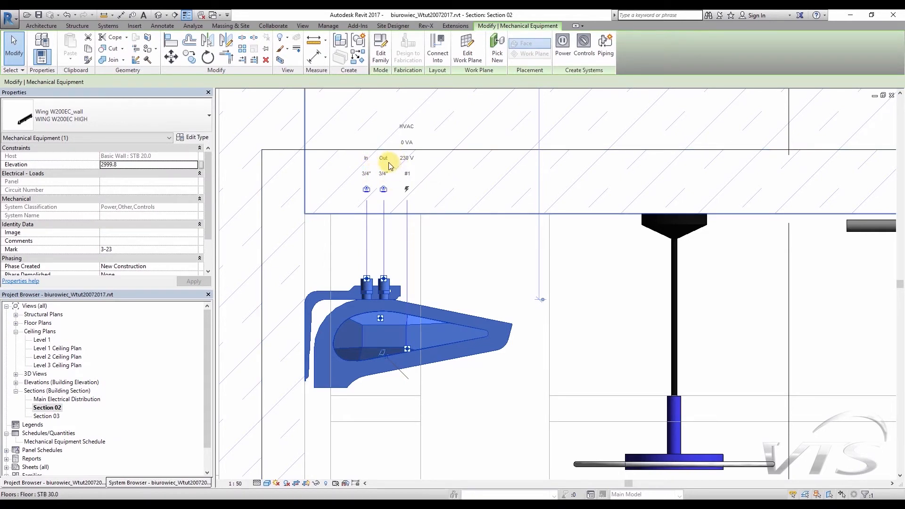
mouse_move(393, 179)
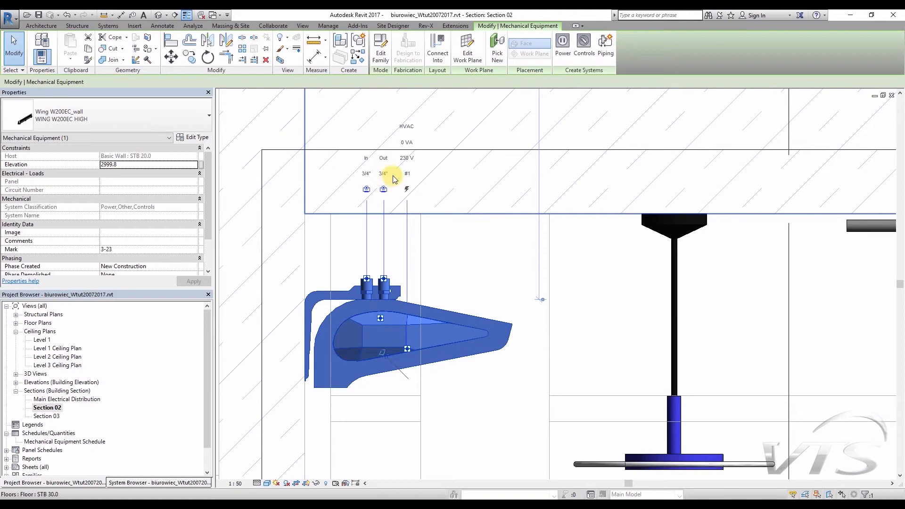
mouse_move(396, 174)
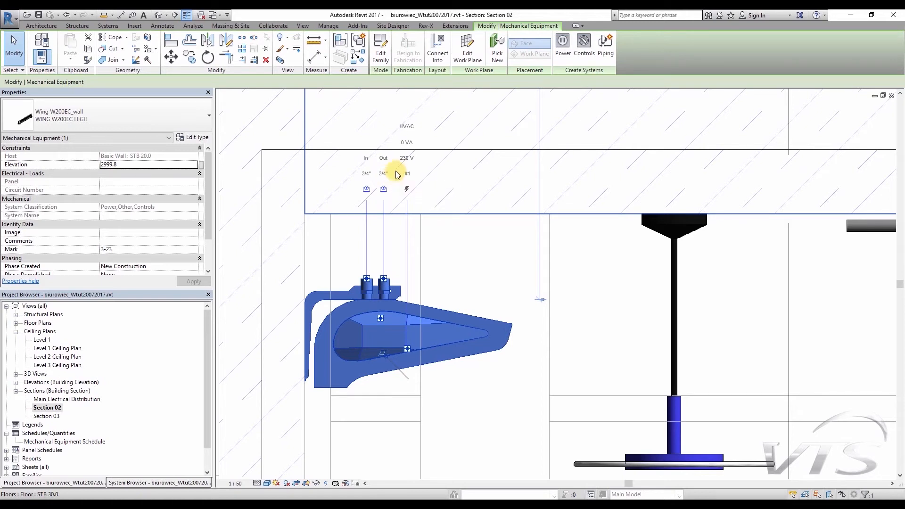
mouse_move(372, 179)
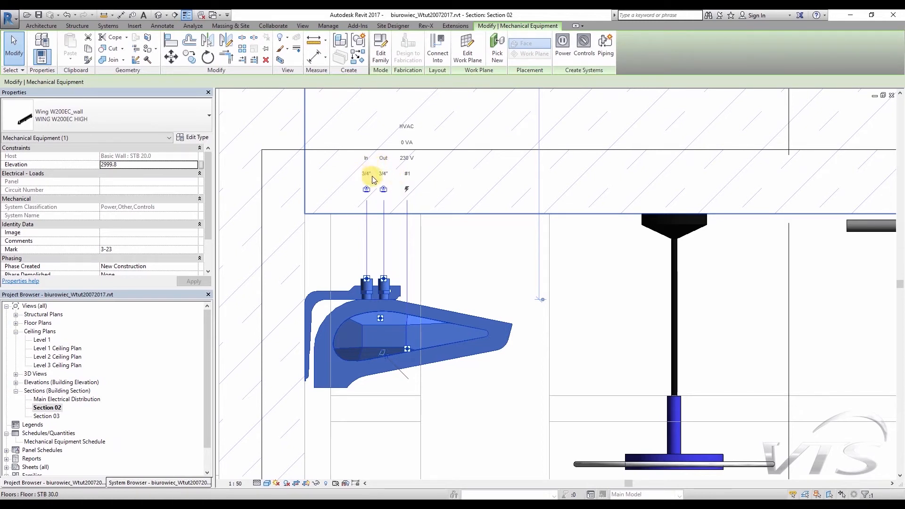
mouse_move(371, 180)
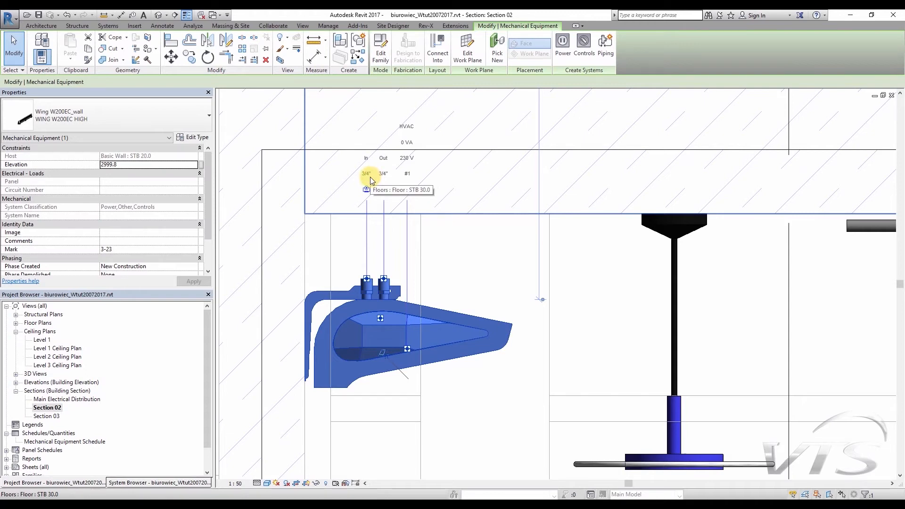
mouse_move(374, 182)
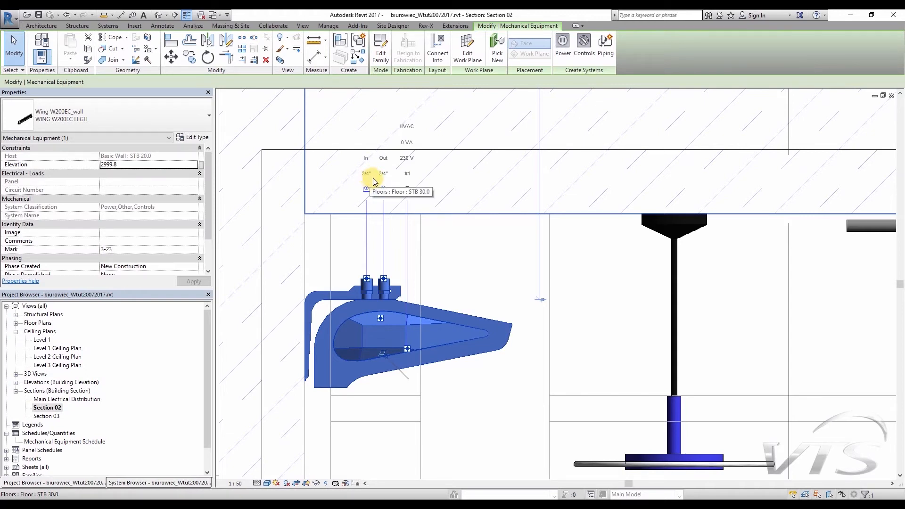
mouse_move(371, 180)
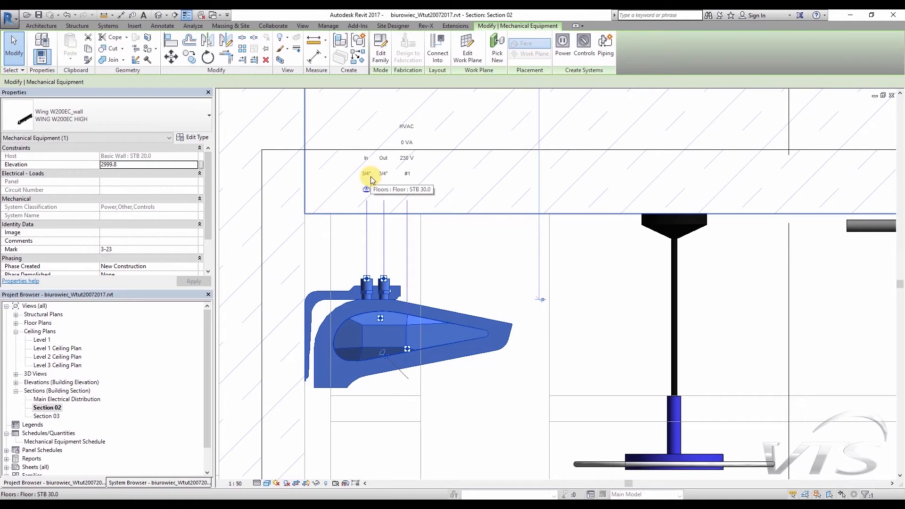
mouse_move(413, 259)
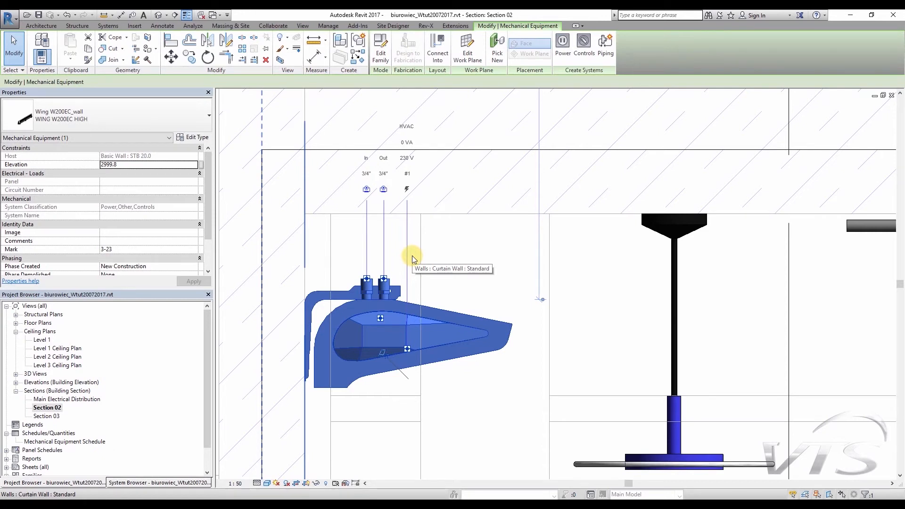
- Draw a 3/4" copper Hydronic Supply pipe from the inlet connector up and right under the slab
click(108, 26)
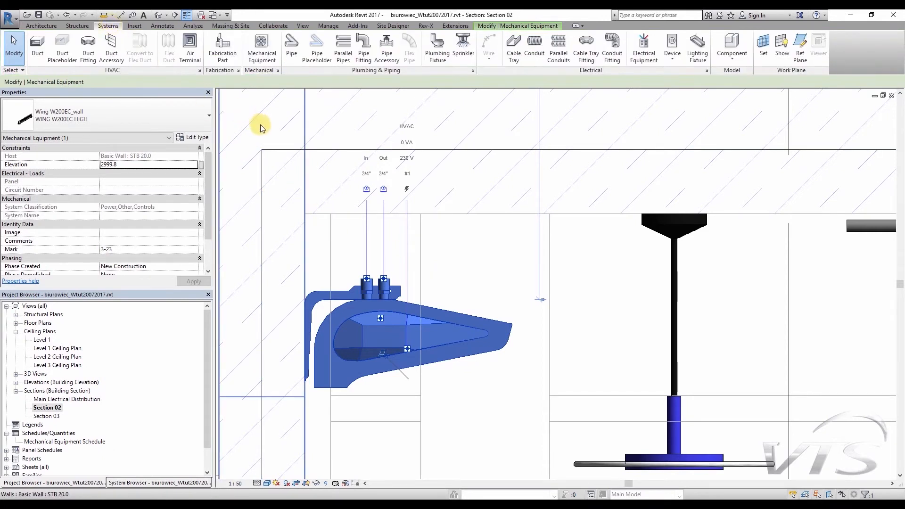
click(290, 46)
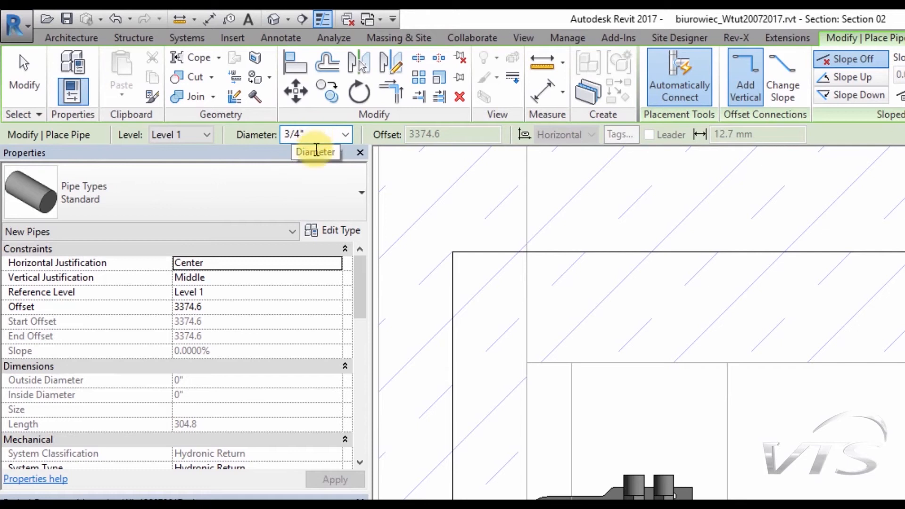
scroll(down, 3)
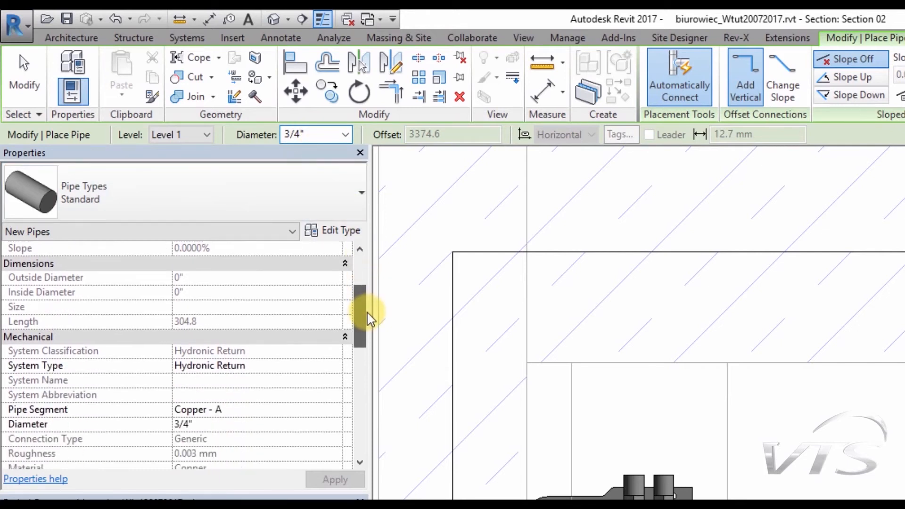
mouse_move(55, 365)
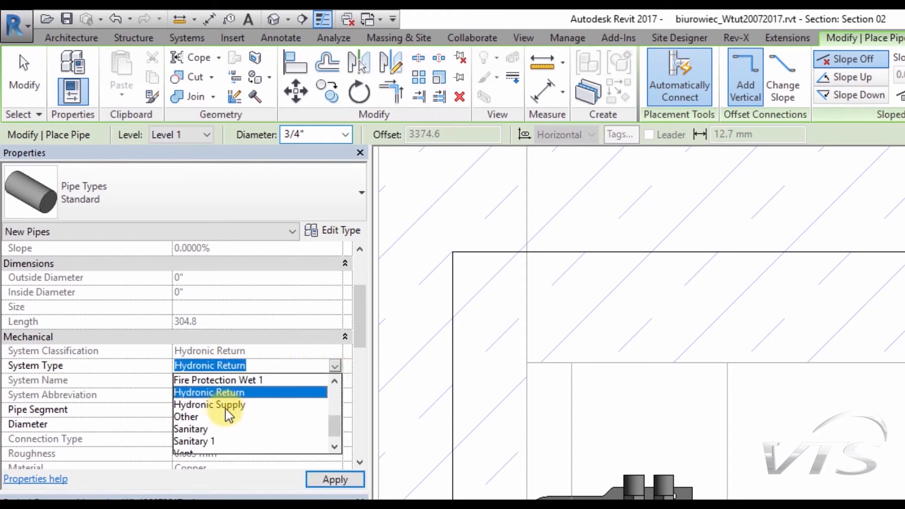
click(209, 404)
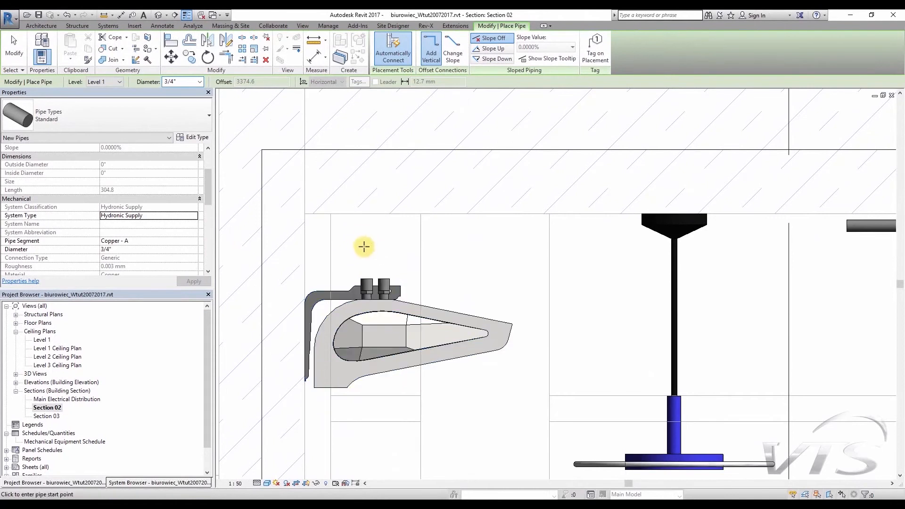
mouse_move(367, 277)
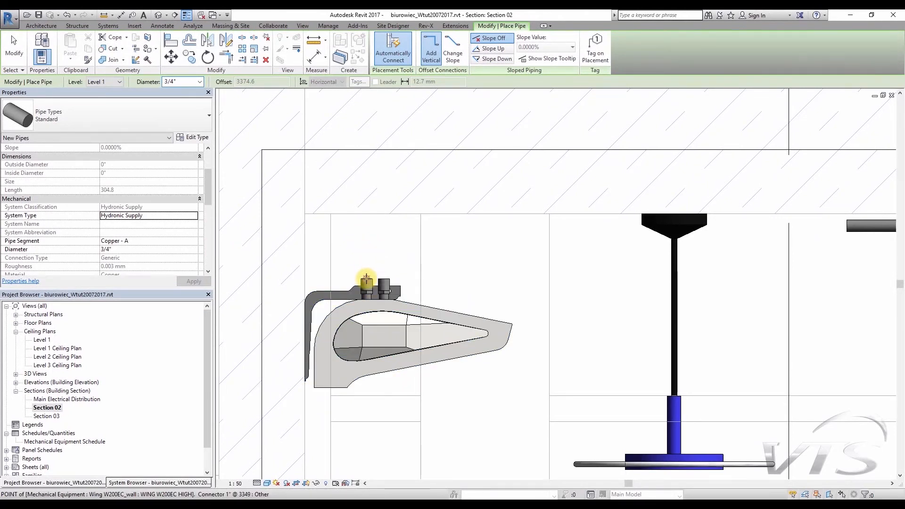
mouse_move(368, 226)
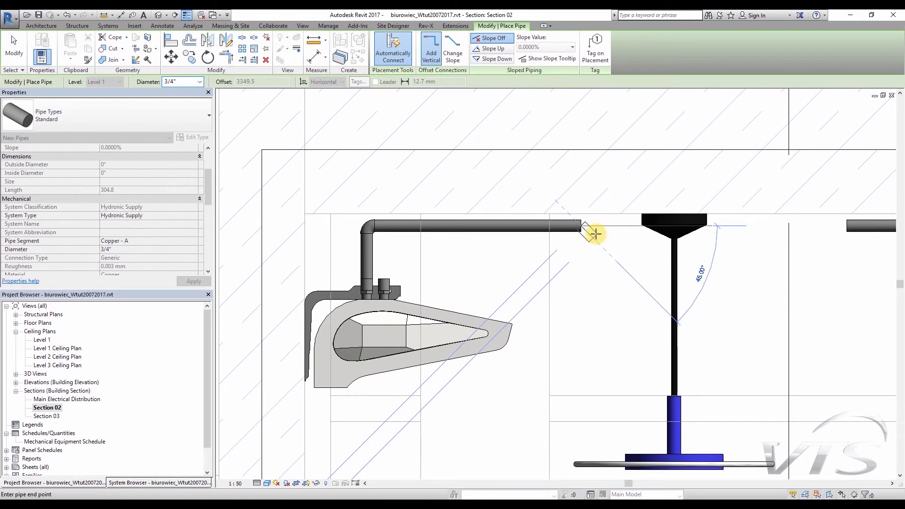
key(Escape)
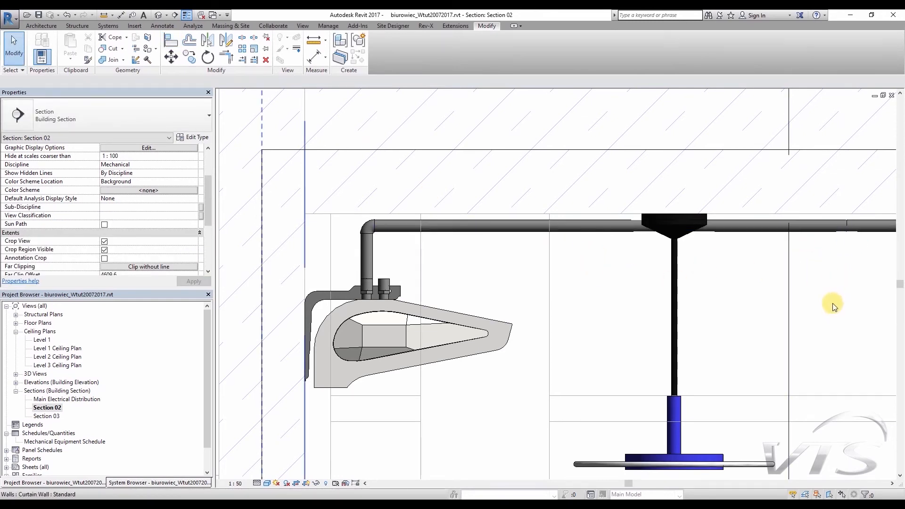
mouse_move(822, 309)
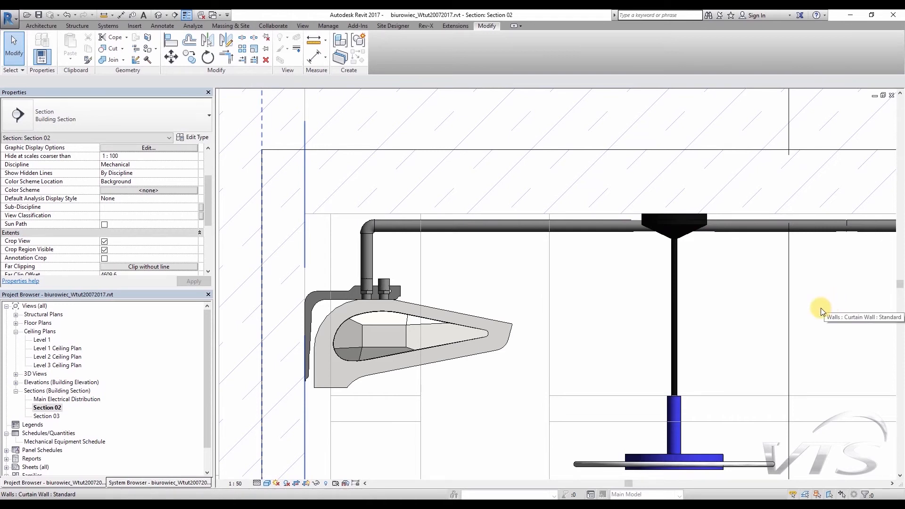
mouse_move(391, 370)
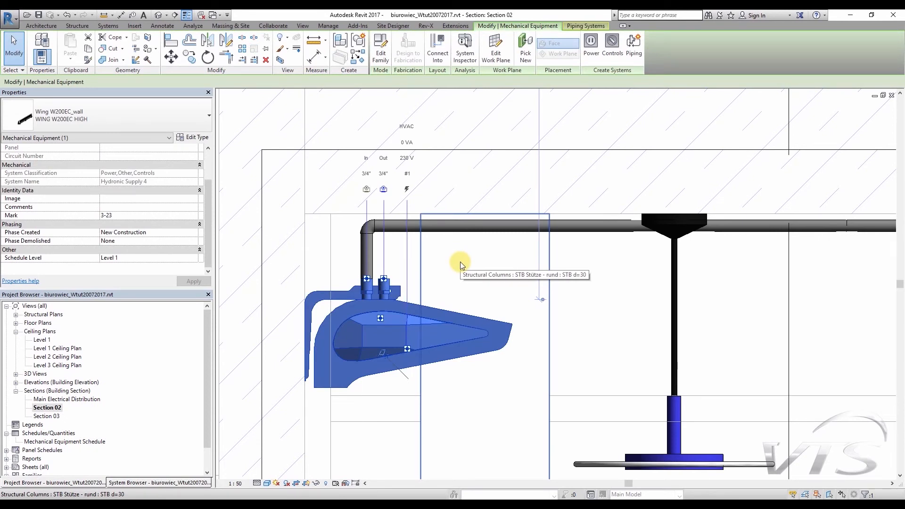
mouse_move(383, 189)
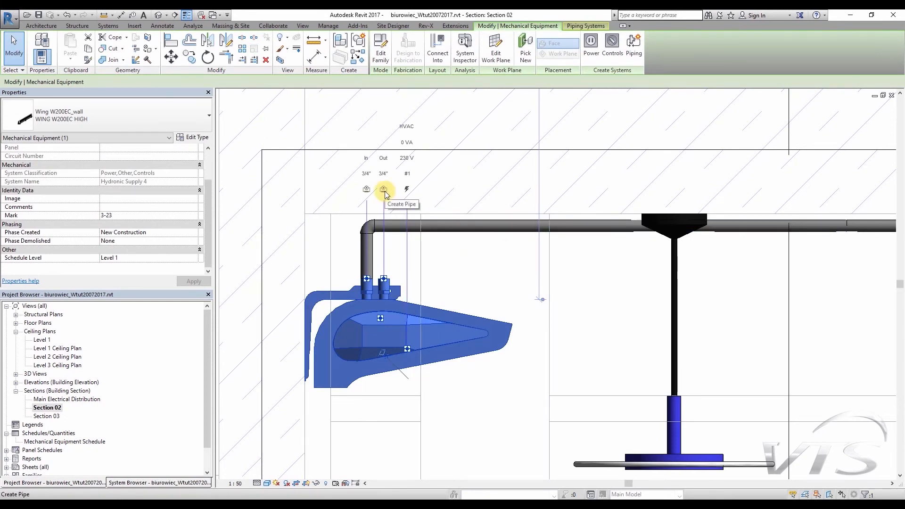
- Draw a second 3/4" pipe from the air curtain's outlet connector, parallel below the first
click(384, 189)
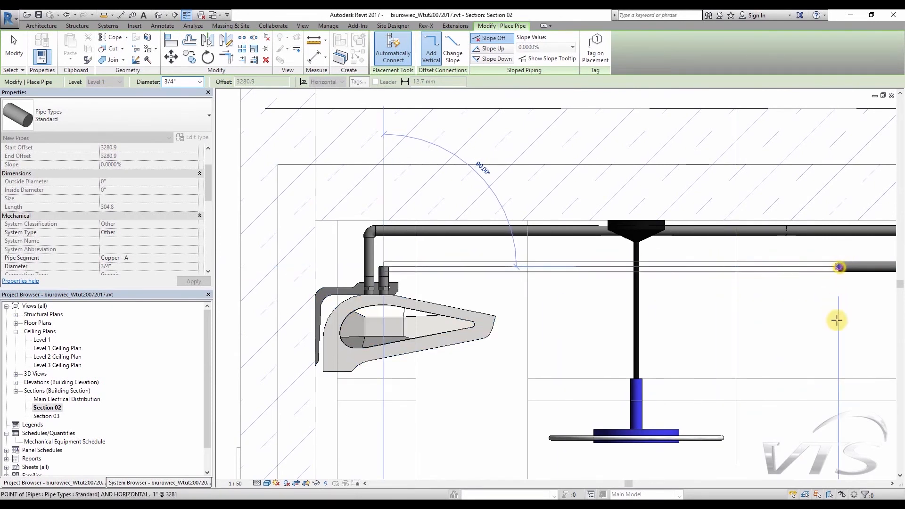
key(Escape)
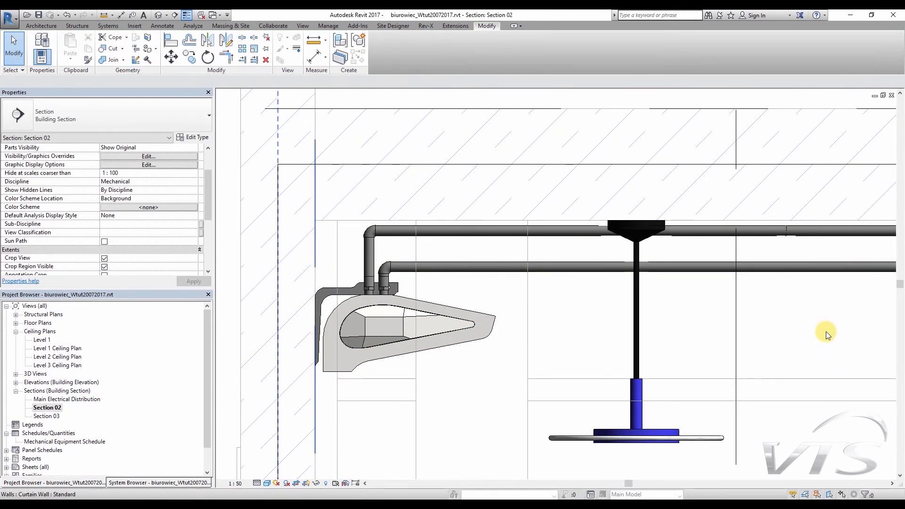
mouse_move(827, 335)
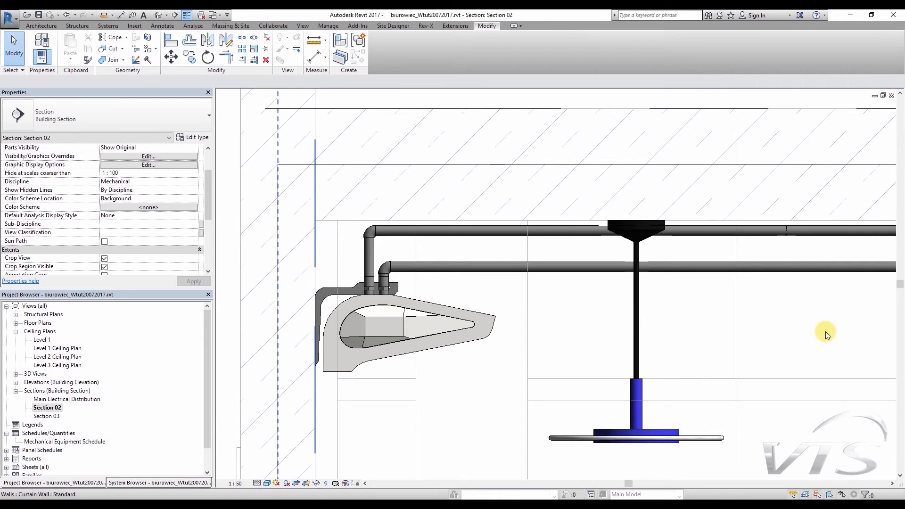
- View the air curtain and both new pipes above the glass doors in 3D
click(494, 229)
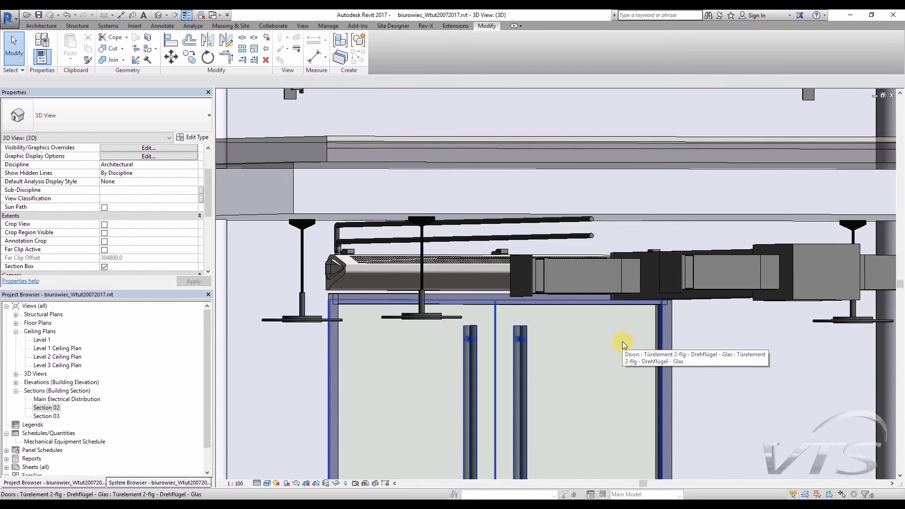
mouse_move(631, 349)
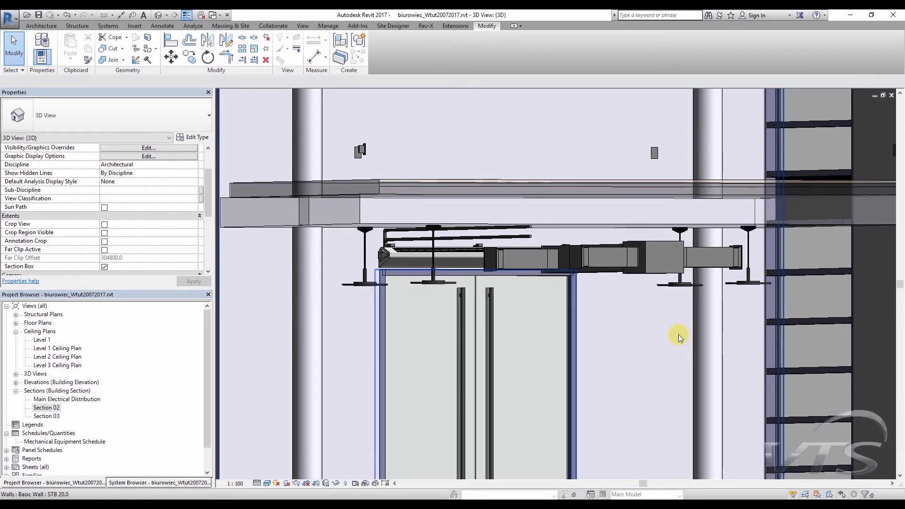
click(108, 25)
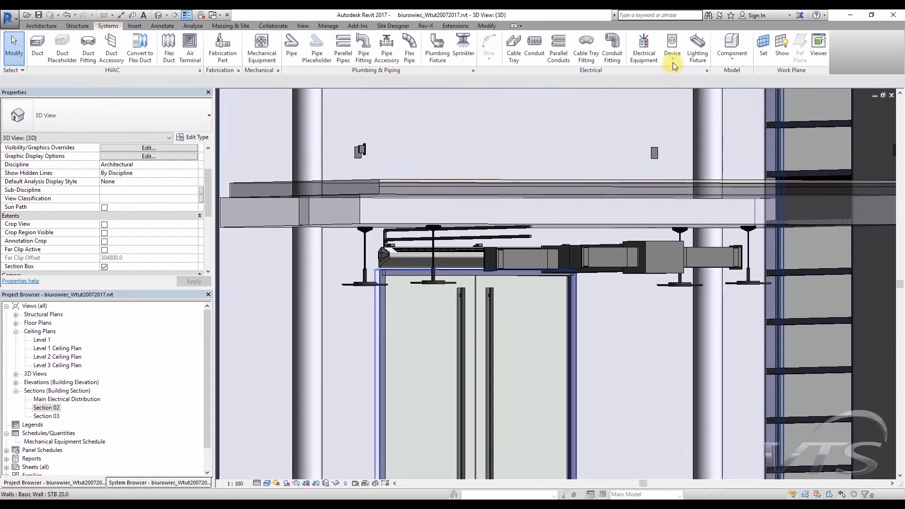
- Load 'WING EC wall controller.rfa' from the Wing EC library folder as a device family
click(671, 49)
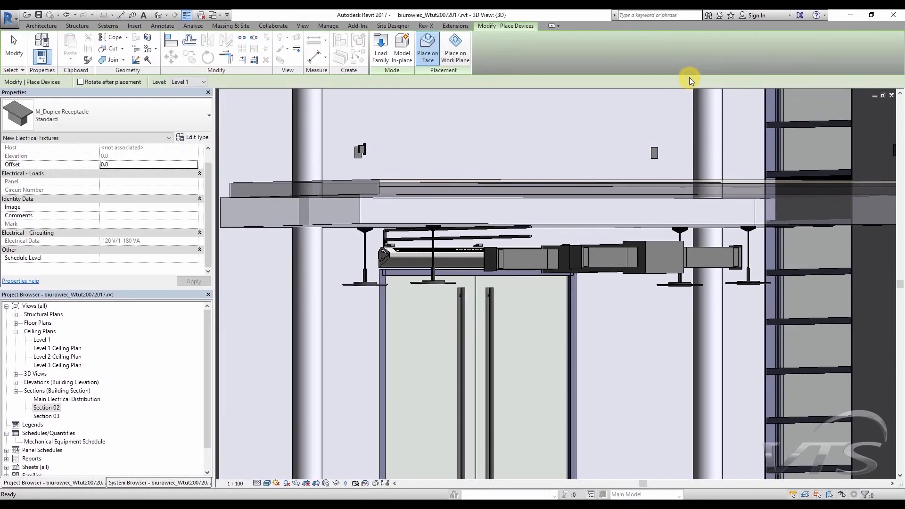
click(379, 46)
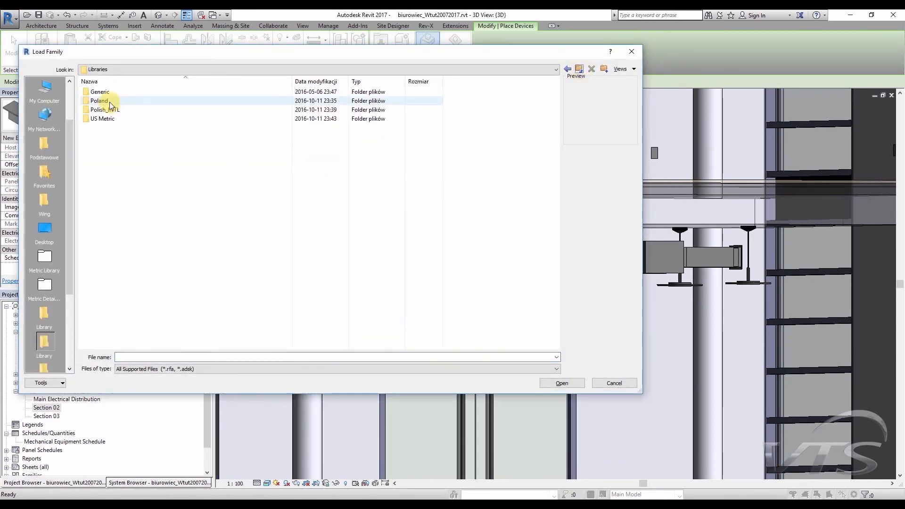
double_click(99, 100)
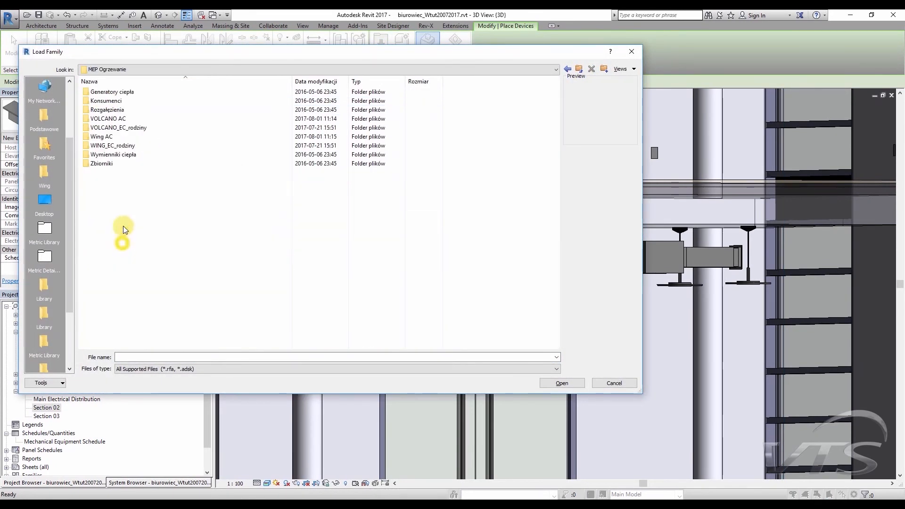
double_click(114, 145)
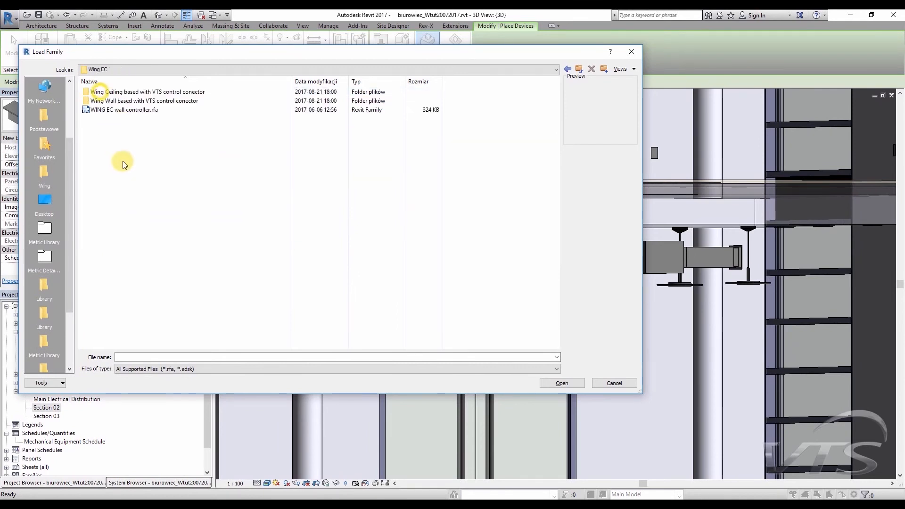
click(123, 110)
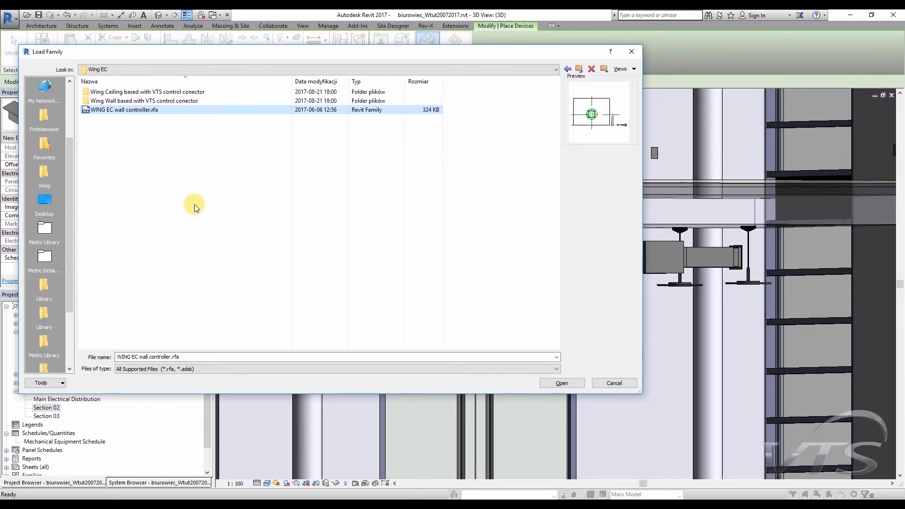
click(560, 383)
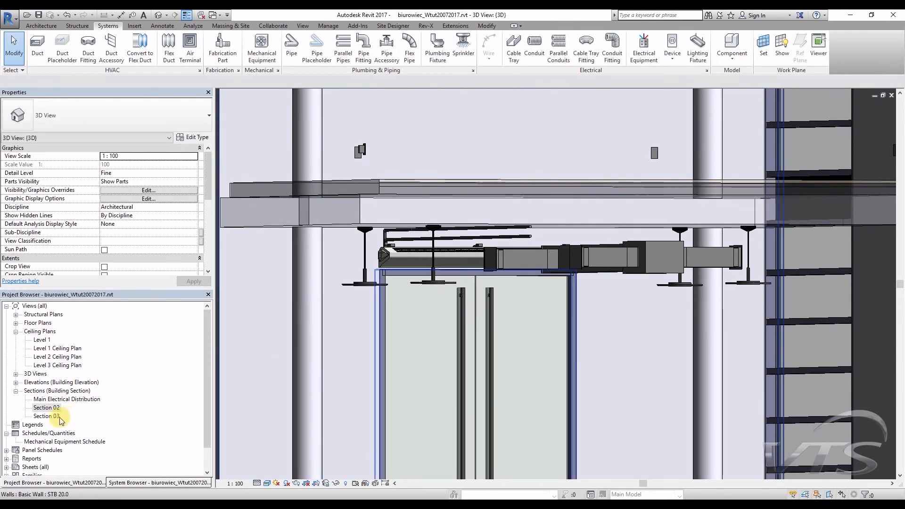
- In Section 03, mount a WING EC wall controller on the wall right of the doors
double_click(48, 415)
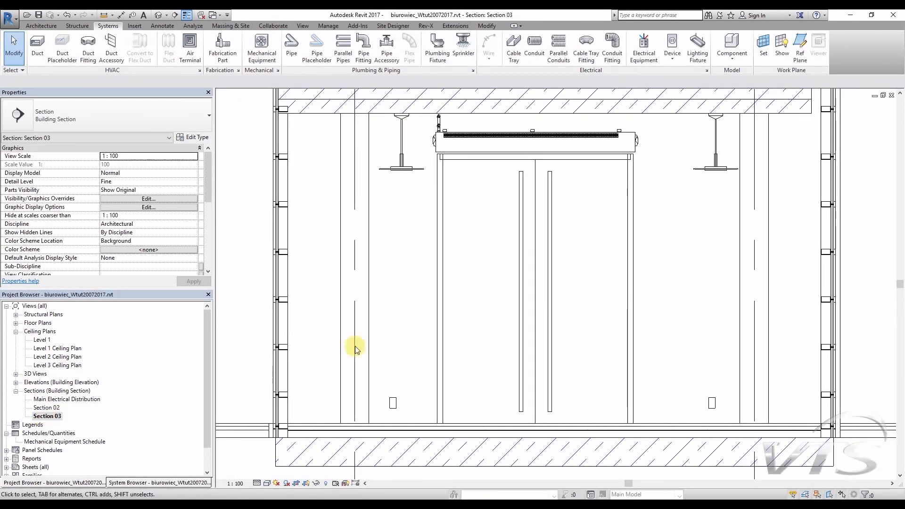
mouse_move(661, 265)
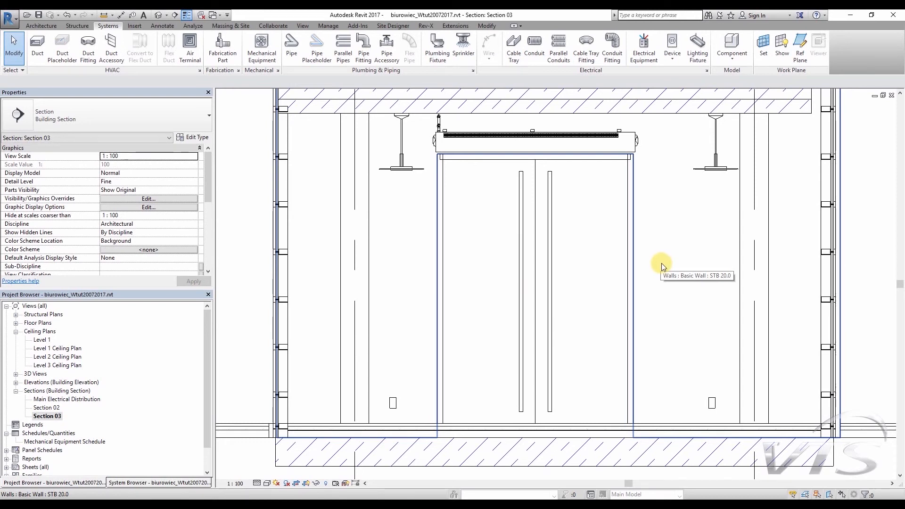
click(671, 45)
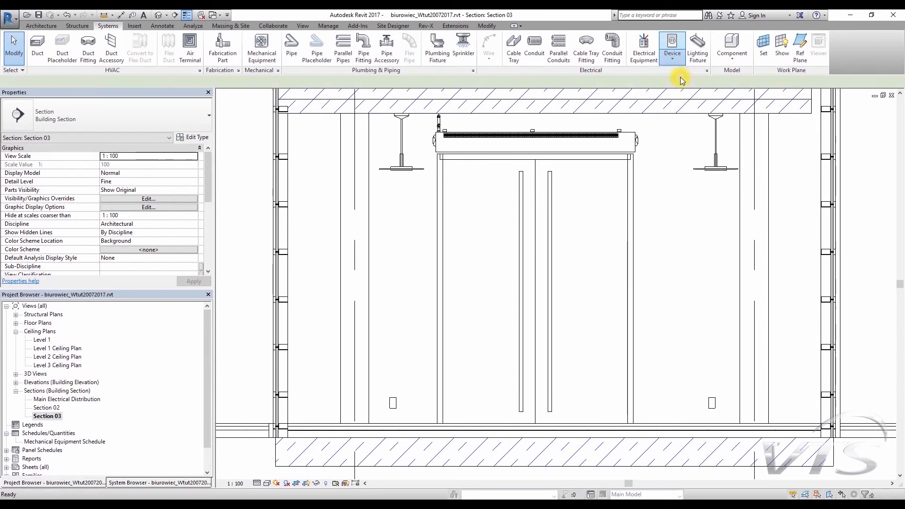
click(671, 46)
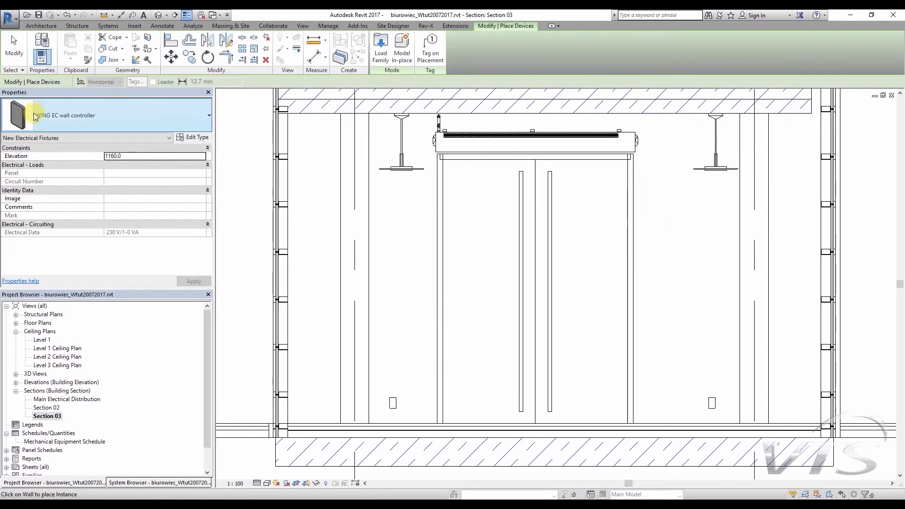
mouse_move(44, 121)
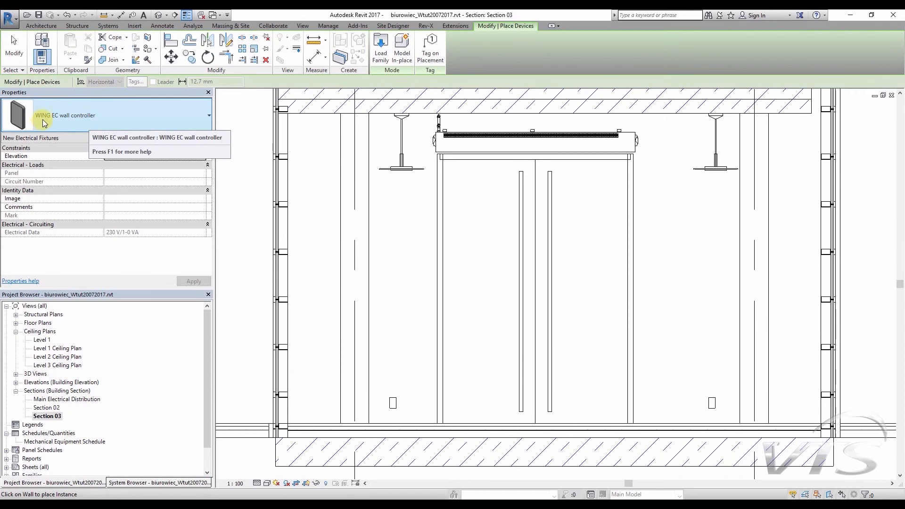
mouse_move(704, 272)
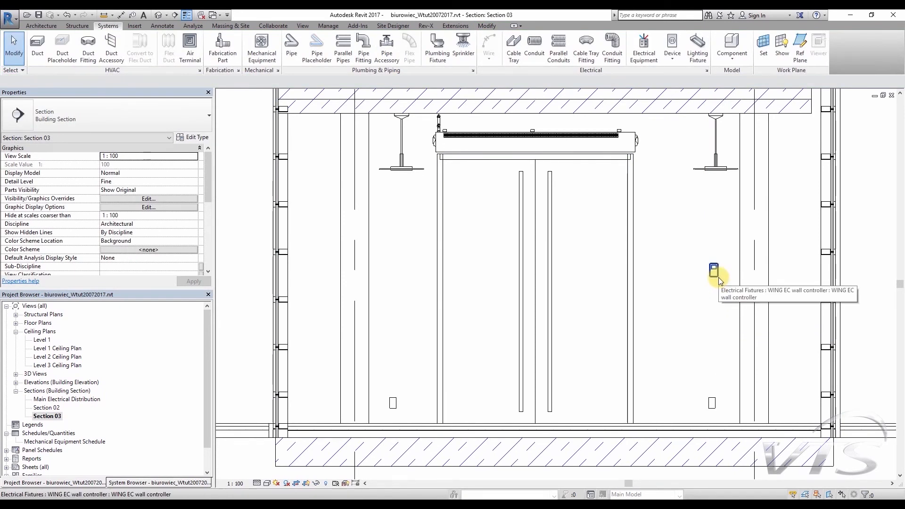
click(713, 270)
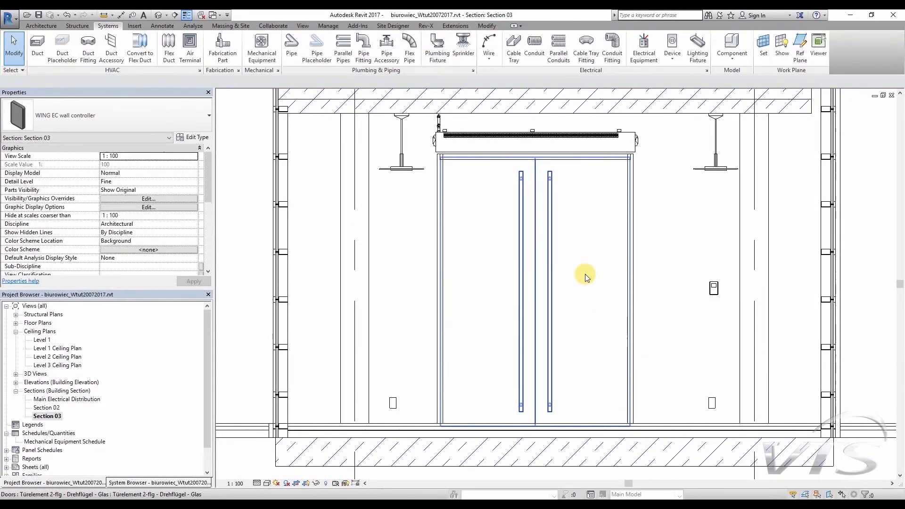
mouse_move(679, 238)
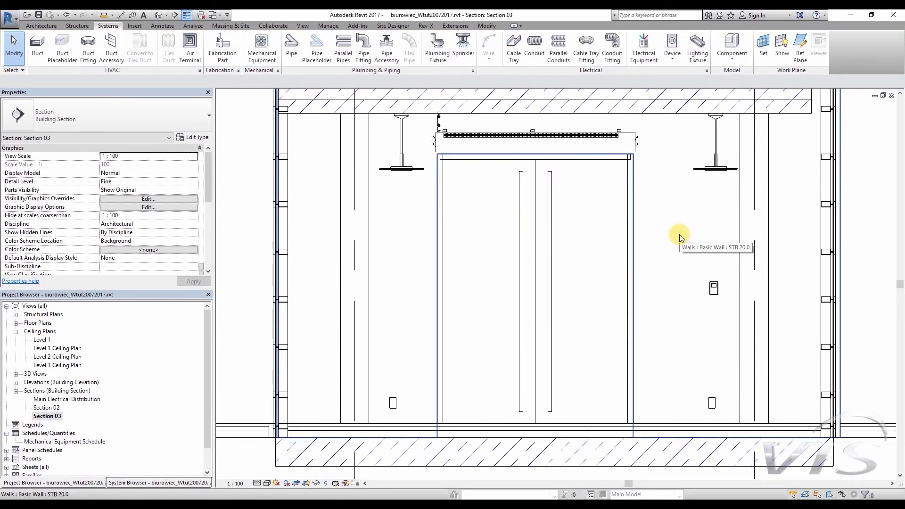
mouse_move(721, 290)
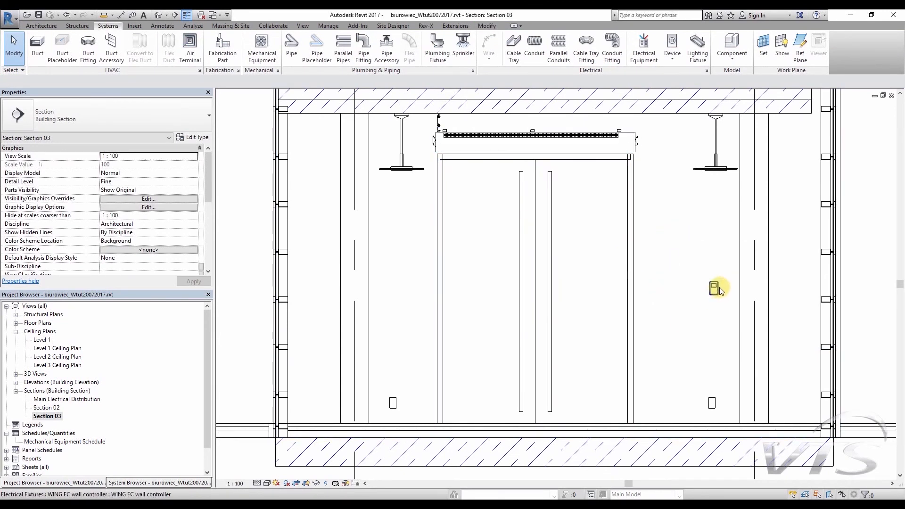
- Create a Controls circuit from the wall controller and add the W200EC air curtain to it
click(718, 288)
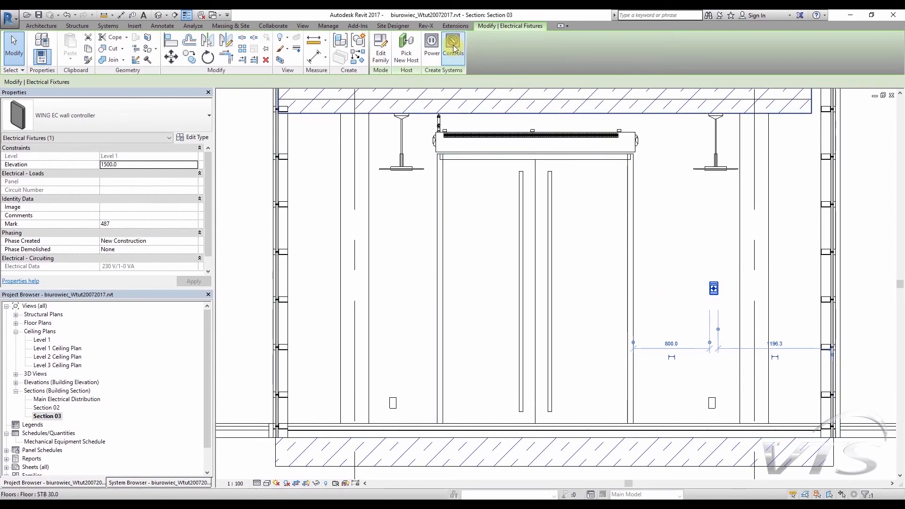
click(431, 48)
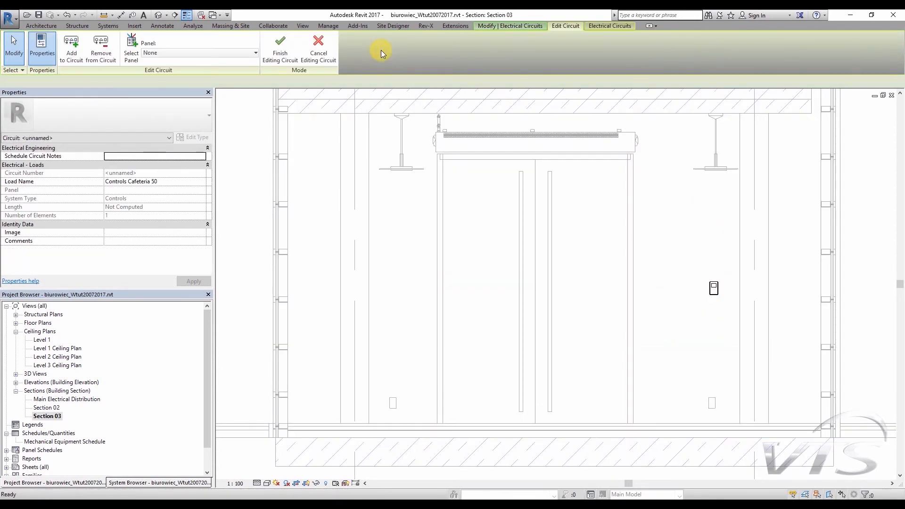
click(71, 48)
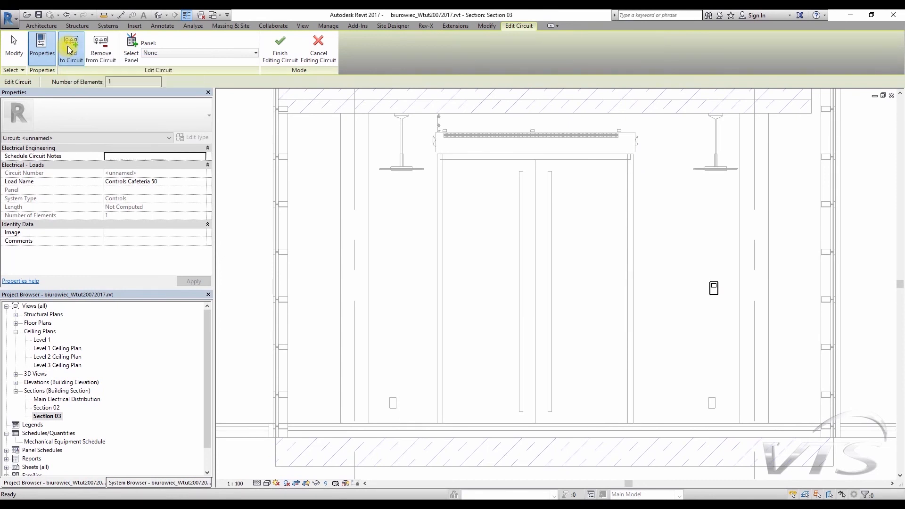
mouse_move(498, 141)
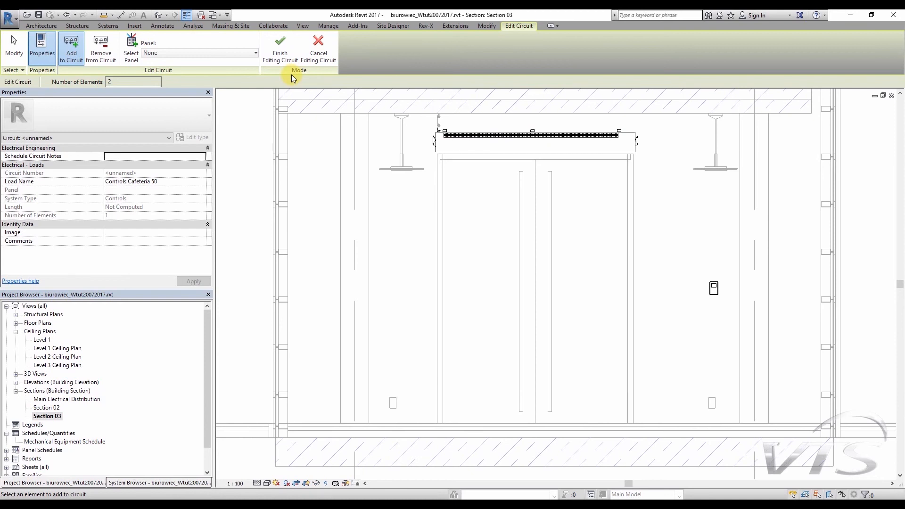
mouse_move(280, 49)
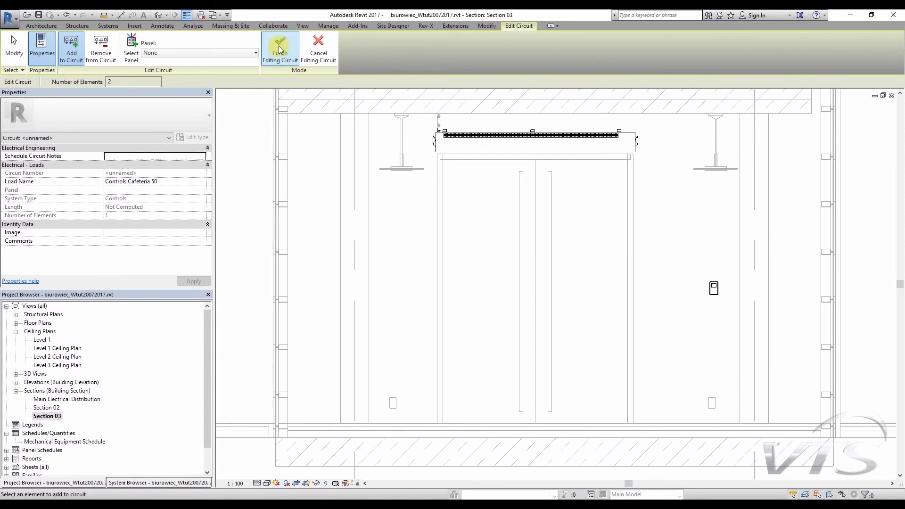
click(280, 48)
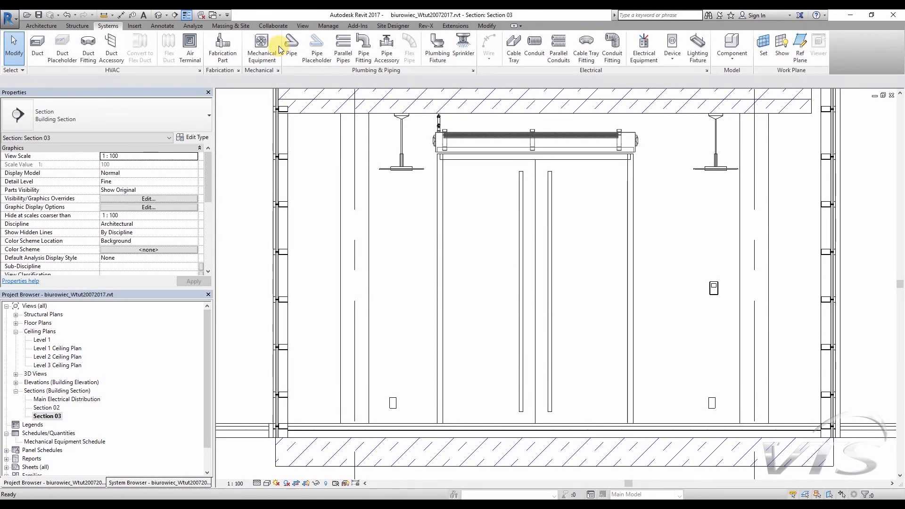
- In the System Browser, expand Electrical > Controls > <unnamed> and select the controller and air curtain
click(159, 482)
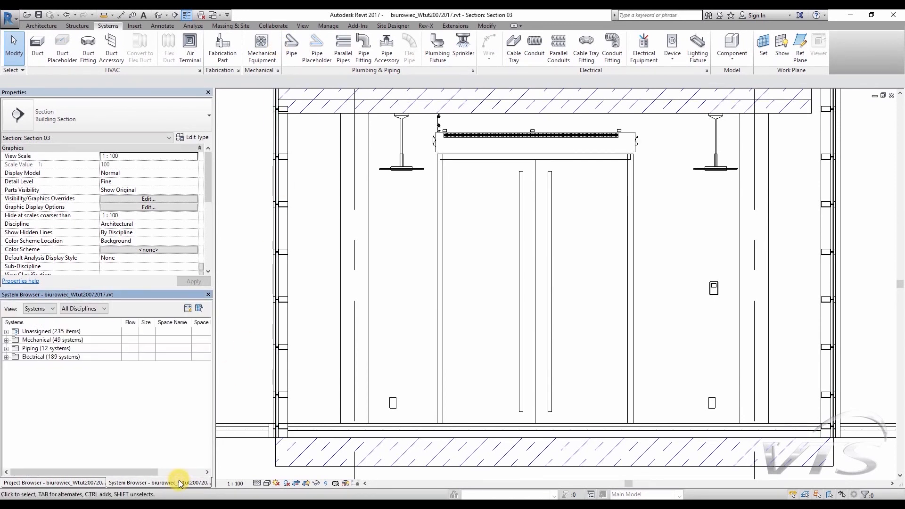
click(6, 357)
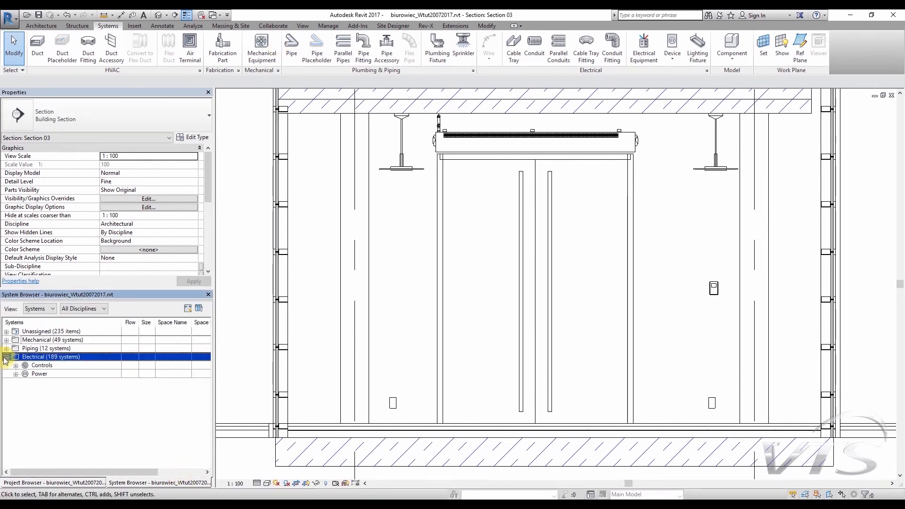
click(15, 365)
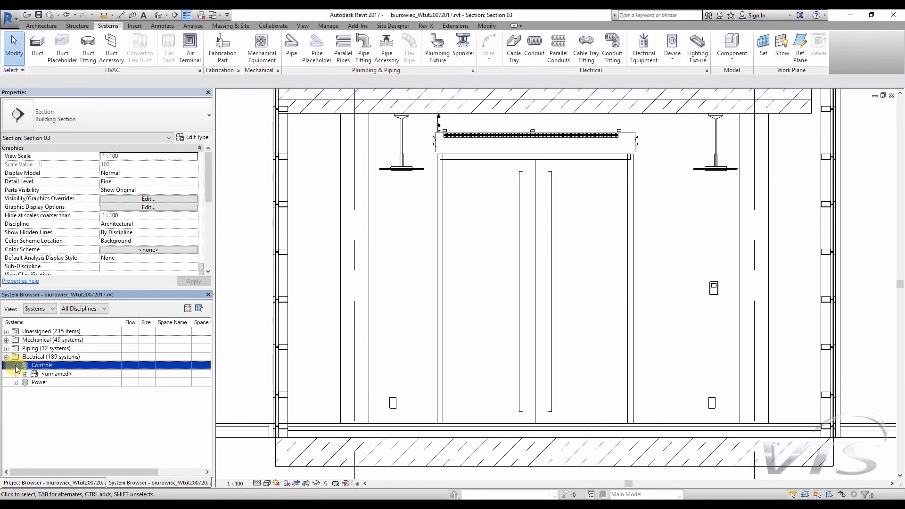
click(34, 374)
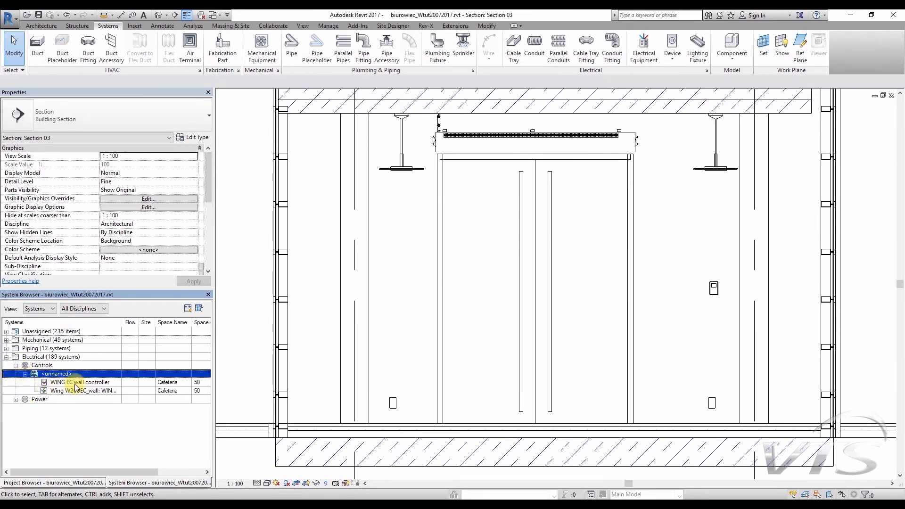
click(80, 382)
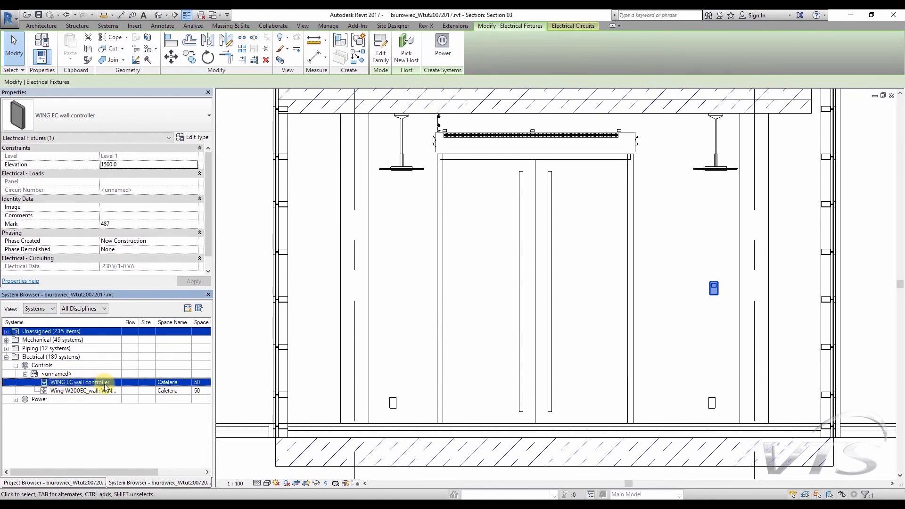
click(82, 390)
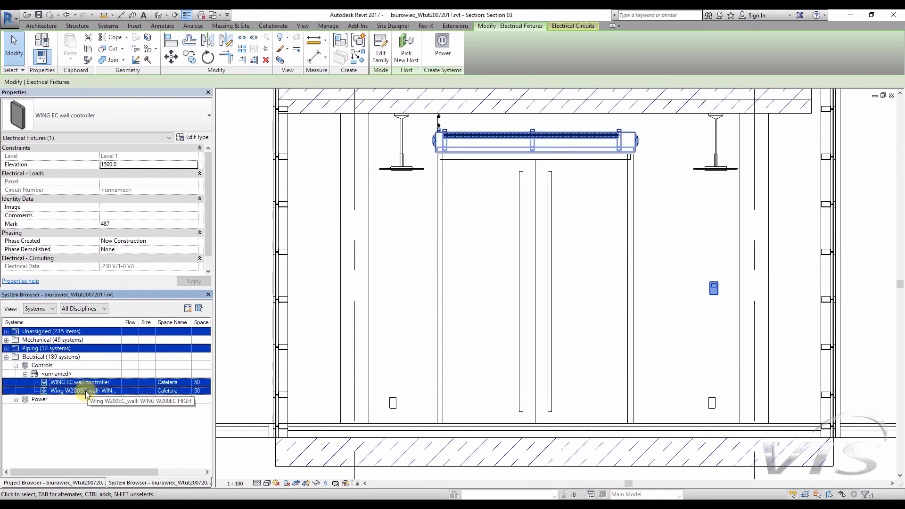
click(82, 391)
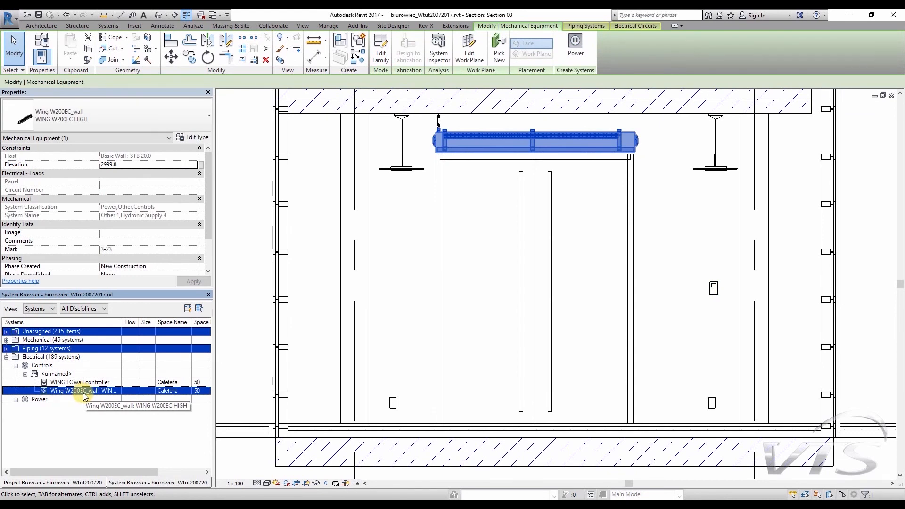
mouse_move(131, 442)
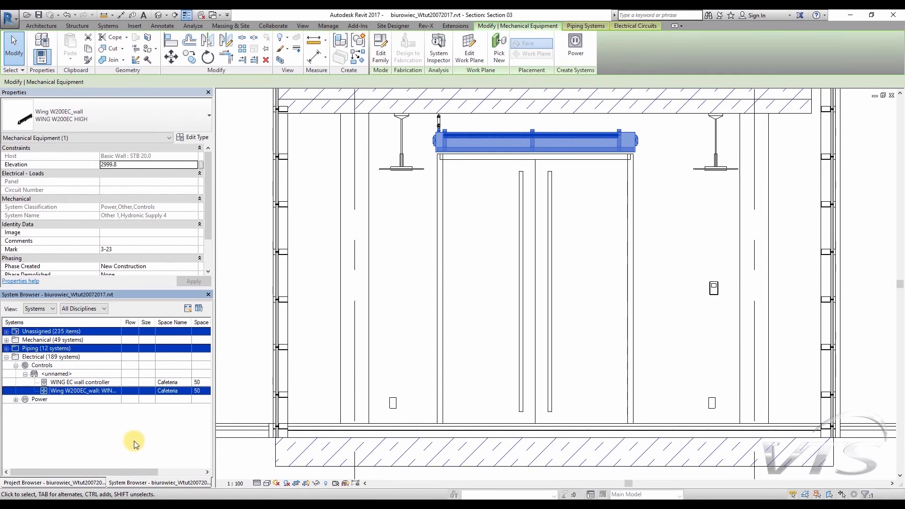
mouse_move(193, 139)
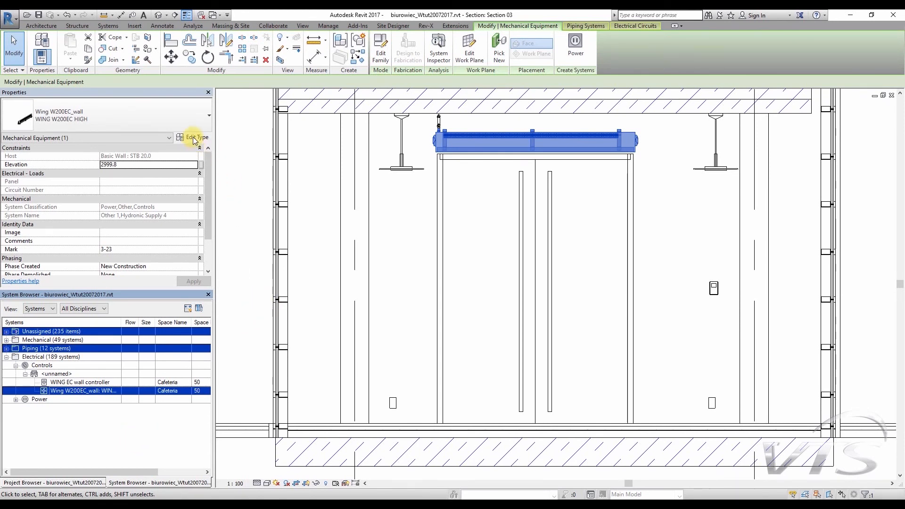
- Review the air curtain's type parameters: 32.60 kW heating power, 4400 m³/h fan output
click(196, 137)
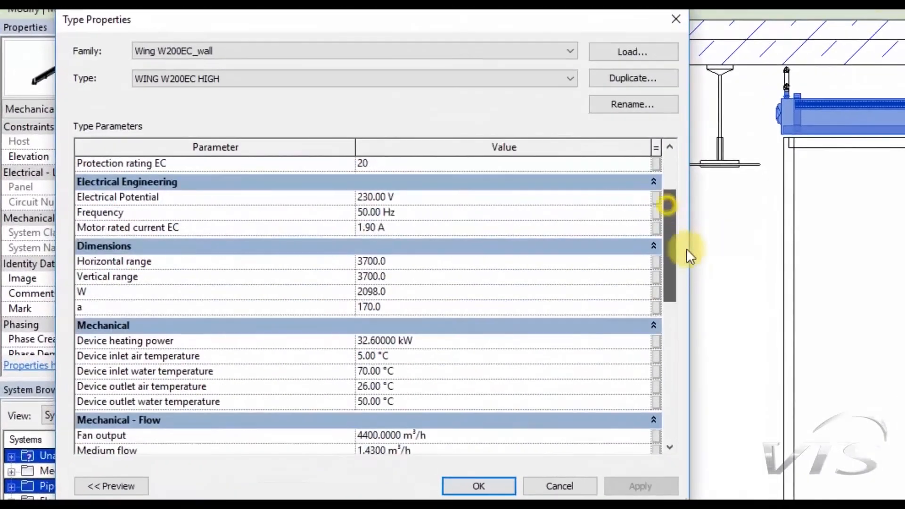
scroll(down, 3)
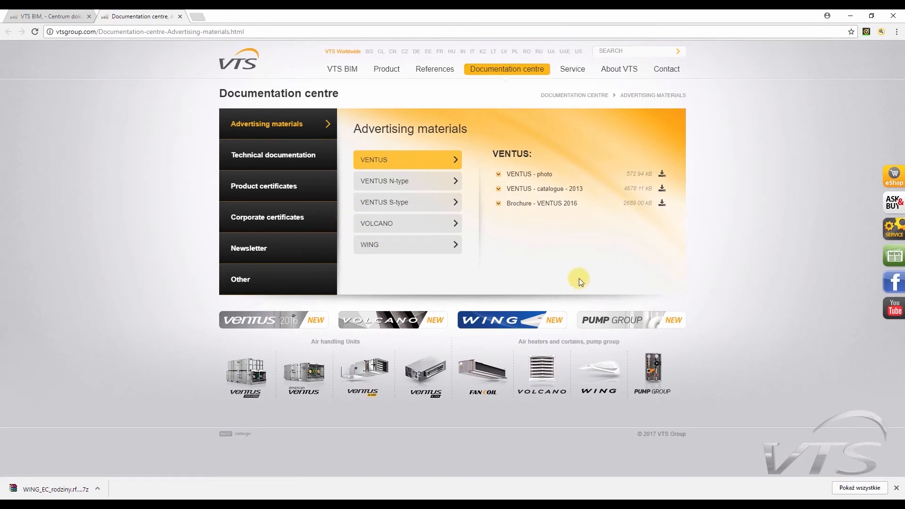
mouse_move(566, 238)
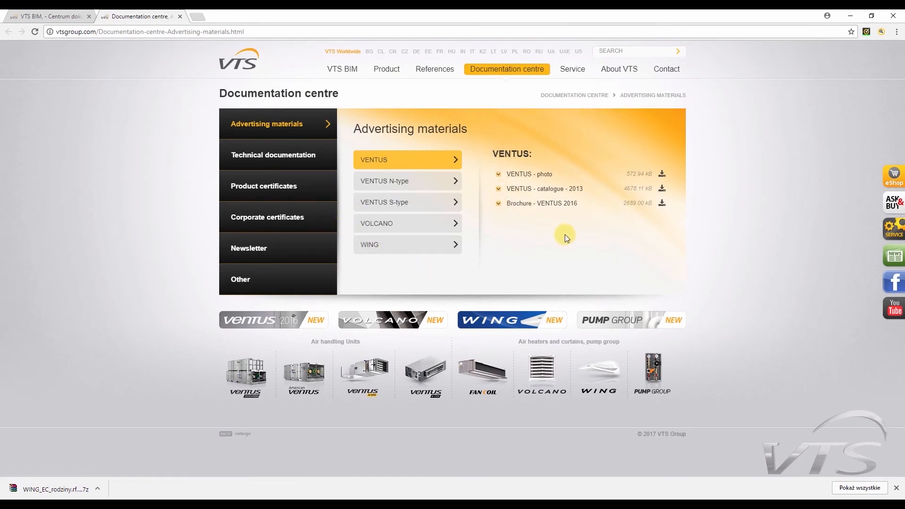
mouse_move(560, 236)
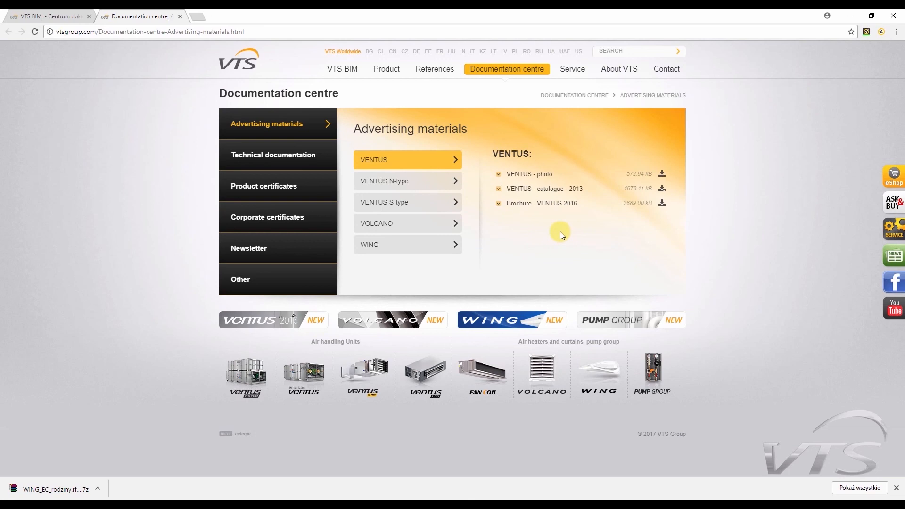